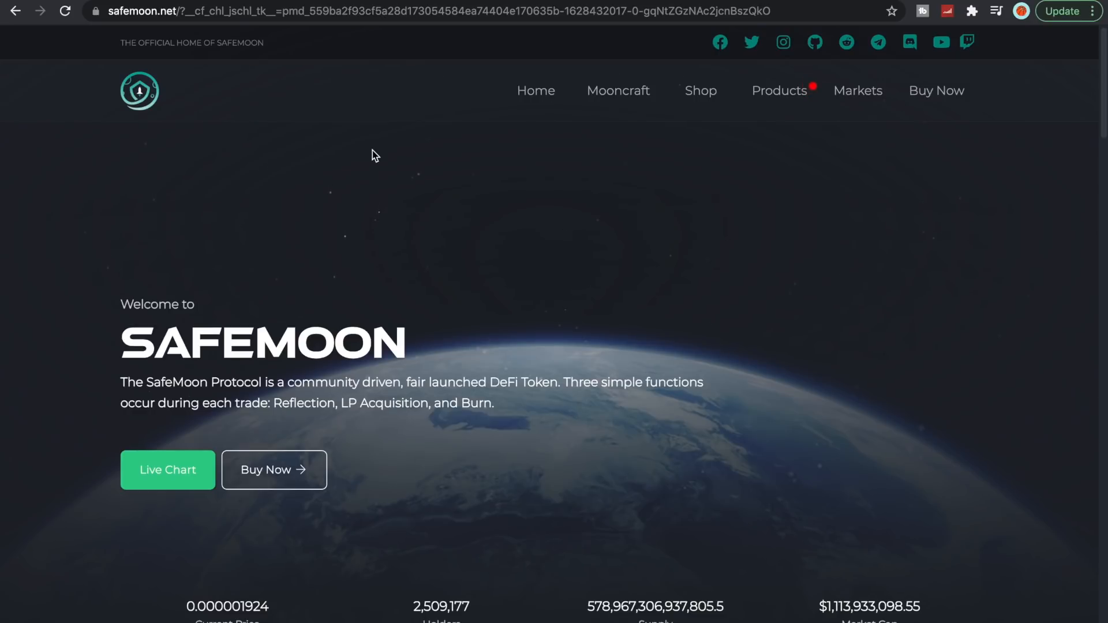
pyautogui.moveTo(432, 236)
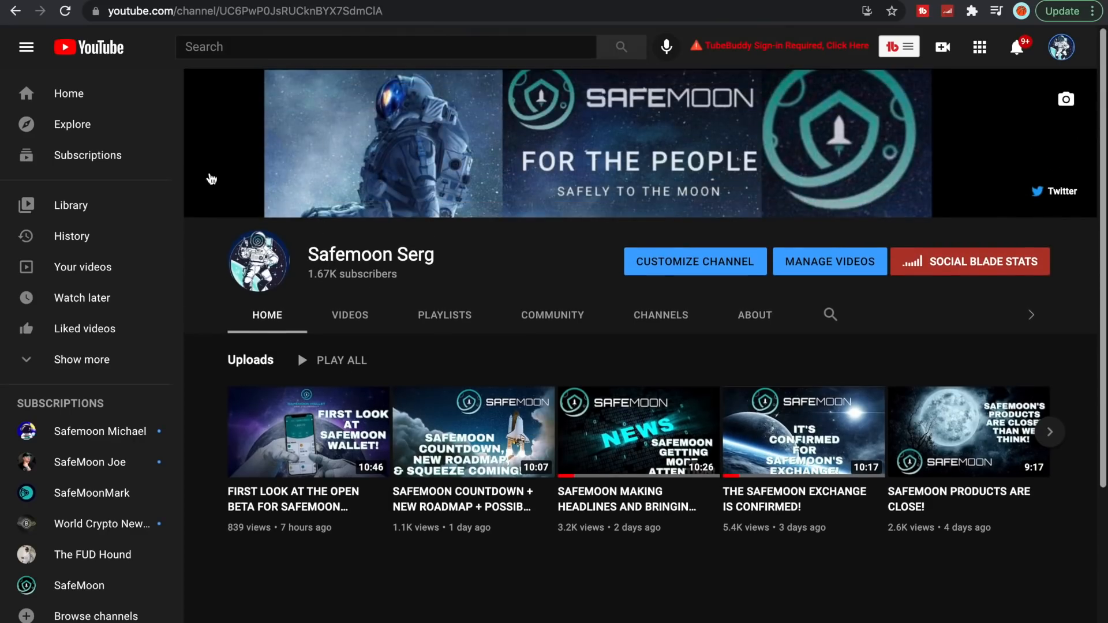
pyautogui.moveTo(396, 372)
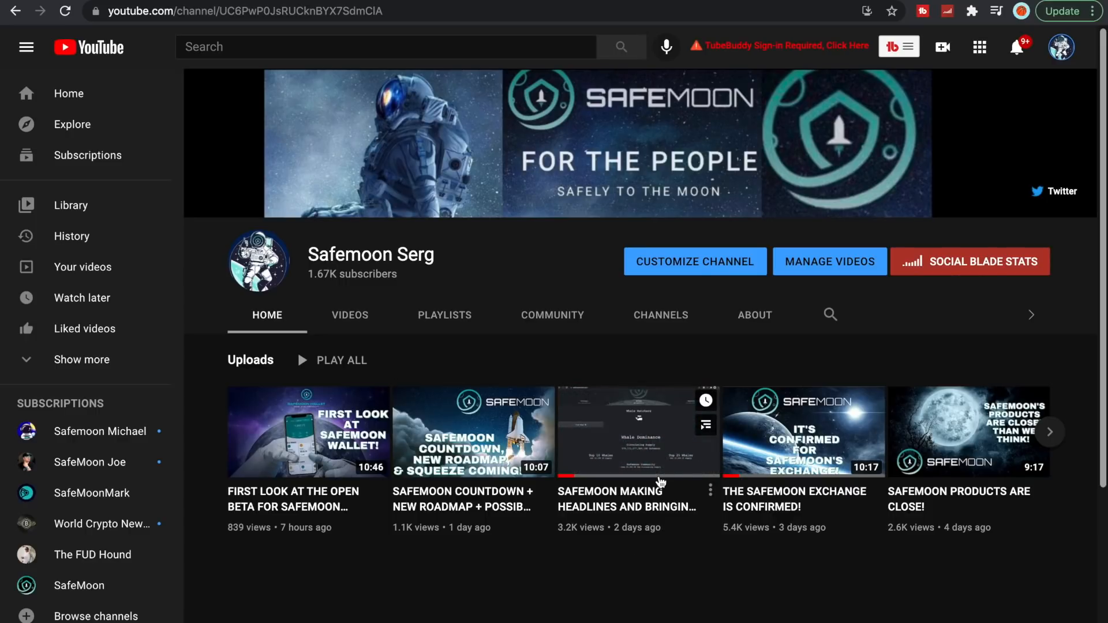
pyautogui.moveTo(558, 356)
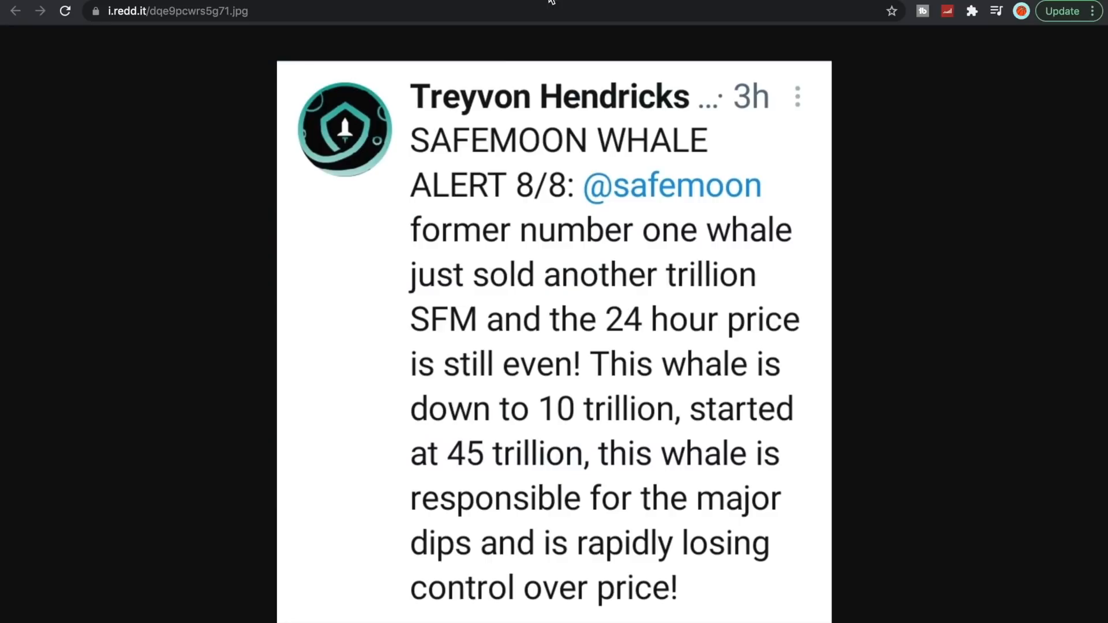
pyautogui.moveTo(492, 193)
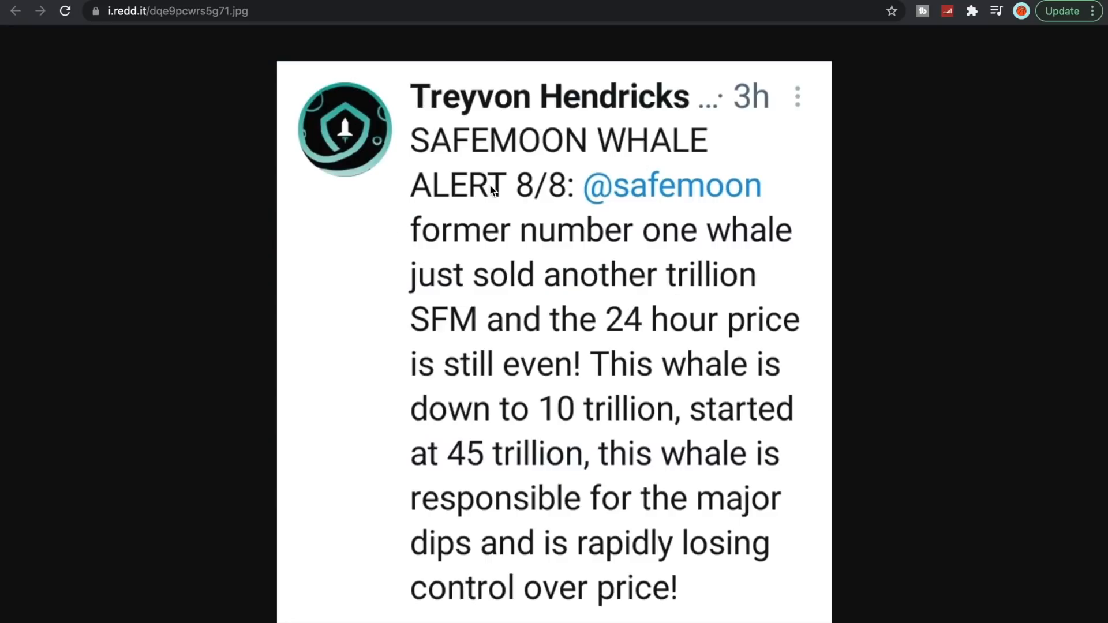
pyautogui.moveTo(485, 98)
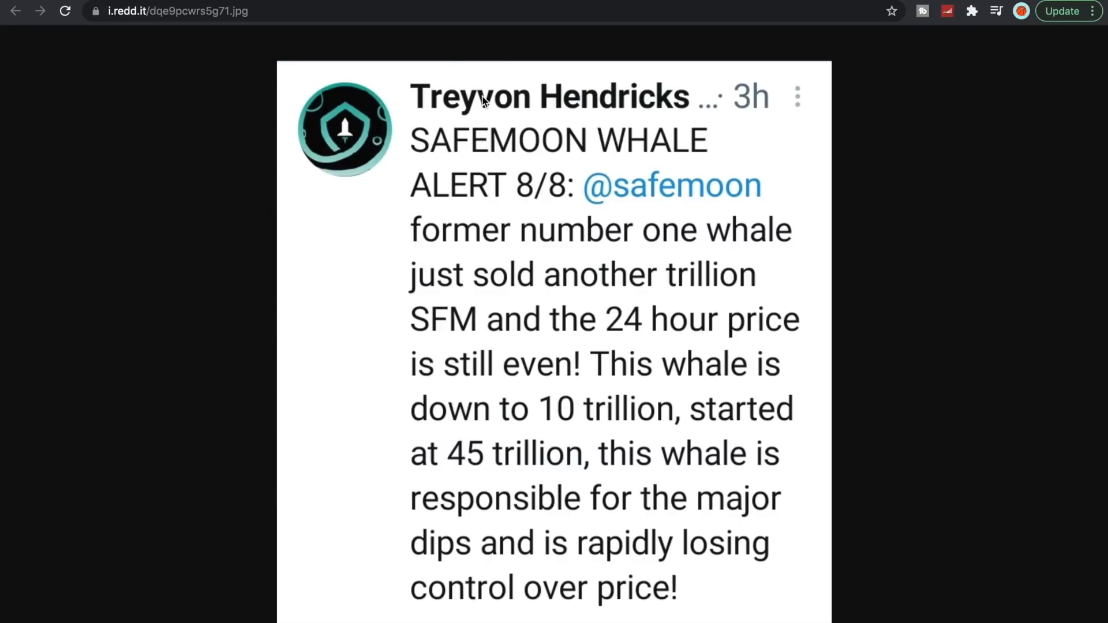
pyautogui.moveTo(579, 131)
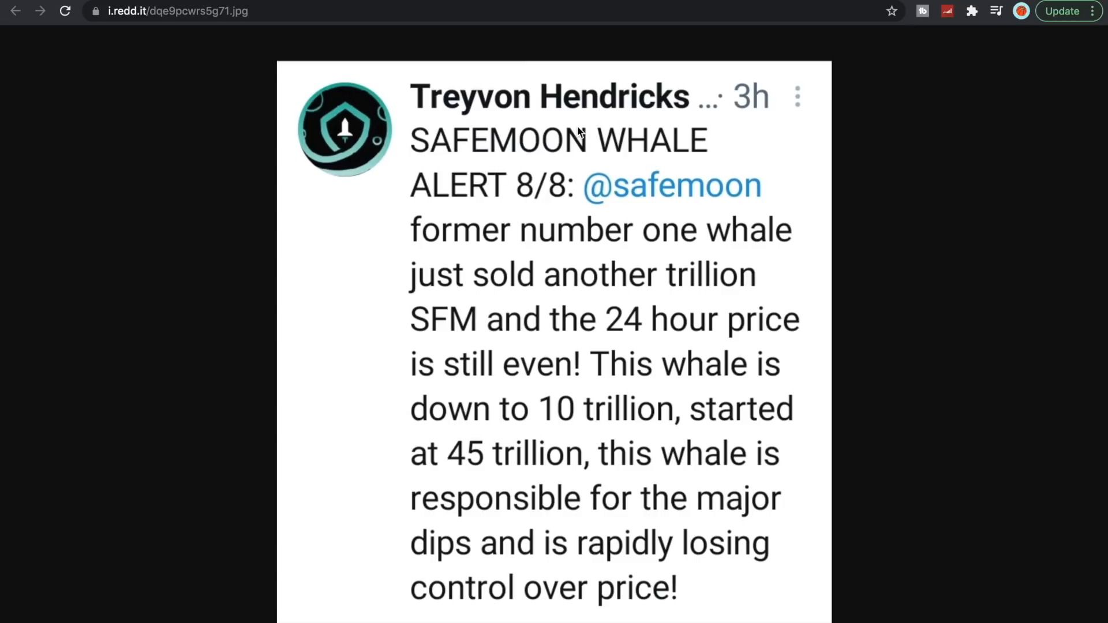
pyautogui.moveTo(721, 252)
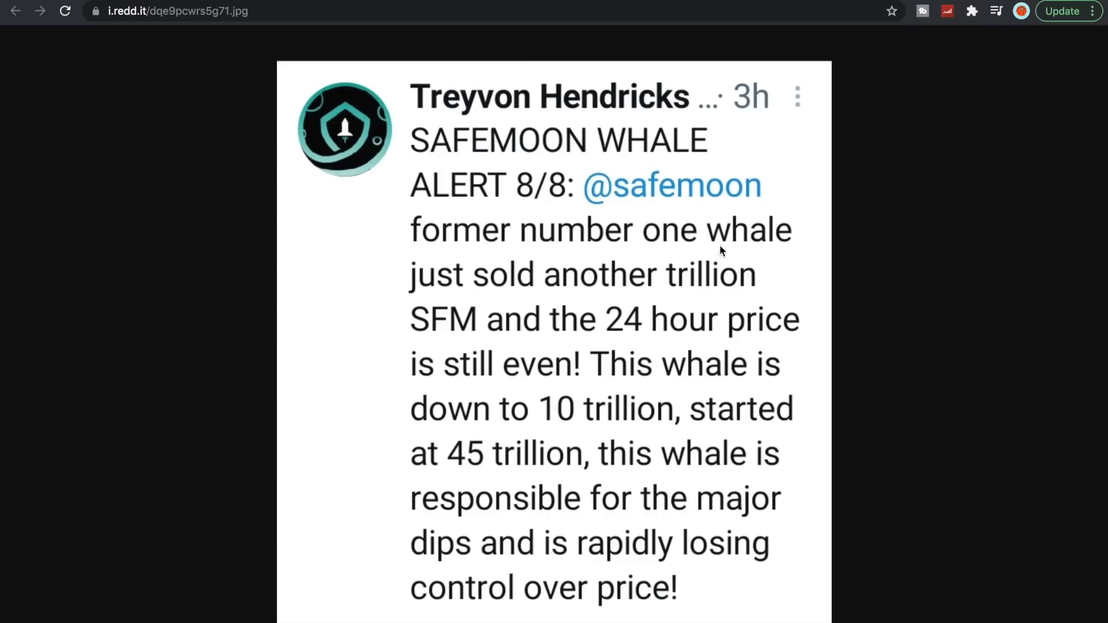
pyautogui.moveTo(721, 276)
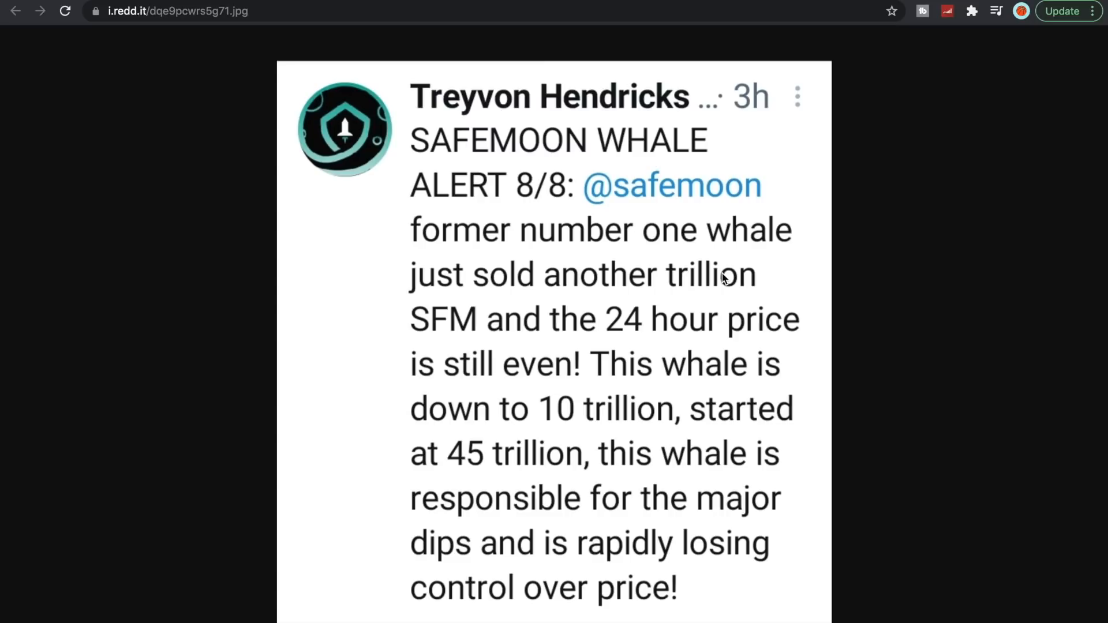
pyautogui.moveTo(663, 300)
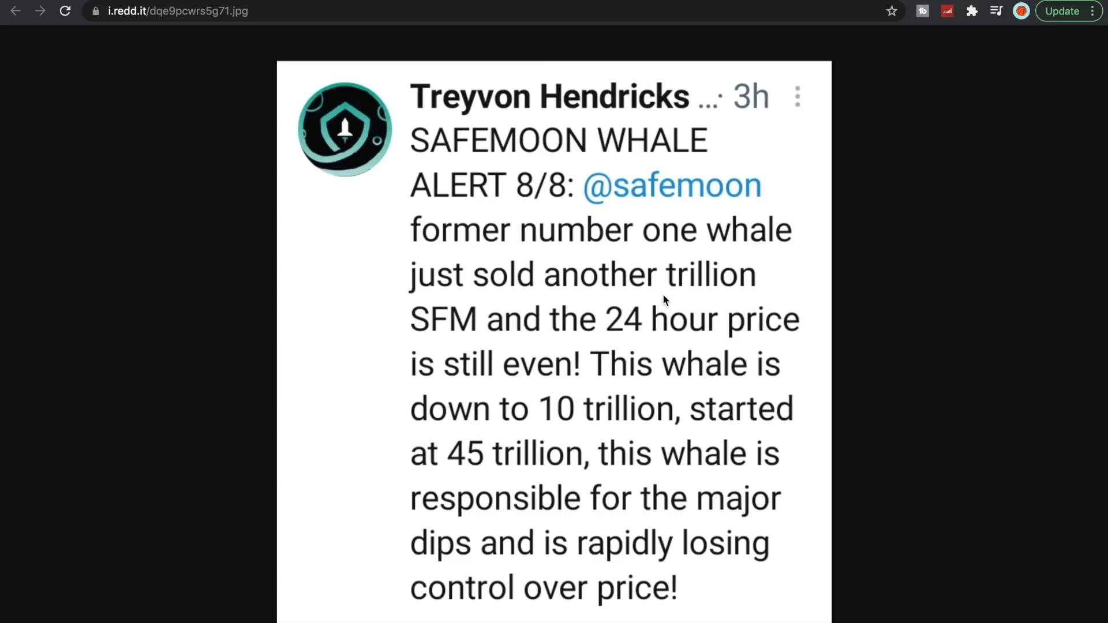
pyautogui.moveTo(583, 337)
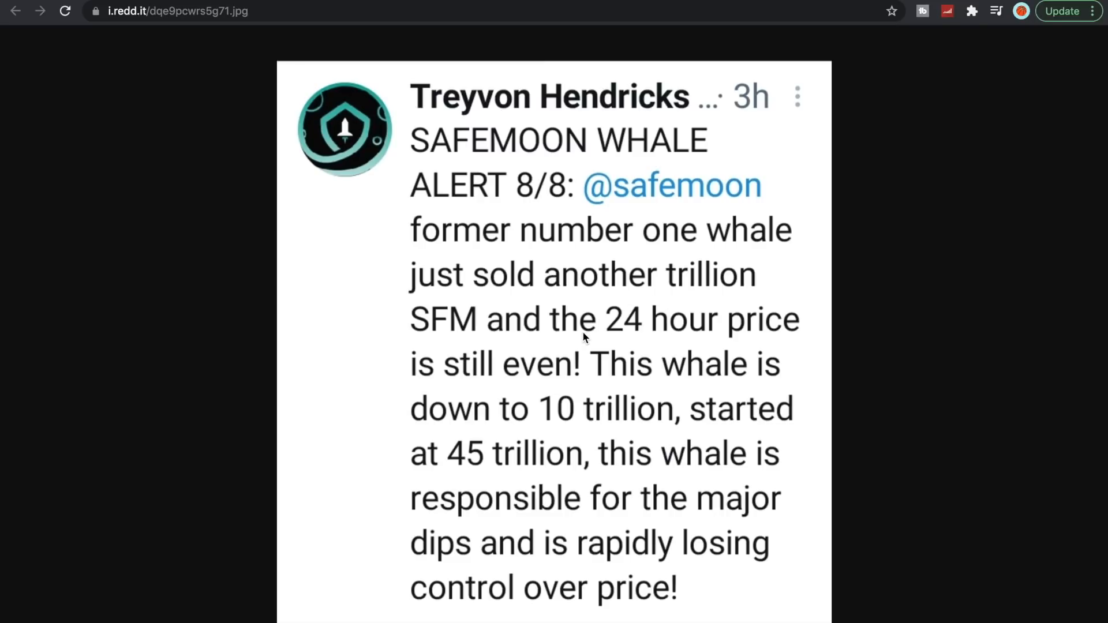
pyautogui.moveTo(585, 381)
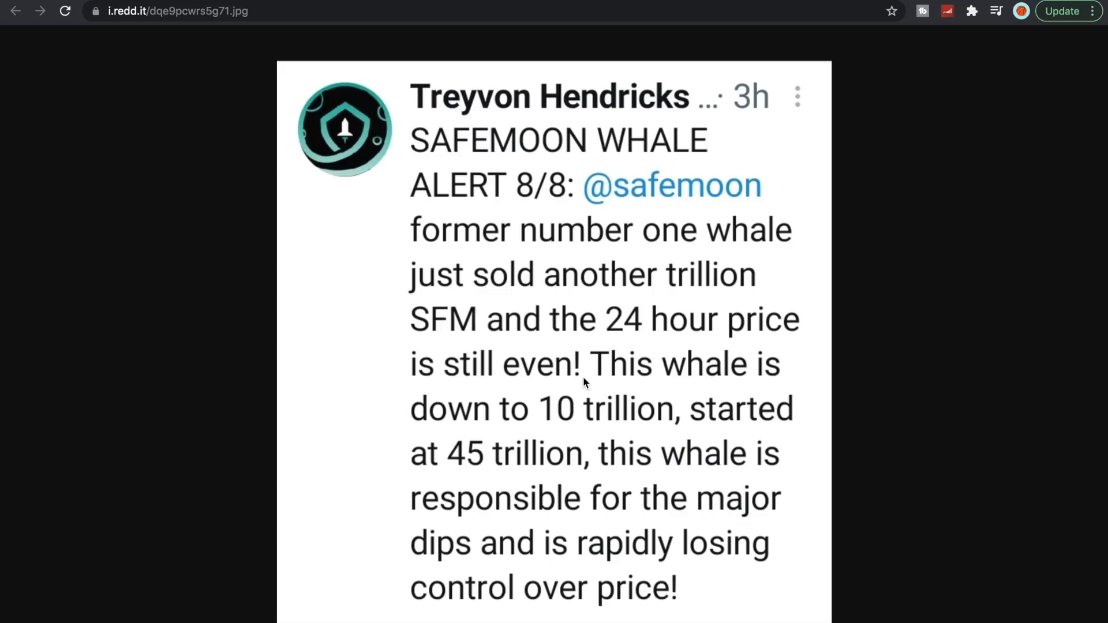
pyautogui.moveTo(484, 430)
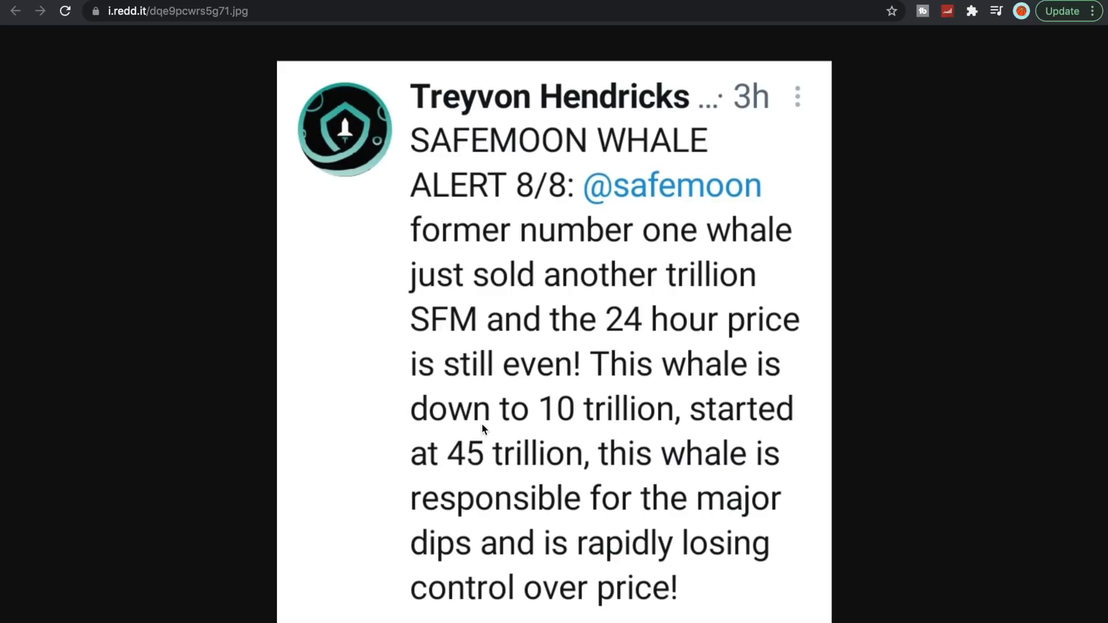
pyautogui.moveTo(643, 443)
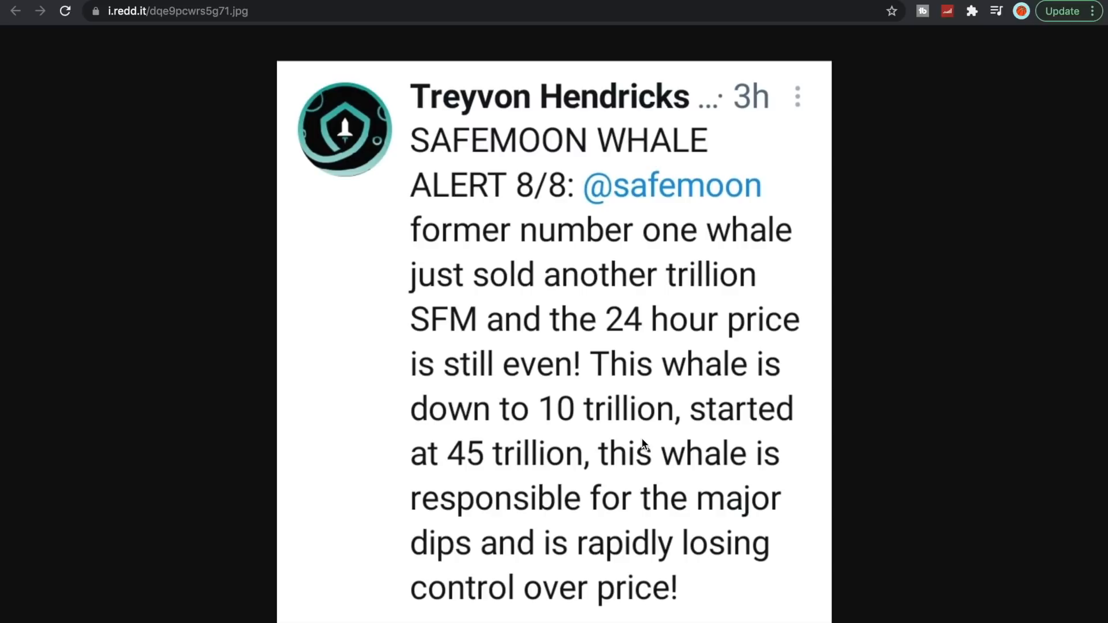
pyautogui.moveTo(657, 557)
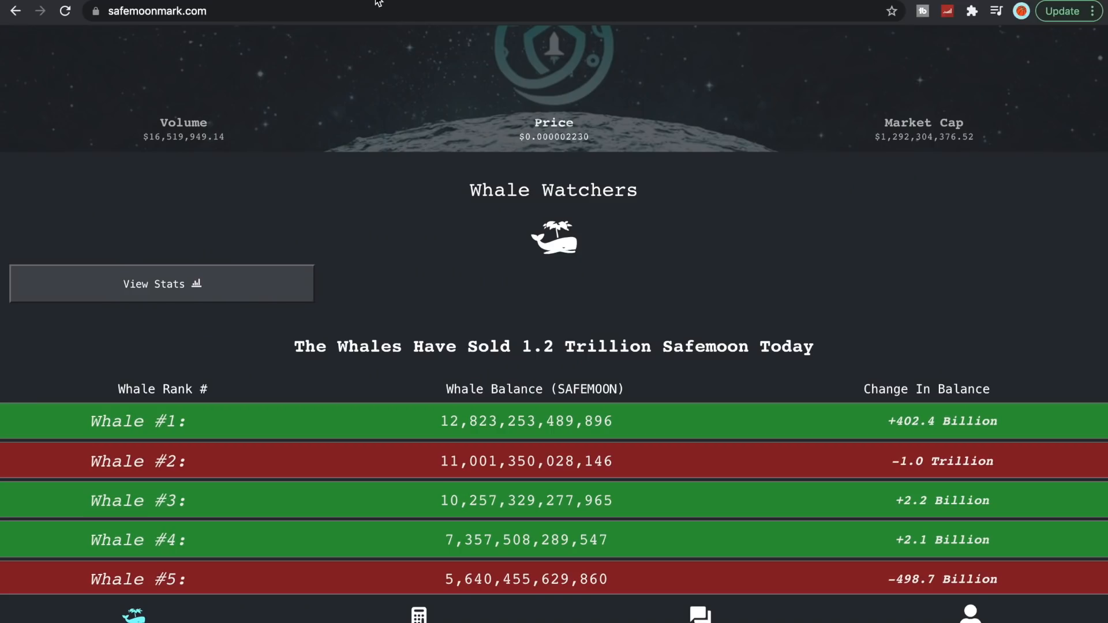
# Scroll down and show SafeMoonMark's Whale Dominance stats with top 10 and top 25 ownership
pyautogui.scroll(-3)
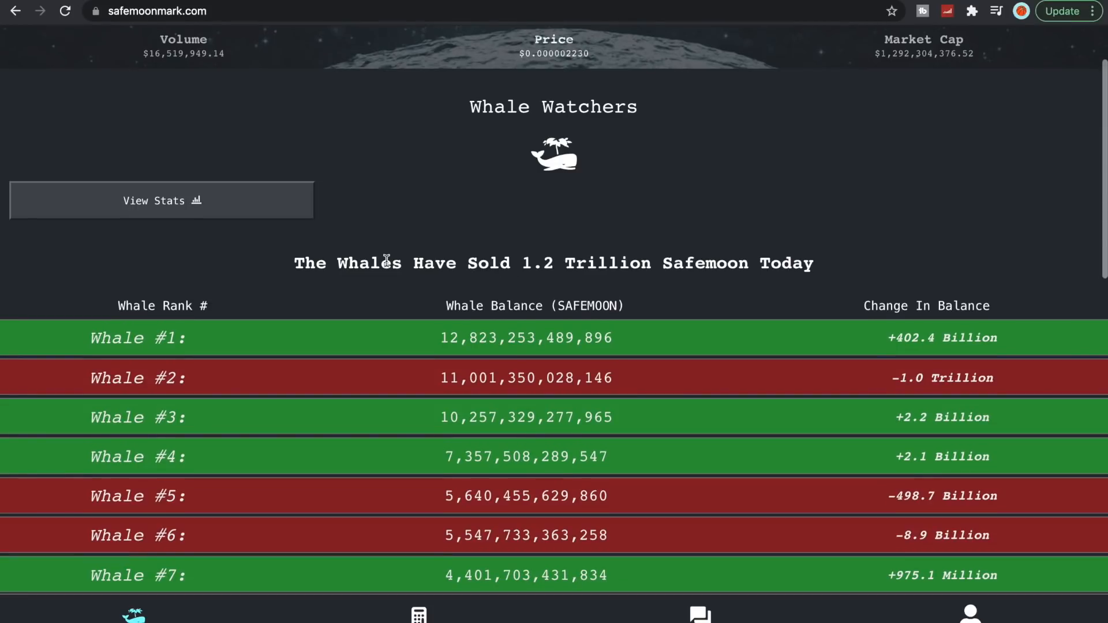
pyautogui.moveTo(584, 286)
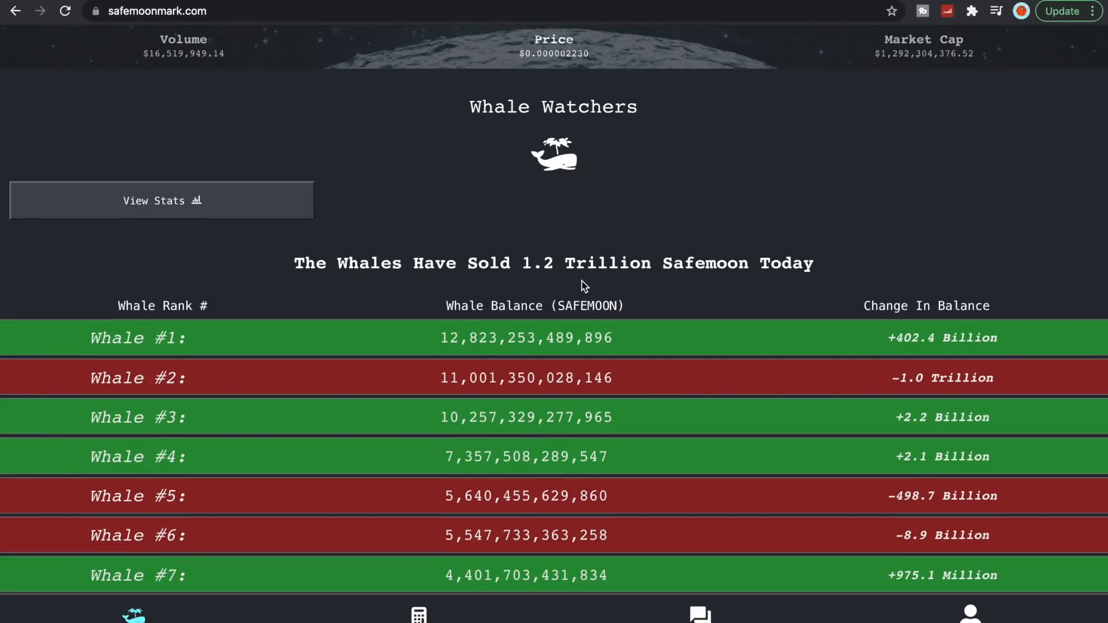
pyautogui.moveTo(691, 335)
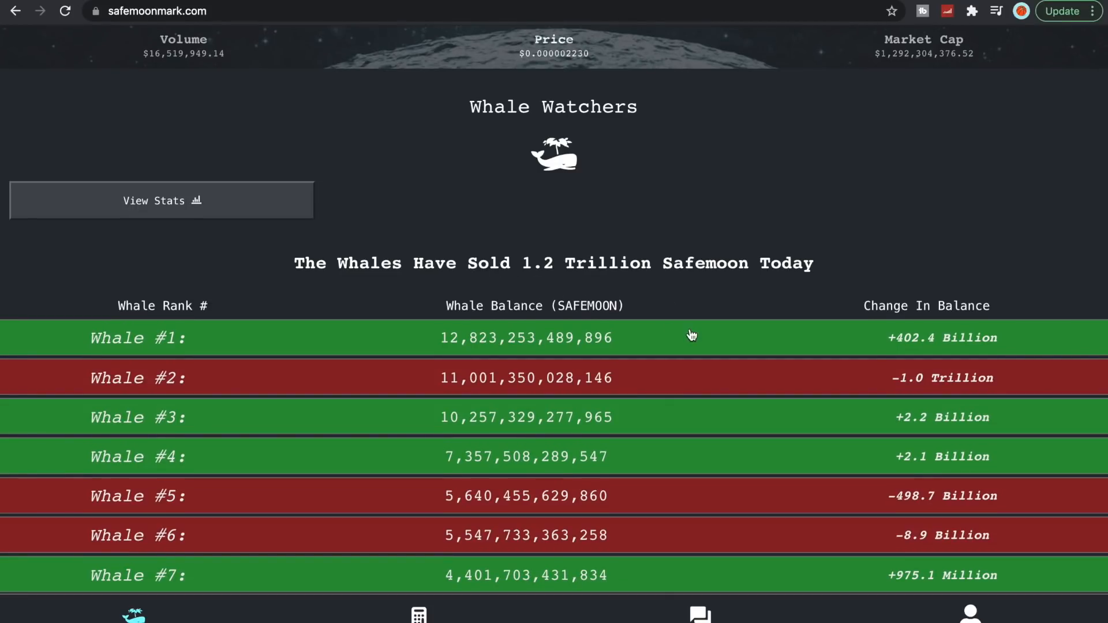
pyautogui.moveTo(219, 238)
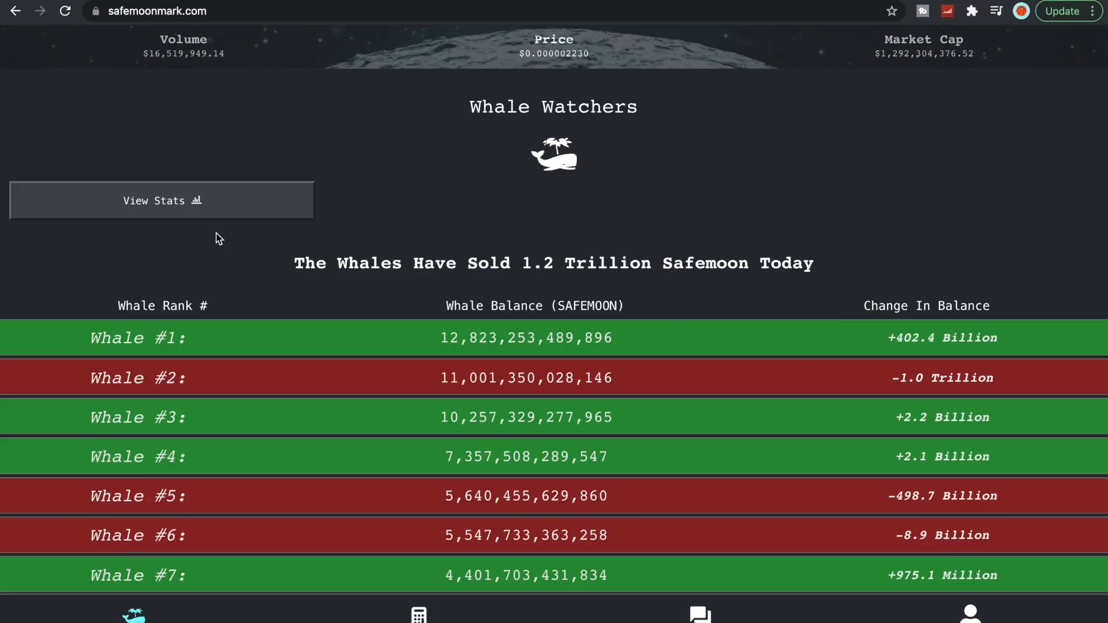
pyautogui.click(161, 201)
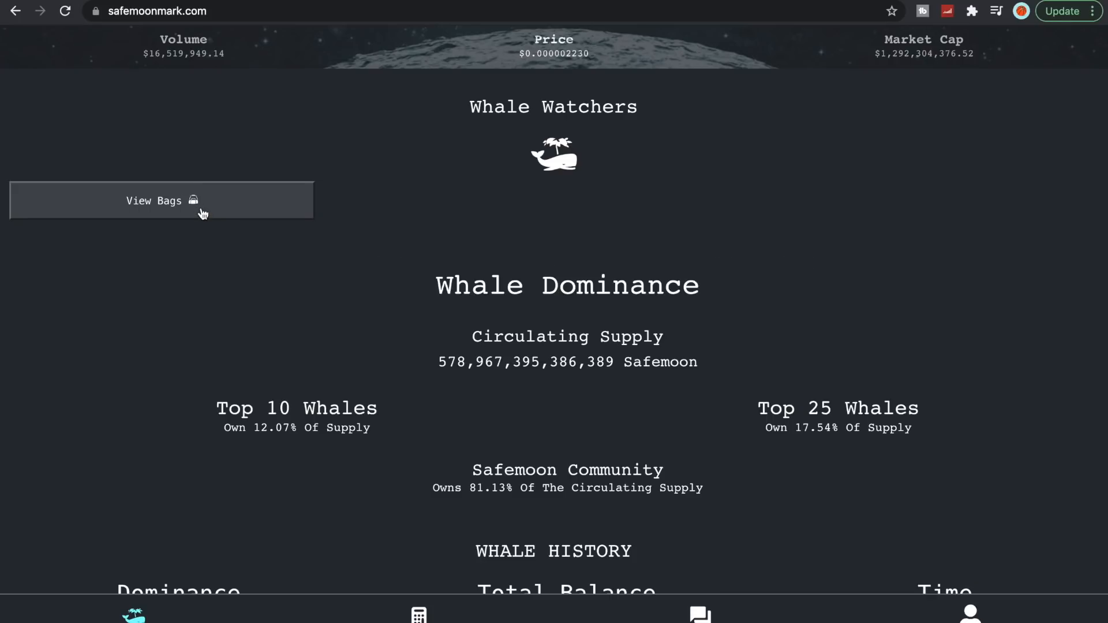
pyautogui.moveTo(495, 473)
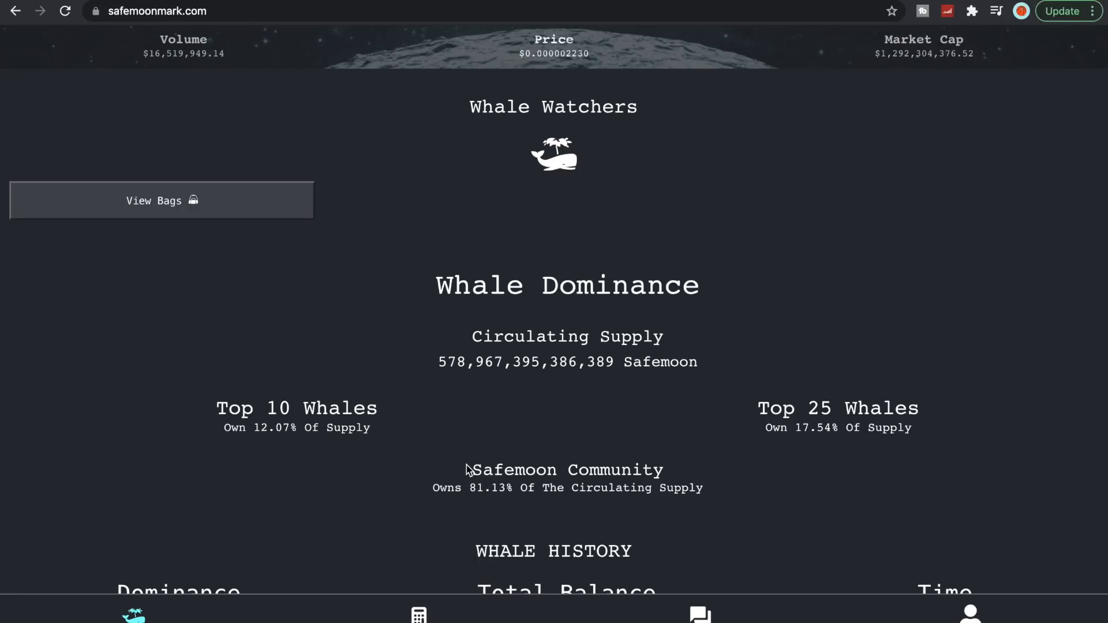
pyautogui.moveTo(469, 470)
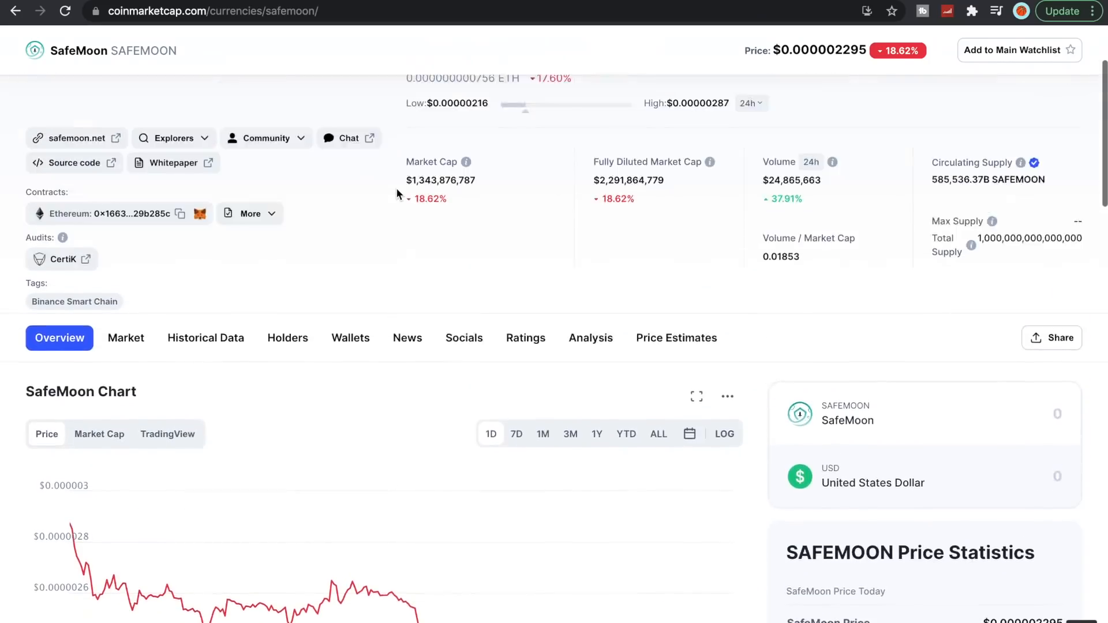
# Scroll SafeMoon's CoinMarketCap page to review the 1D price chart and price statistics
pyautogui.scroll(3)
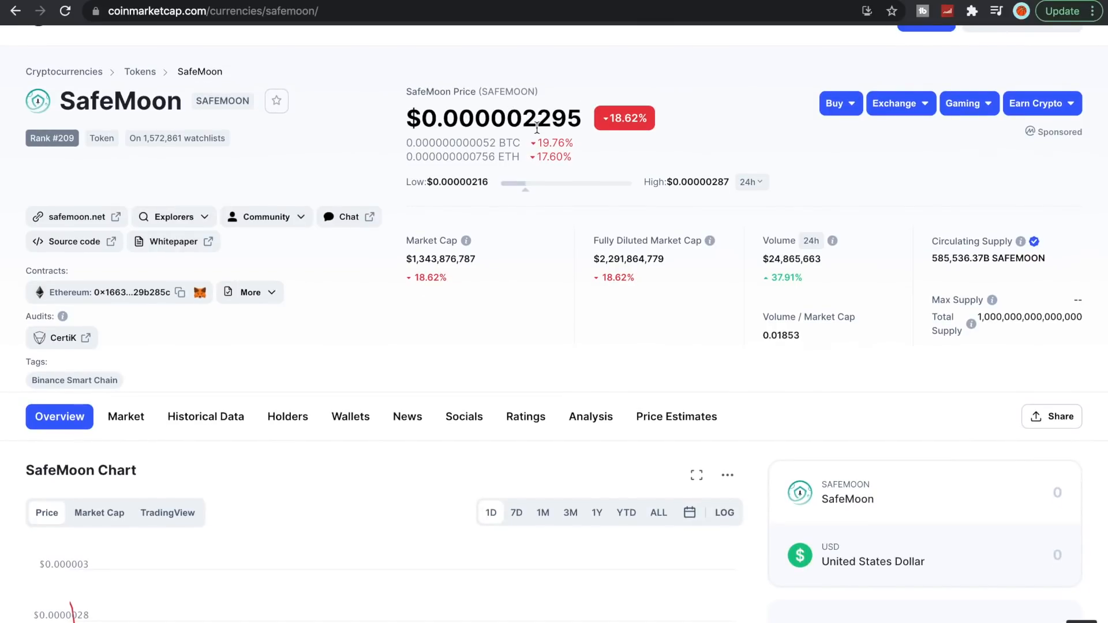
pyautogui.moveTo(681, 176)
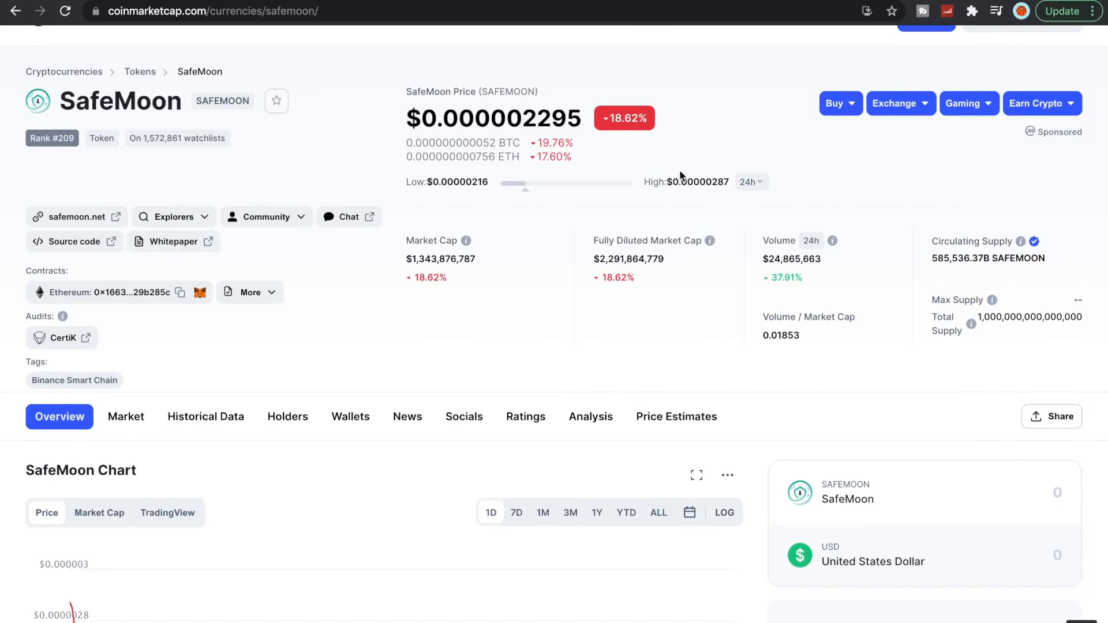
pyautogui.moveTo(706, 139)
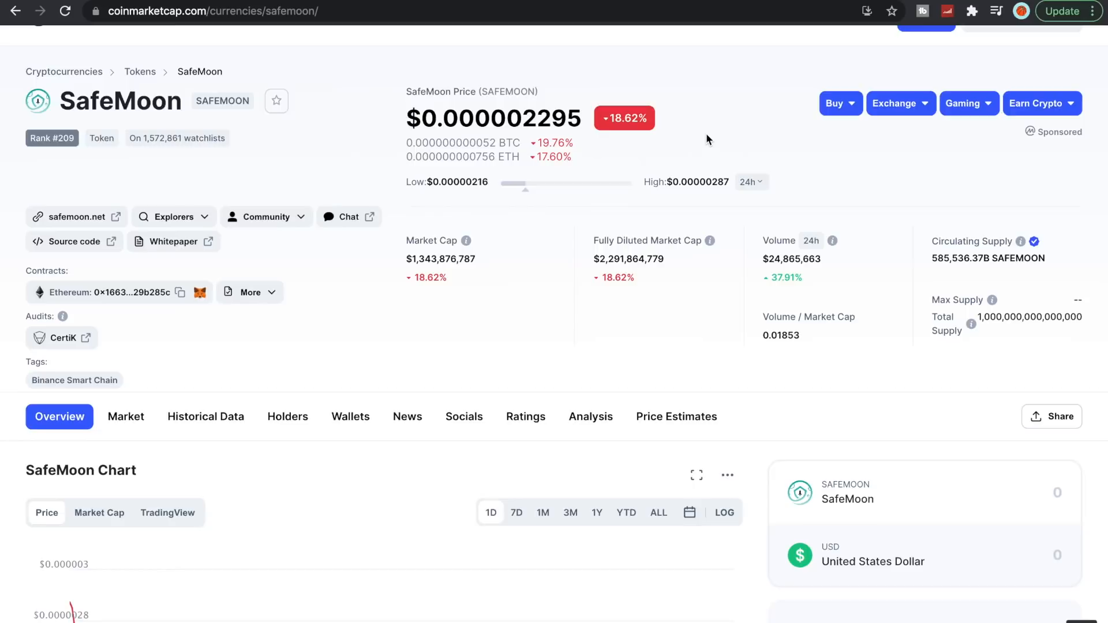
pyautogui.scroll(-3)
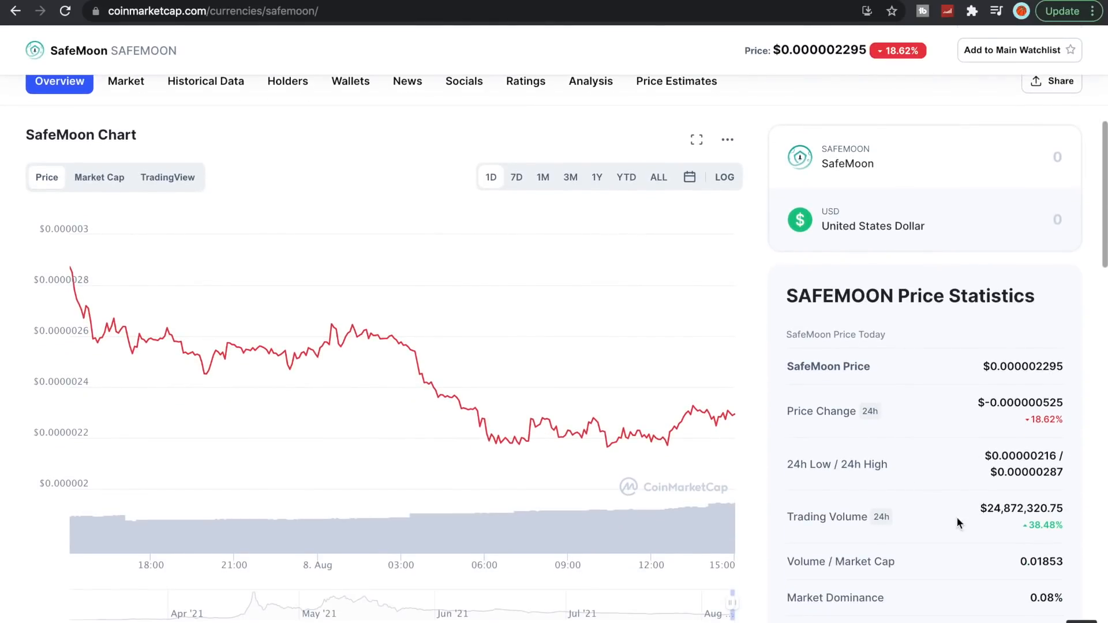
pyautogui.moveTo(1038, 536)
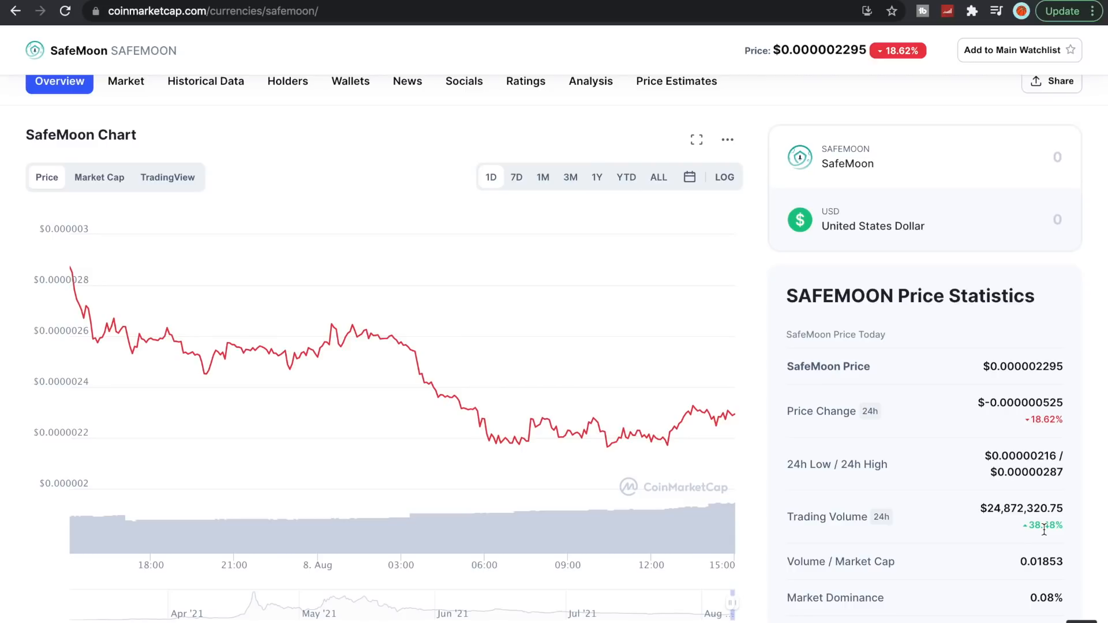
pyautogui.moveTo(976, 544)
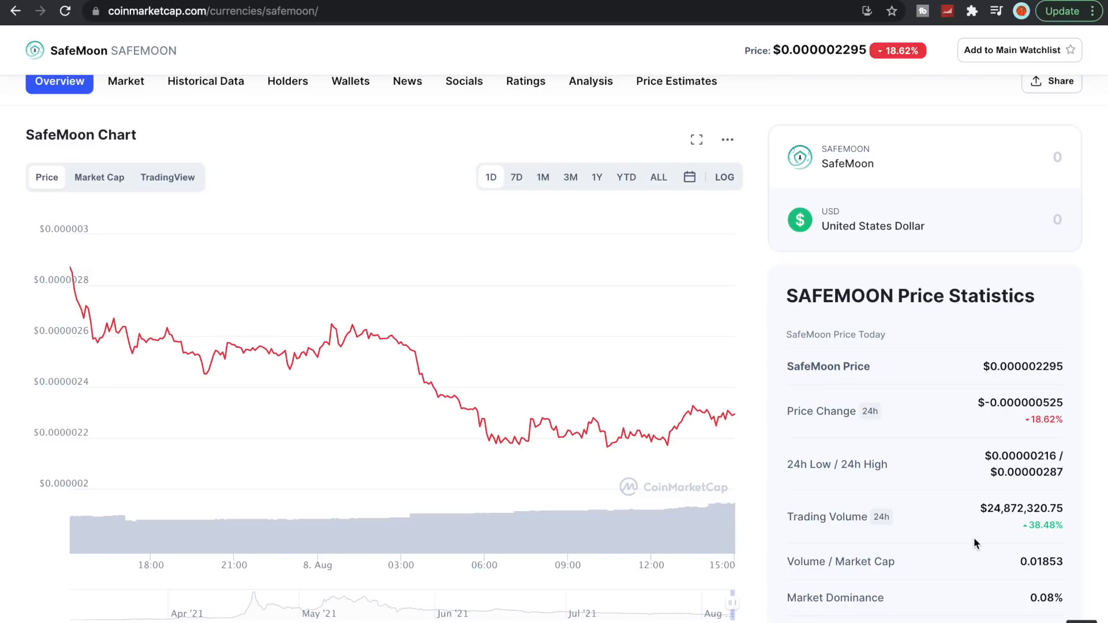
pyautogui.moveTo(850, 513)
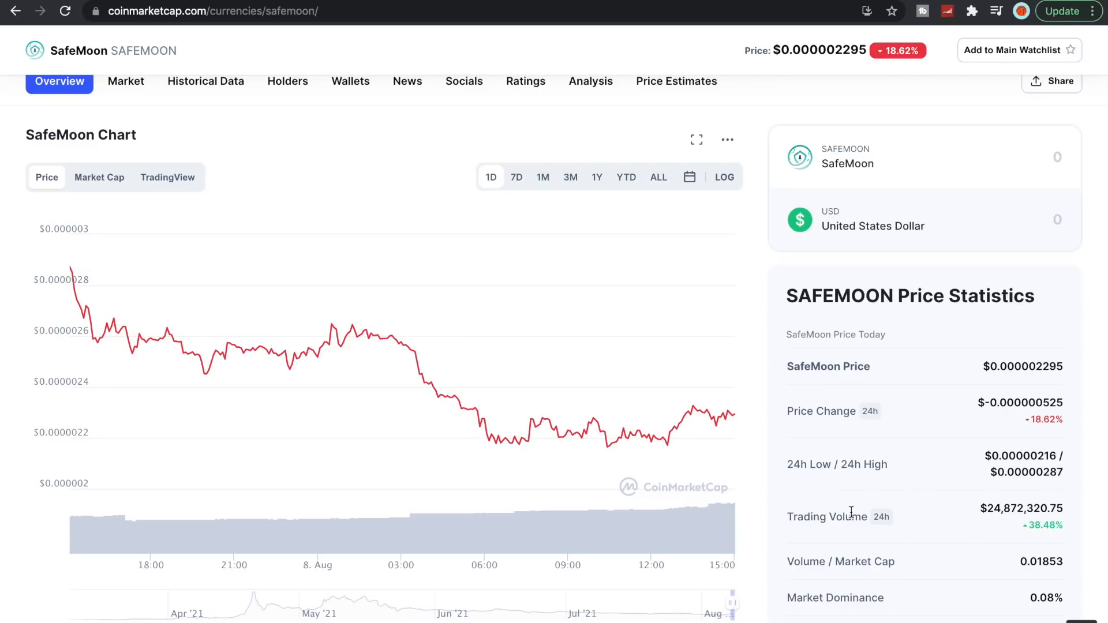
pyautogui.moveTo(1010, 537)
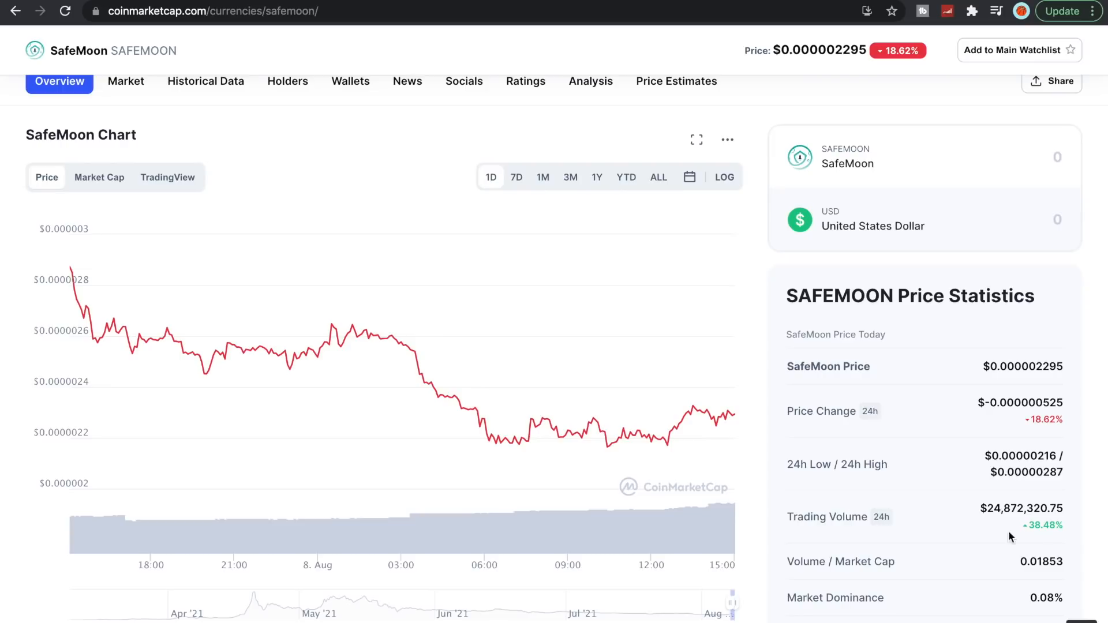
pyautogui.moveTo(988, 508)
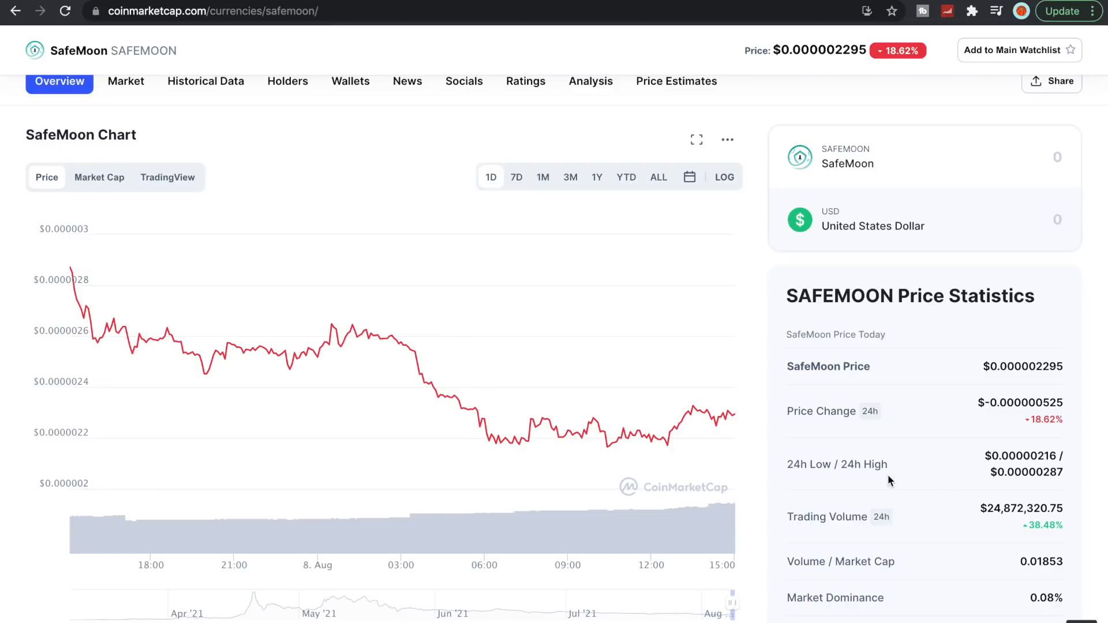
pyautogui.moveTo(661, 431)
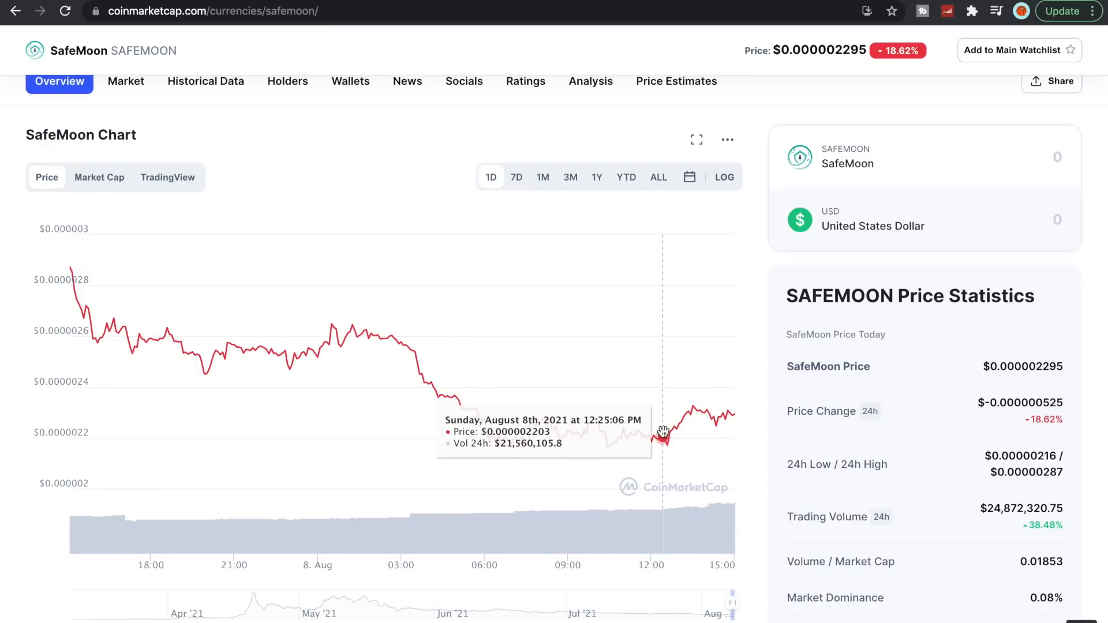
pyautogui.moveTo(667, 446)
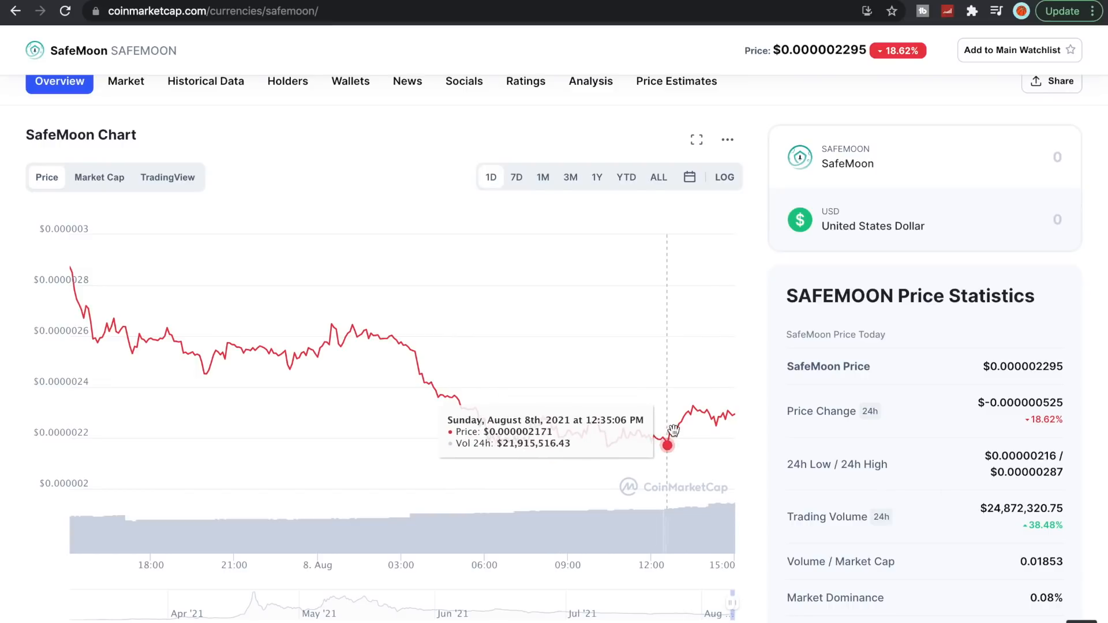
pyautogui.moveTo(704, 413)
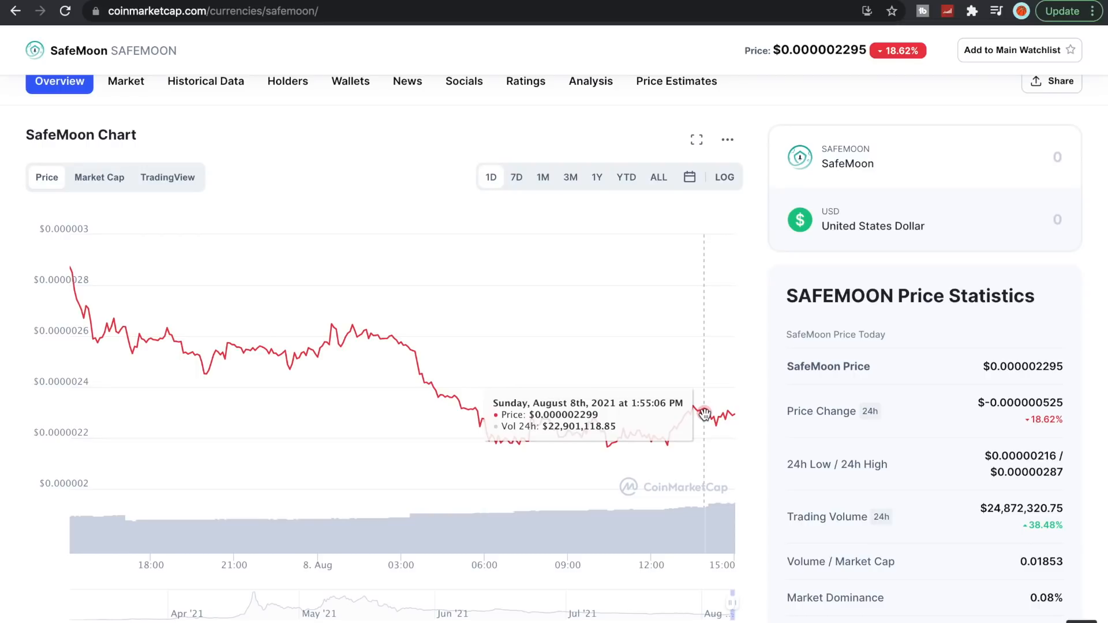
pyautogui.moveTo(678, 97)
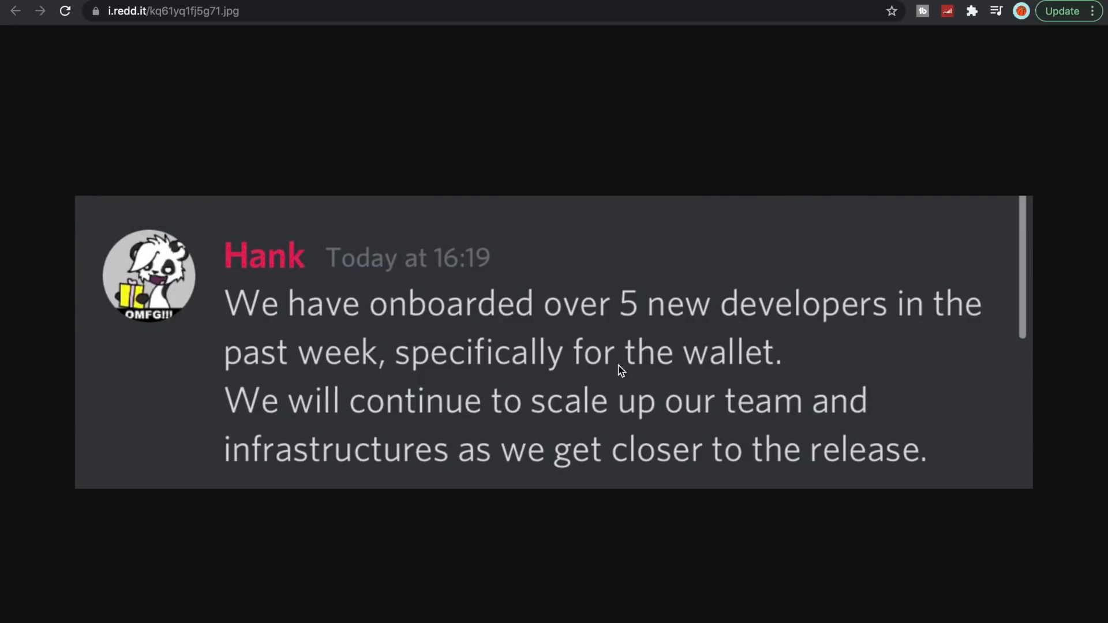
pyautogui.moveTo(519, 372)
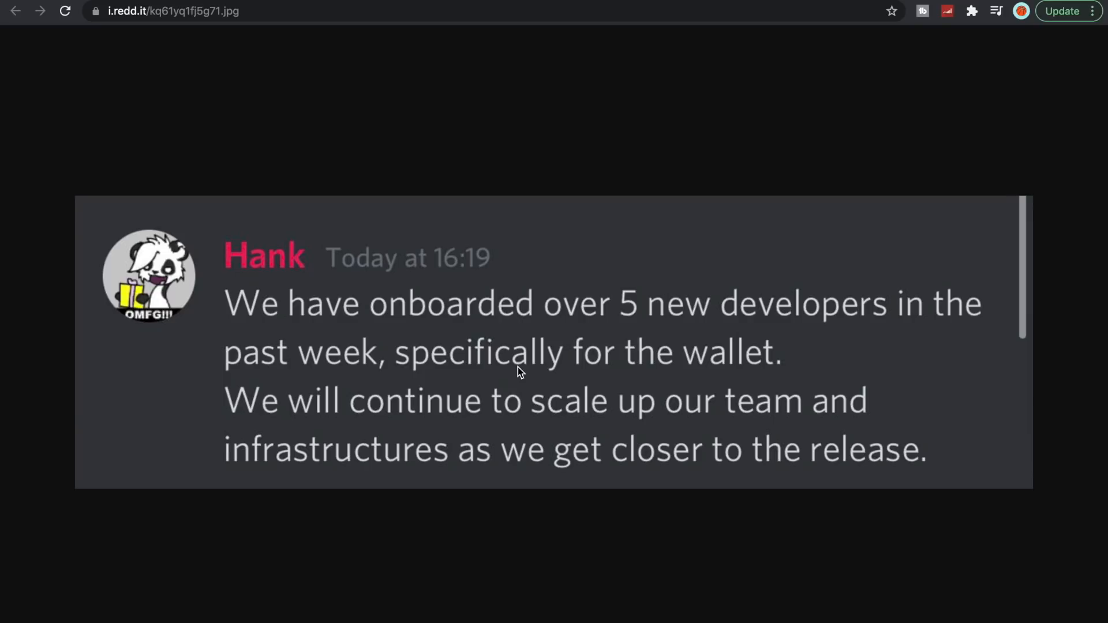
pyautogui.moveTo(492, 403)
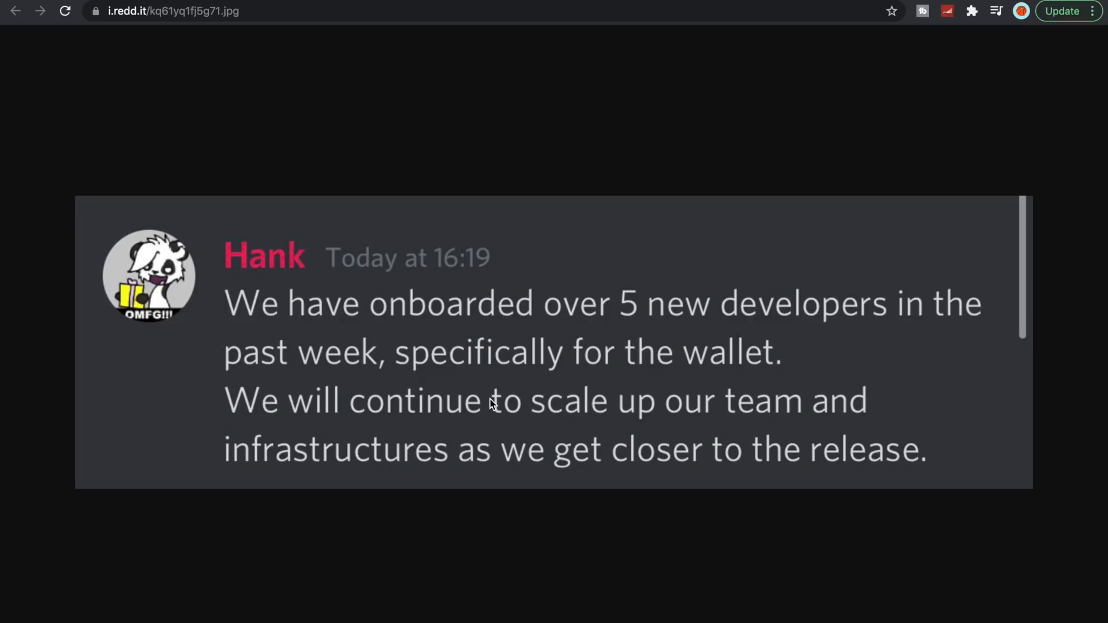
pyautogui.moveTo(414, 457)
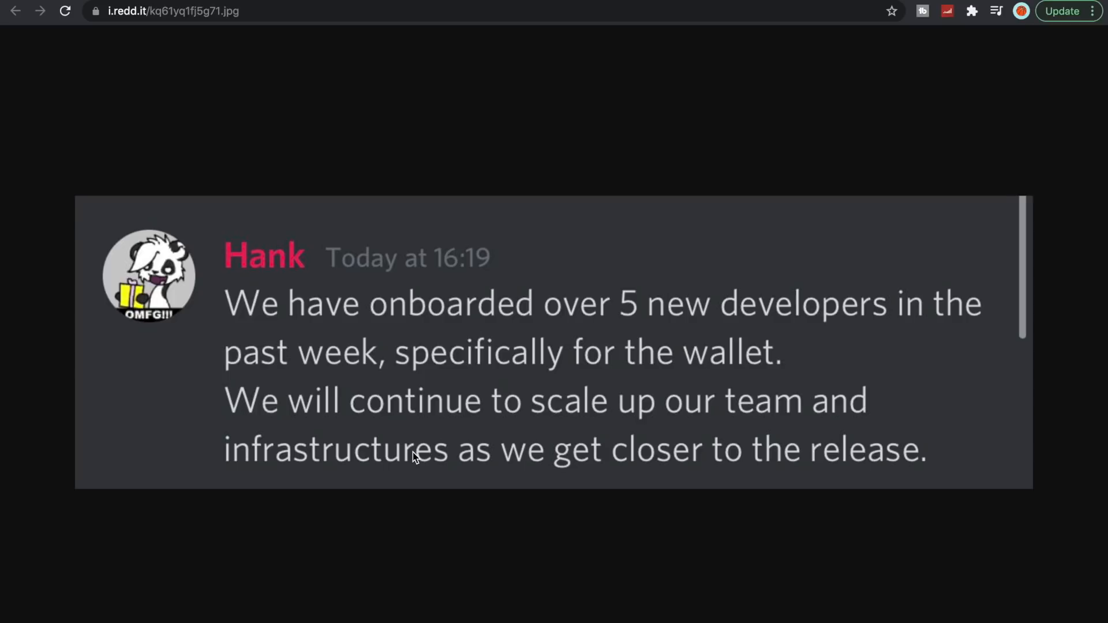
pyautogui.moveTo(242, 6)
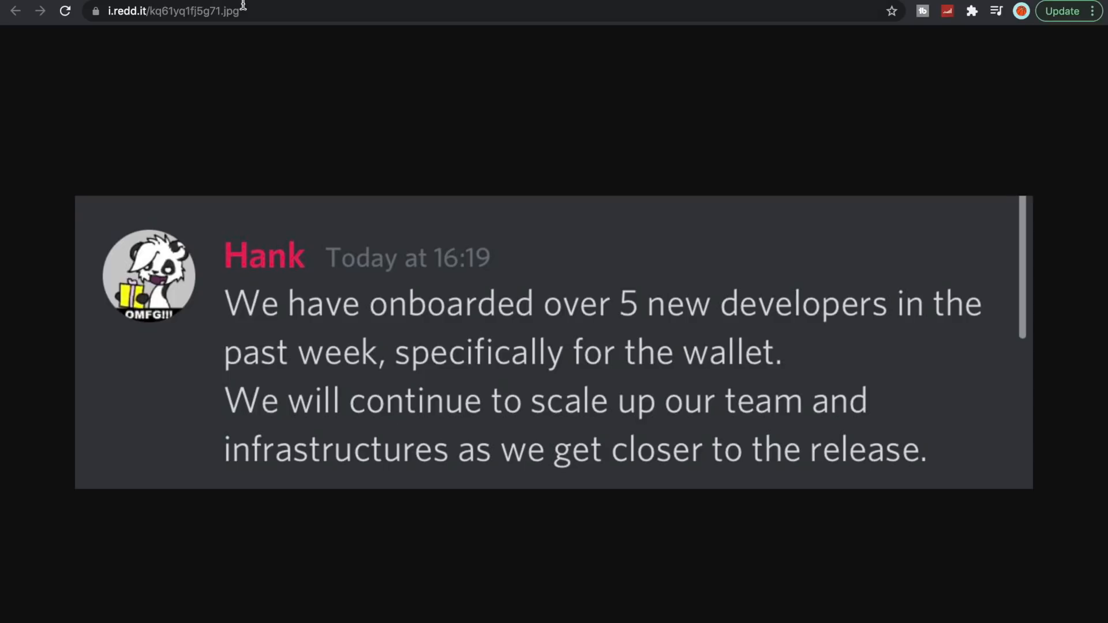
pyautogui.moveTo(442, 171)
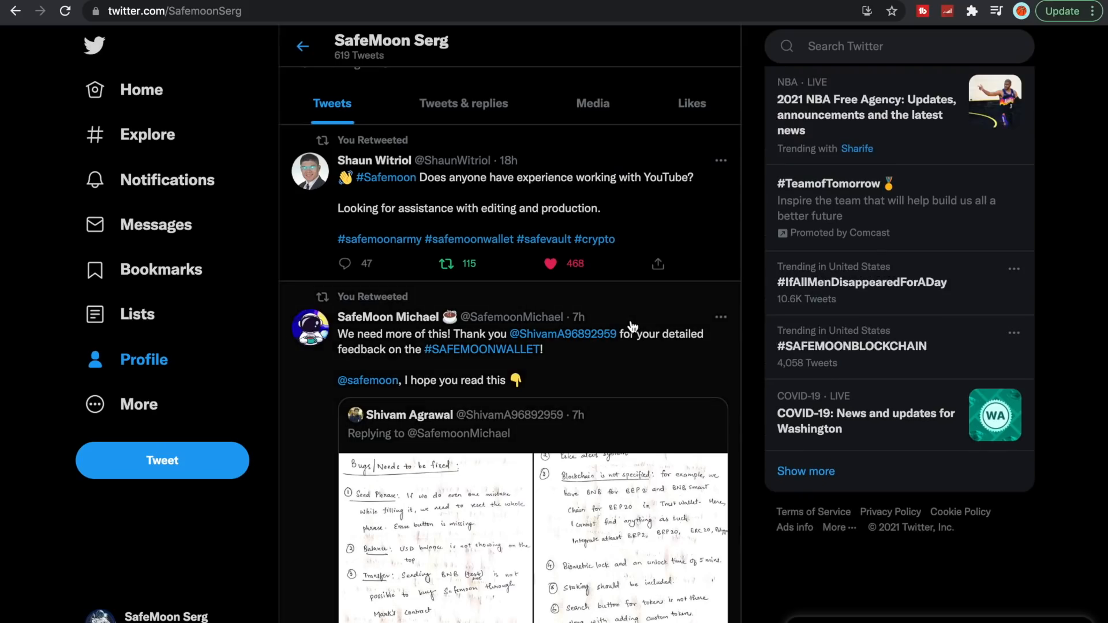
# Scroll the SafeMoon Serg Tweets tab to the August 28th wallet launch and December blockchain retweets
pyautogui.scroll(-3)
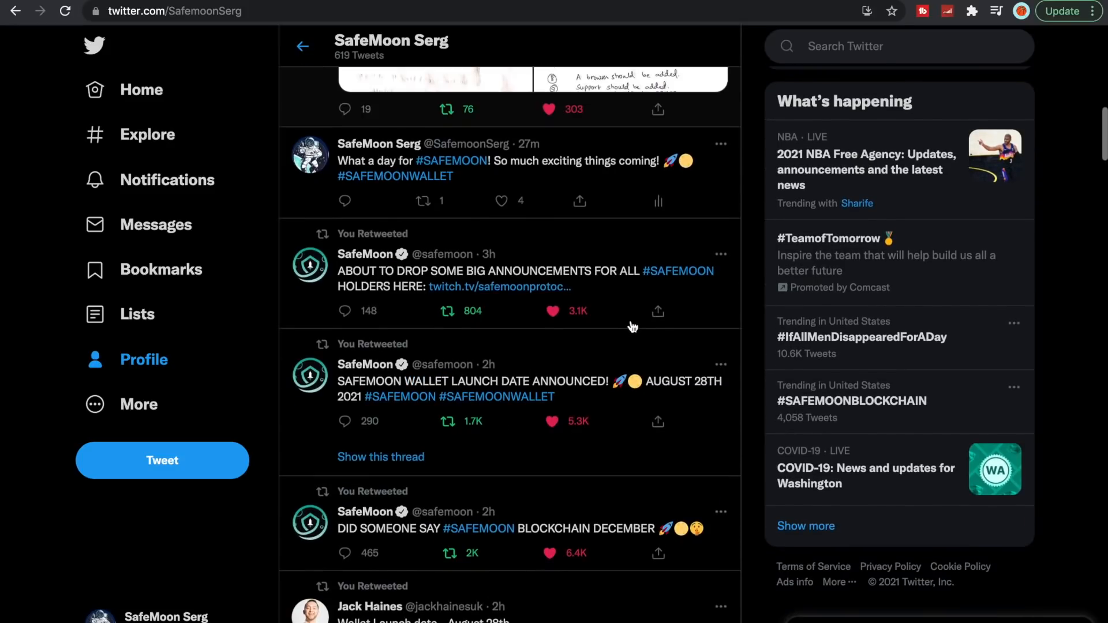
pyautogui.scroll(-3)
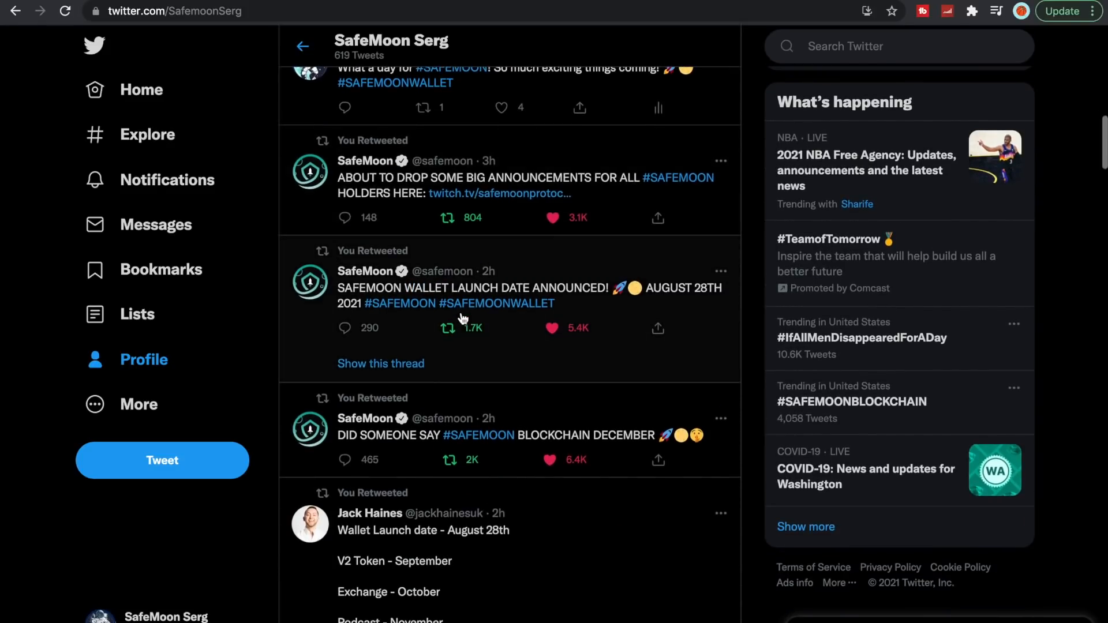
pyautogui.moveTo(447, 449)
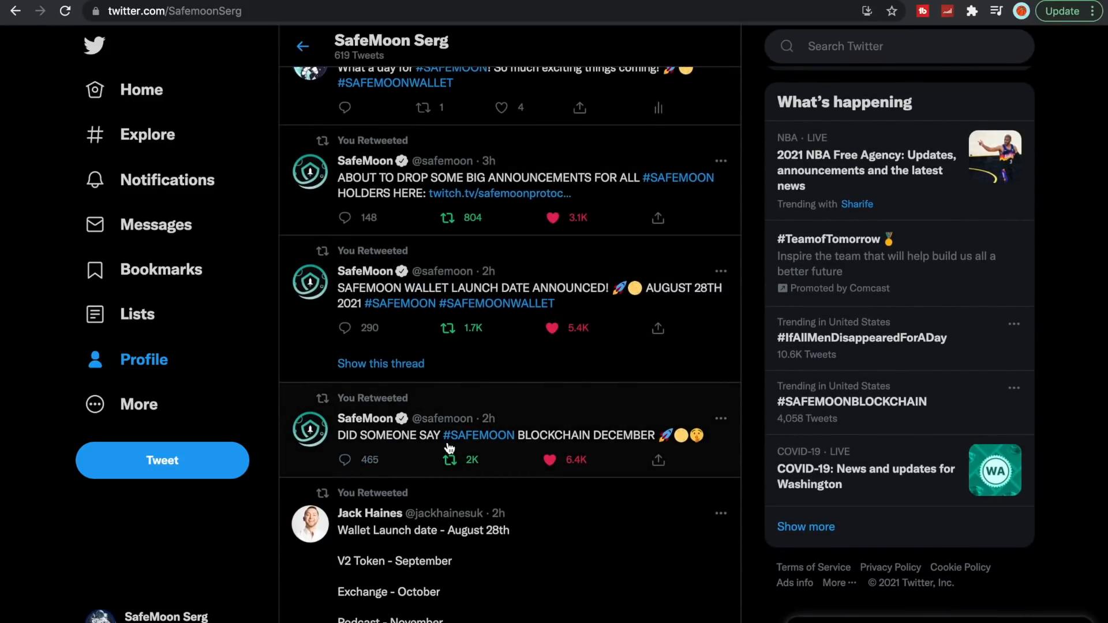
pyautogui.moveTo(653, 459)
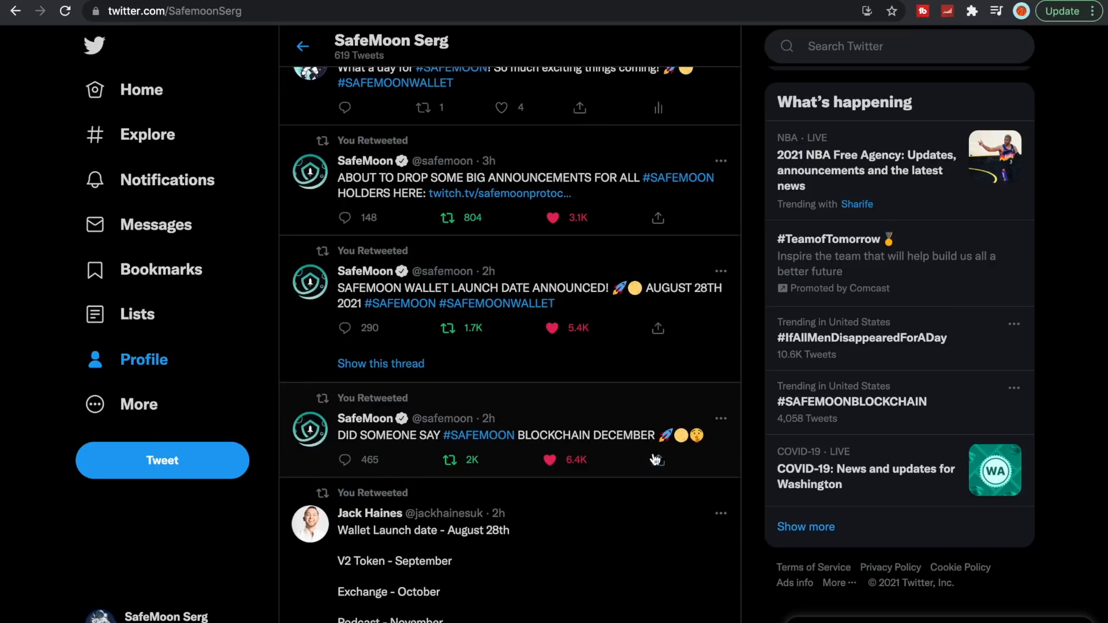
pyautogui.moveTo(622, 431)
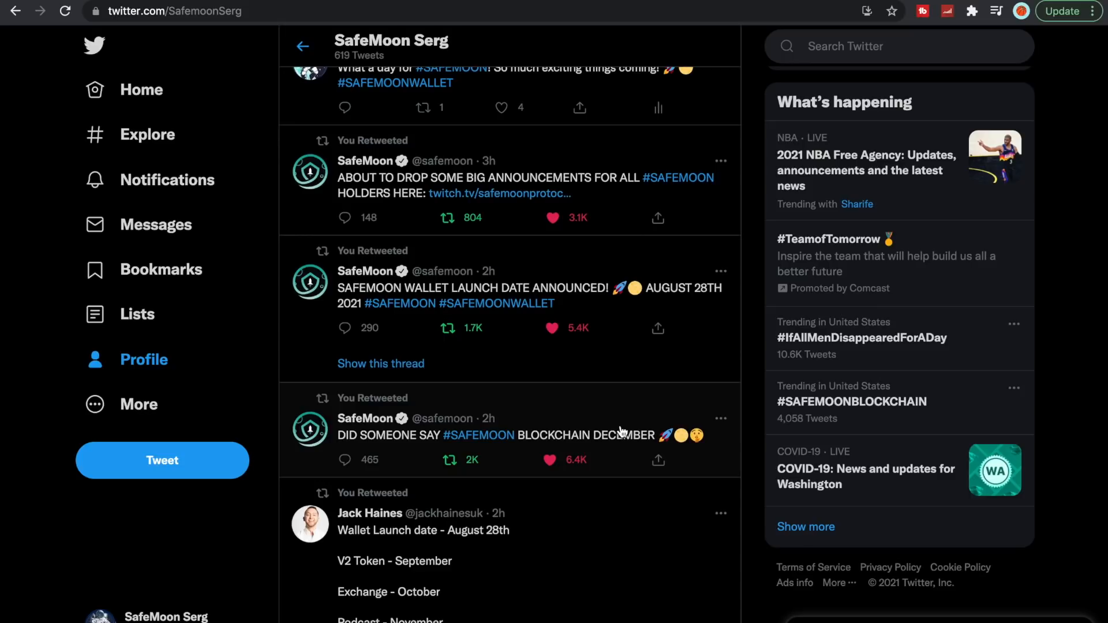
pyautogui.moveTo(396, 299)
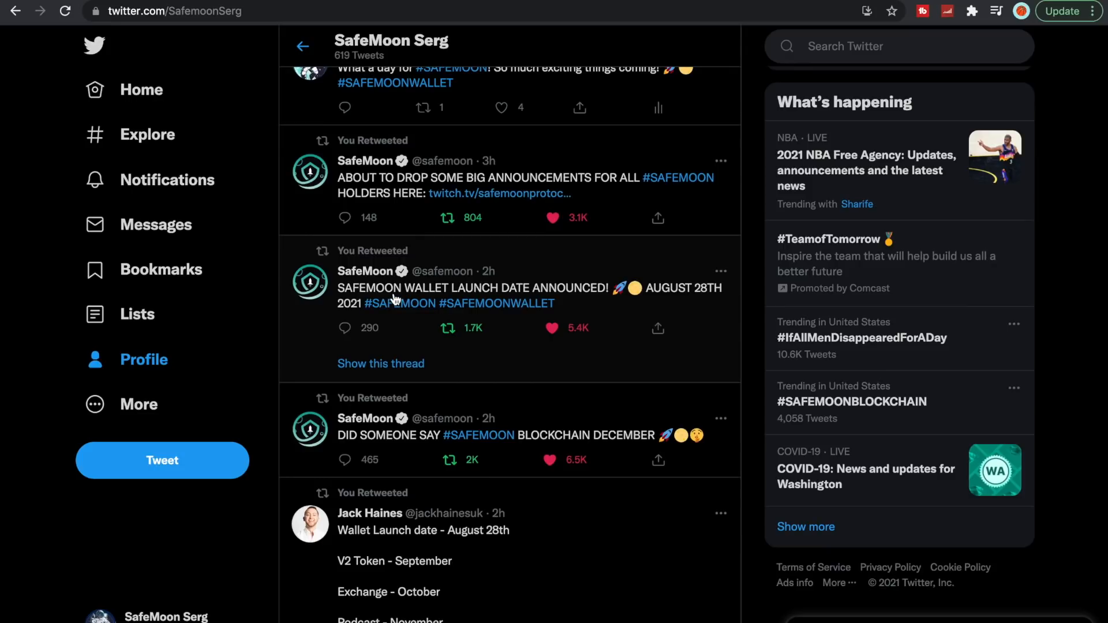
pyautogui.moveTo(550, 323)
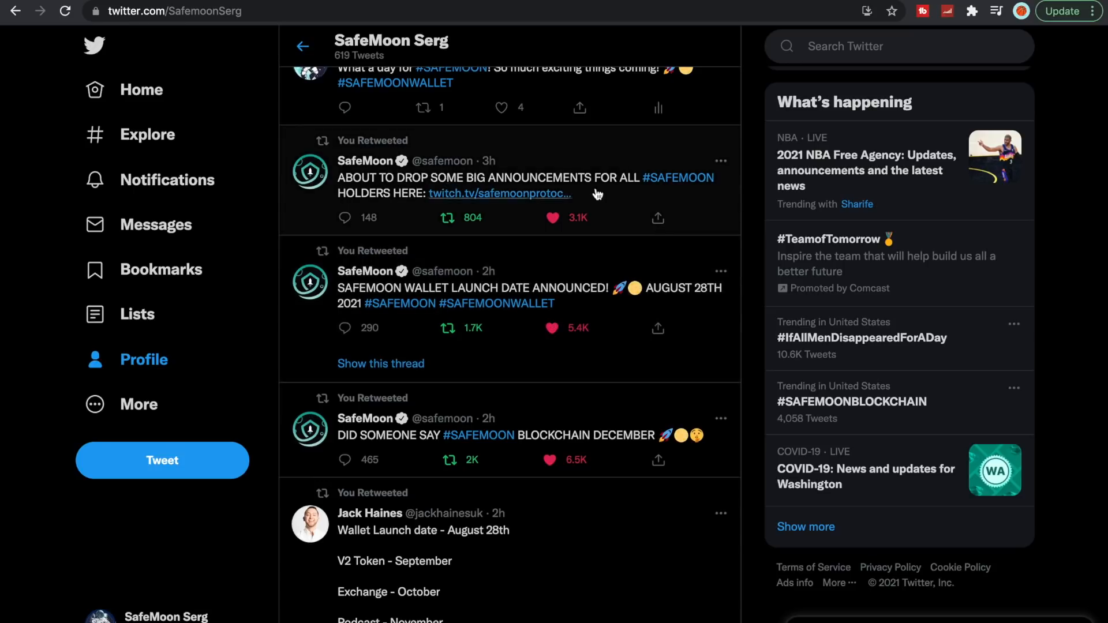
pyautogui.scroll(-3)
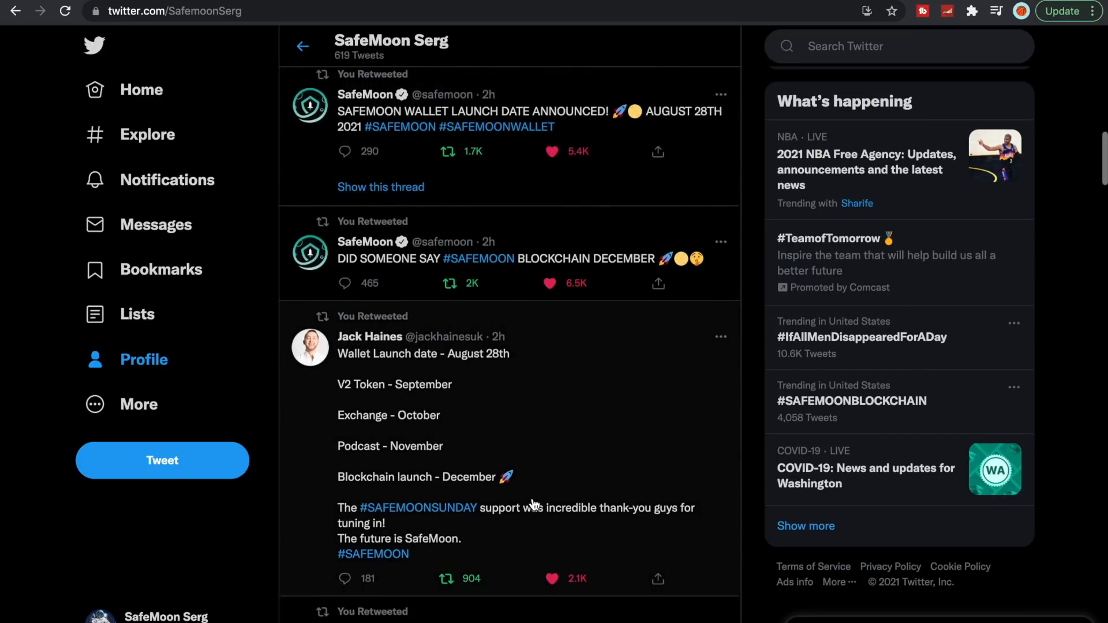
# Scroll through the wallet launch and roadmap retweets, then back up to the wallet feedback
pyautogui.scroll(-3)
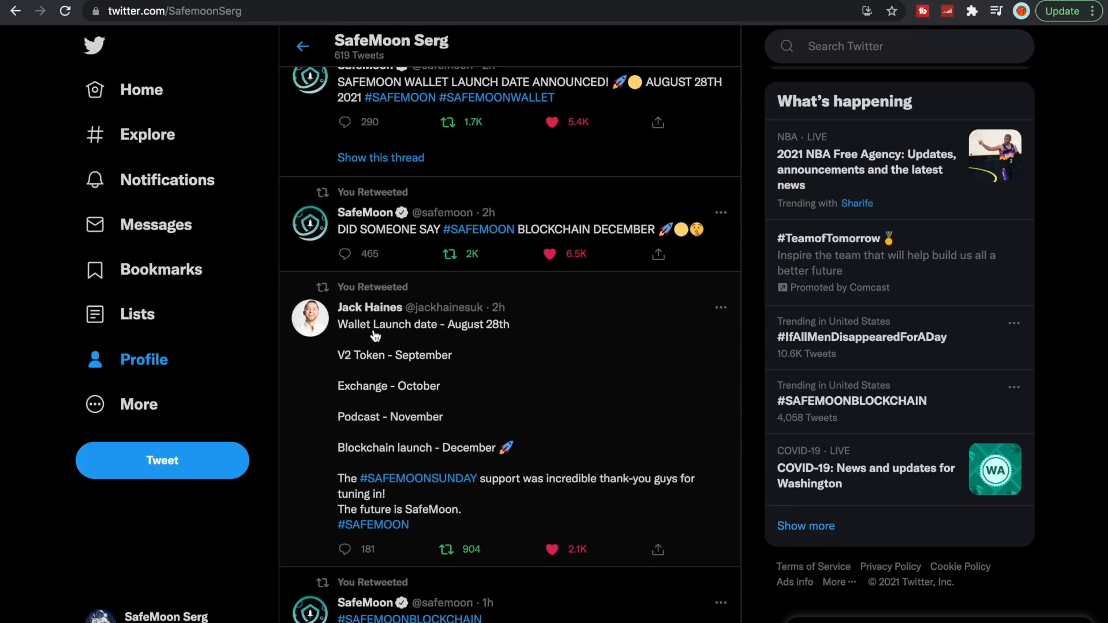
pyautogui.moveTo(382, 370)
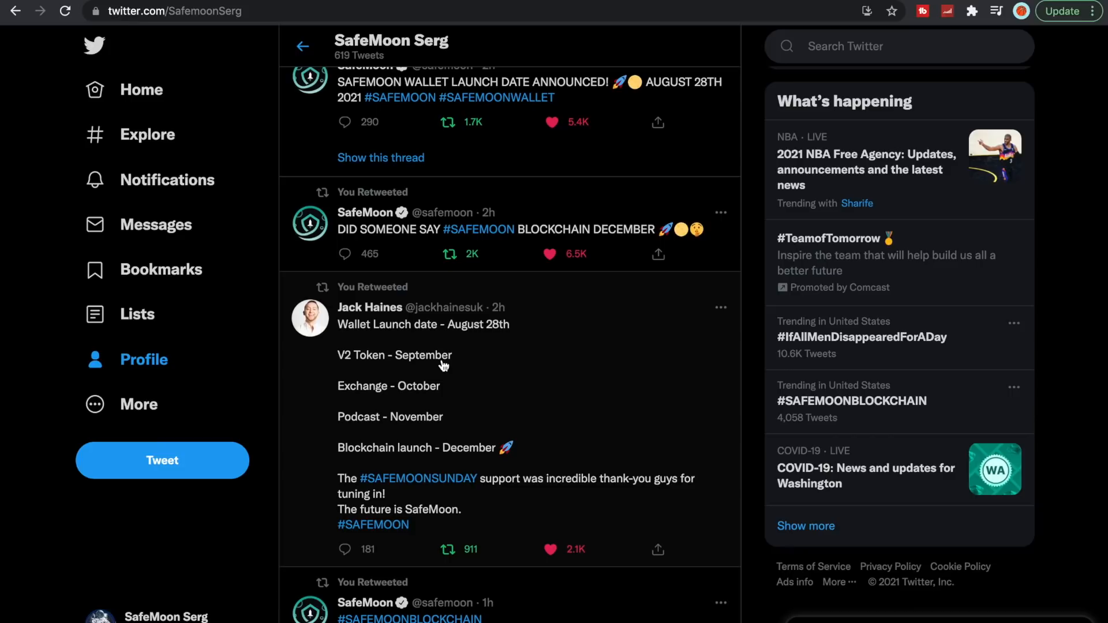
pyautogui.moveTo(439, 397)
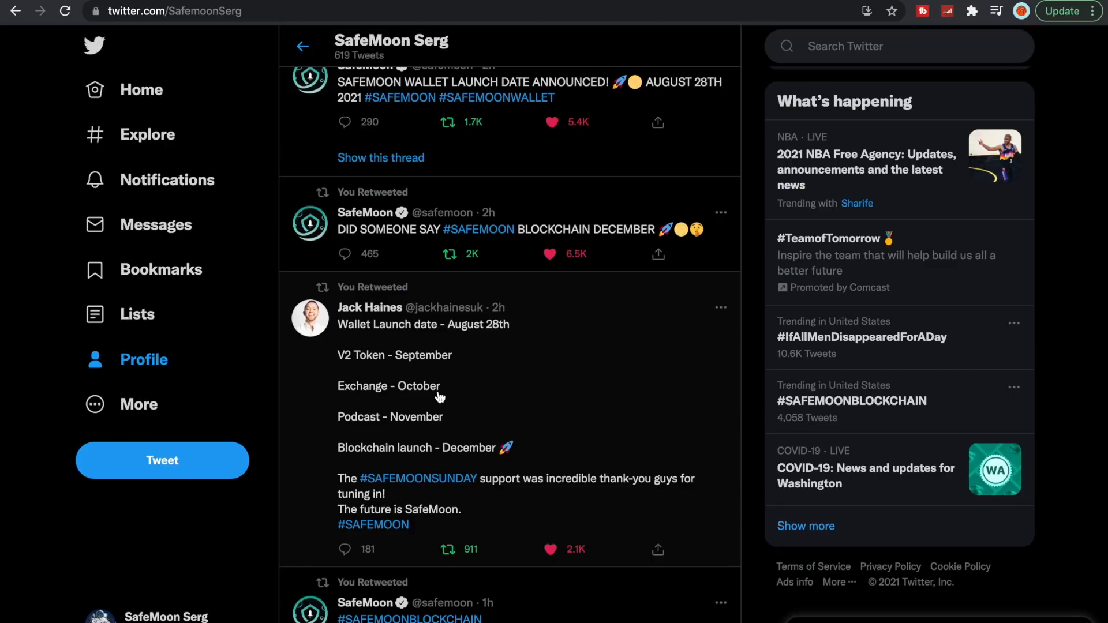
pyautogui.moveTo(360, 424)
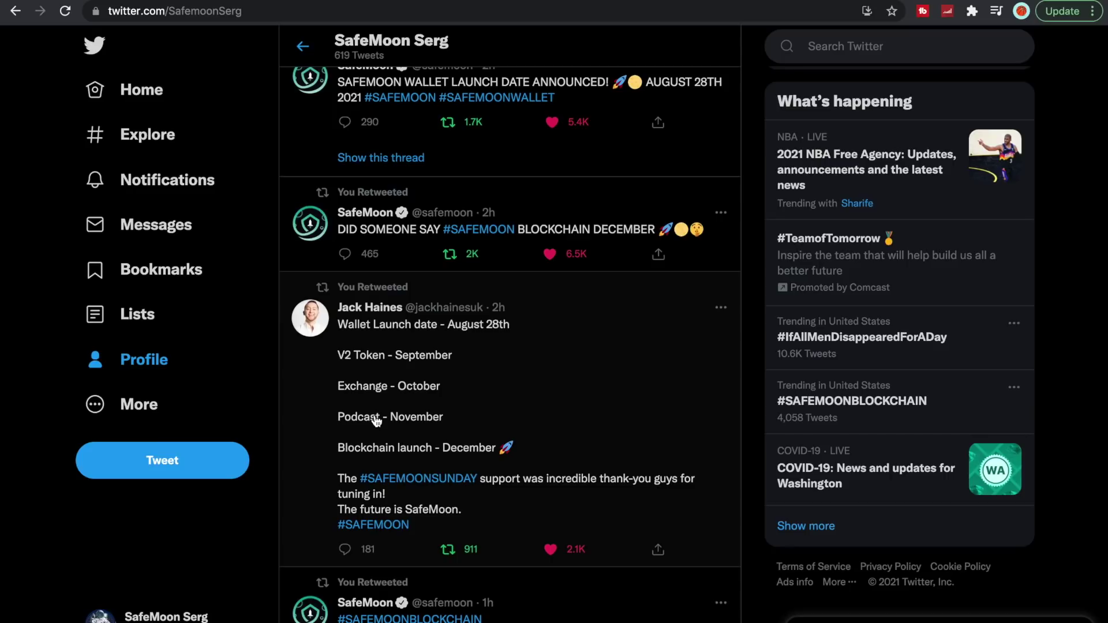
pyautogui.moveTo(414, 465)
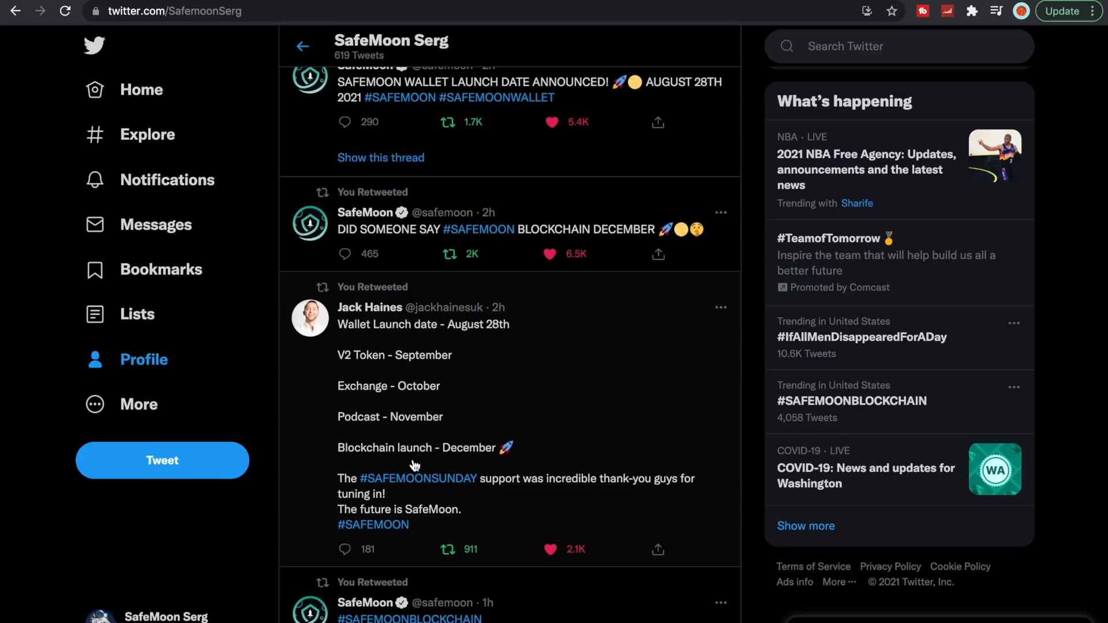
pyautogui.moveTo(406, 434)
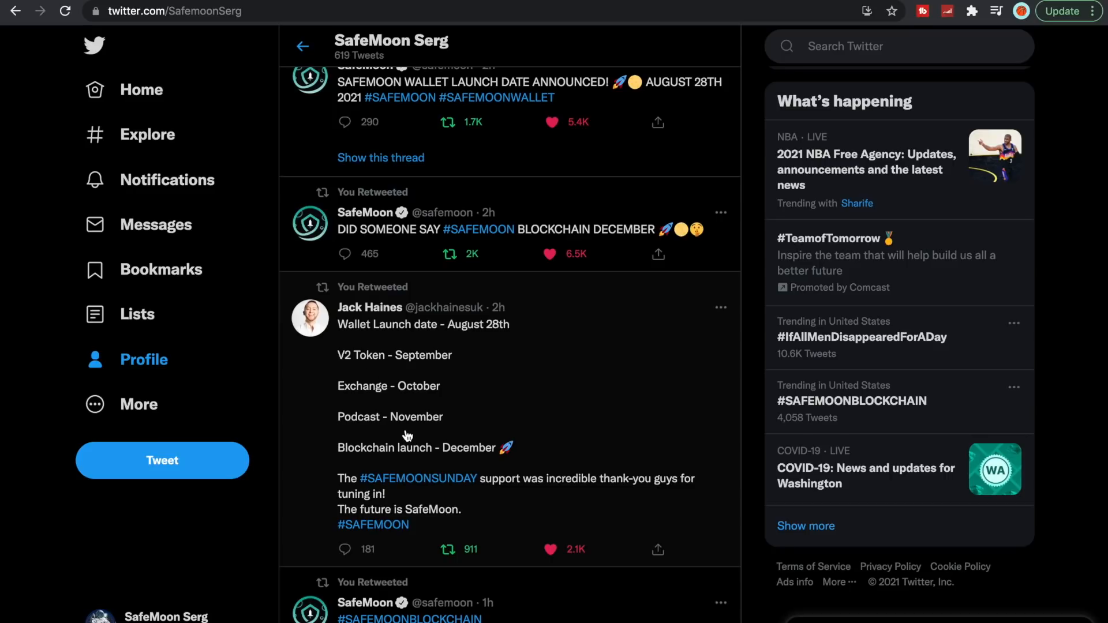
pyautogui.moveTo(336, 415)
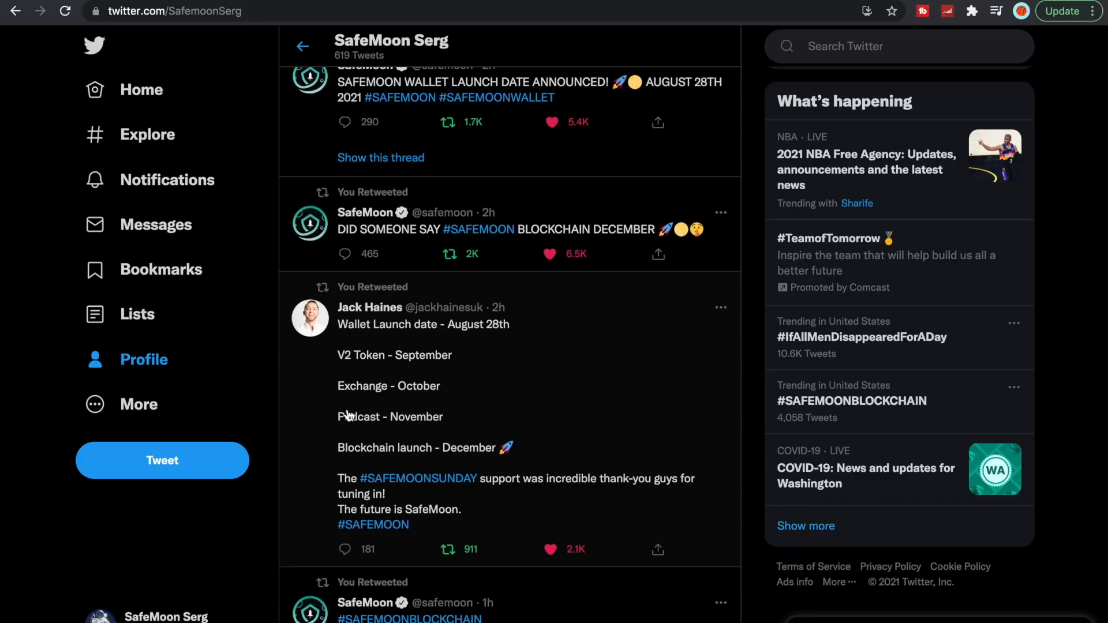
pyautogui.moveTo(397, 426)
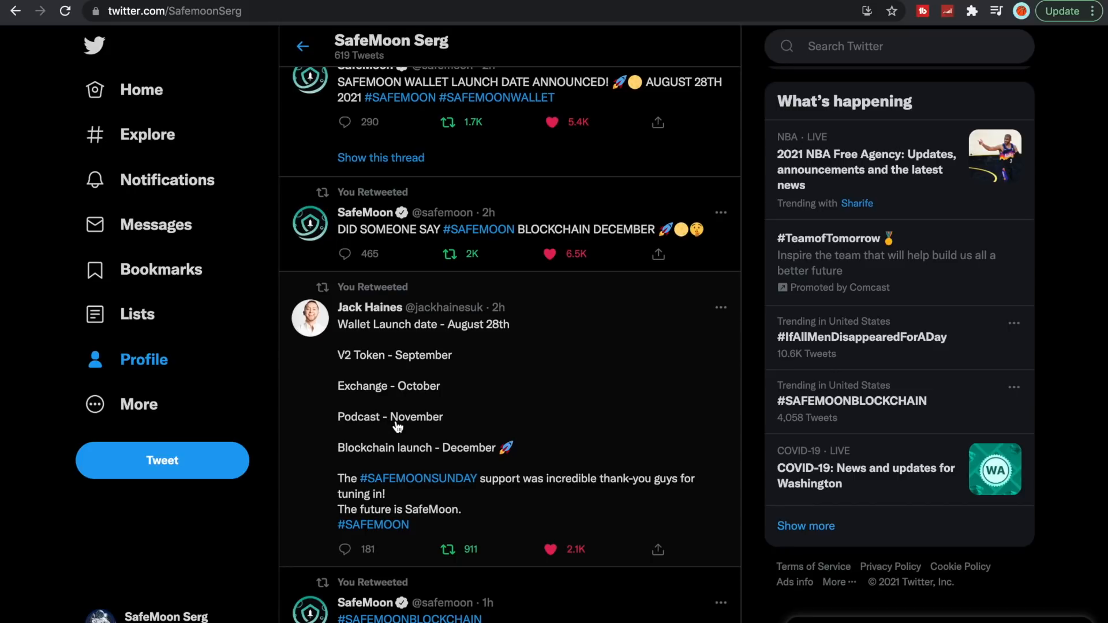
pyautogui.moveTo(475, 462)
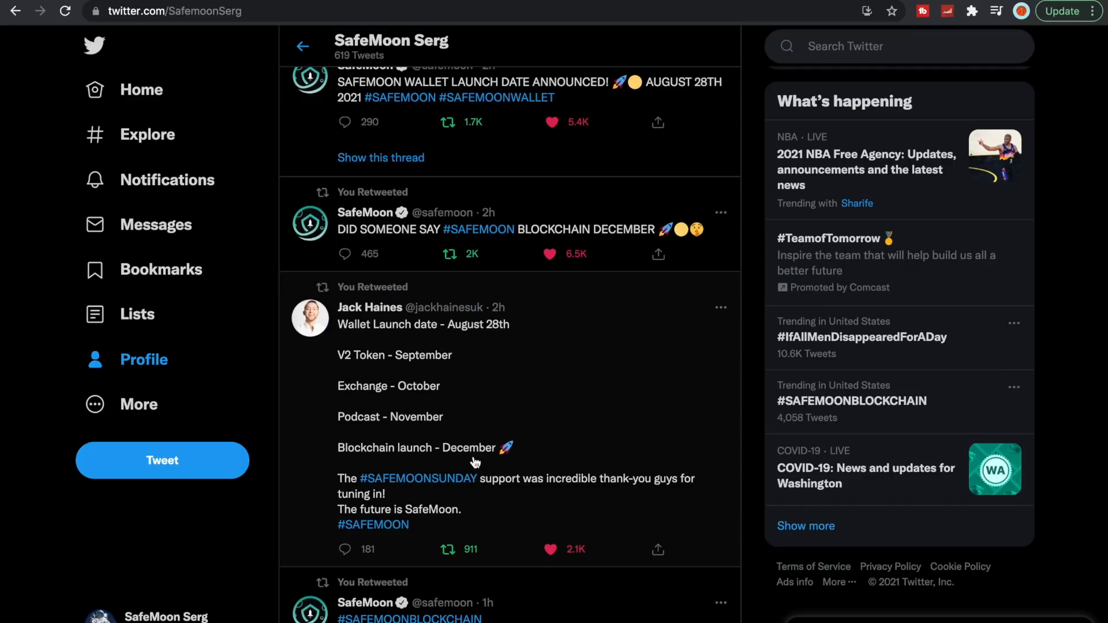
pyautogui.moveTo(479, 458)
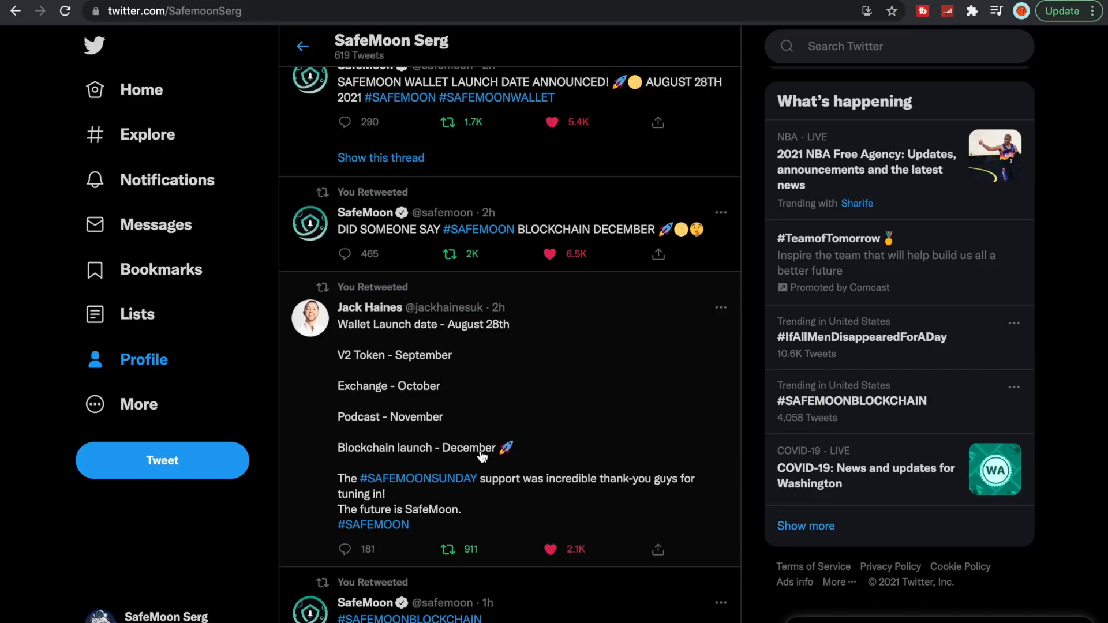
pyautogui.click(447, 548)
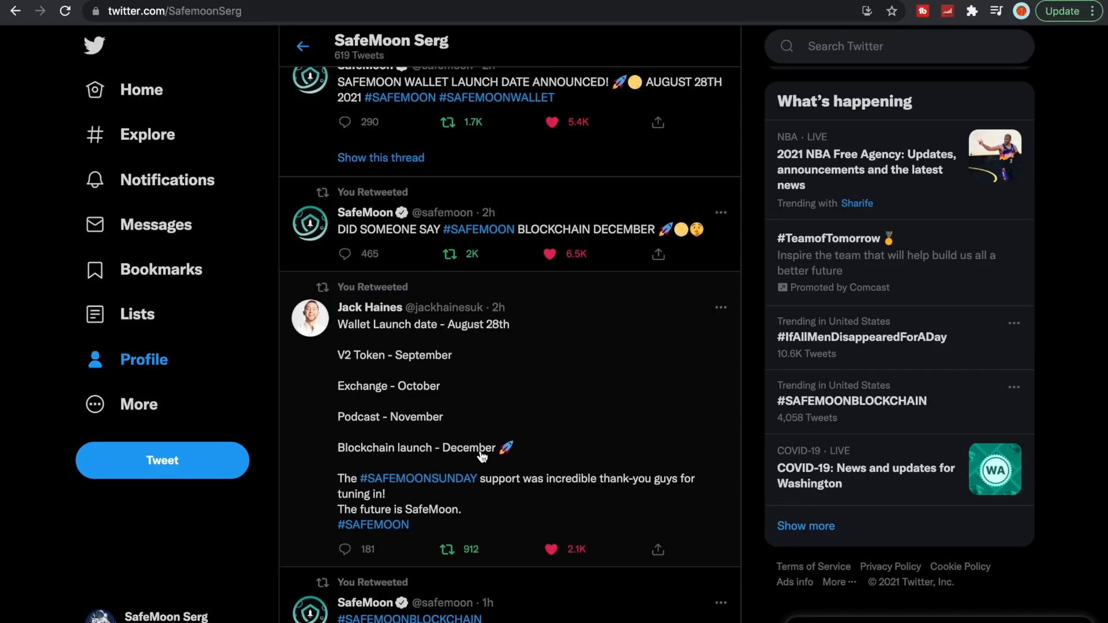
pyautogui.moveTo(417, 380)
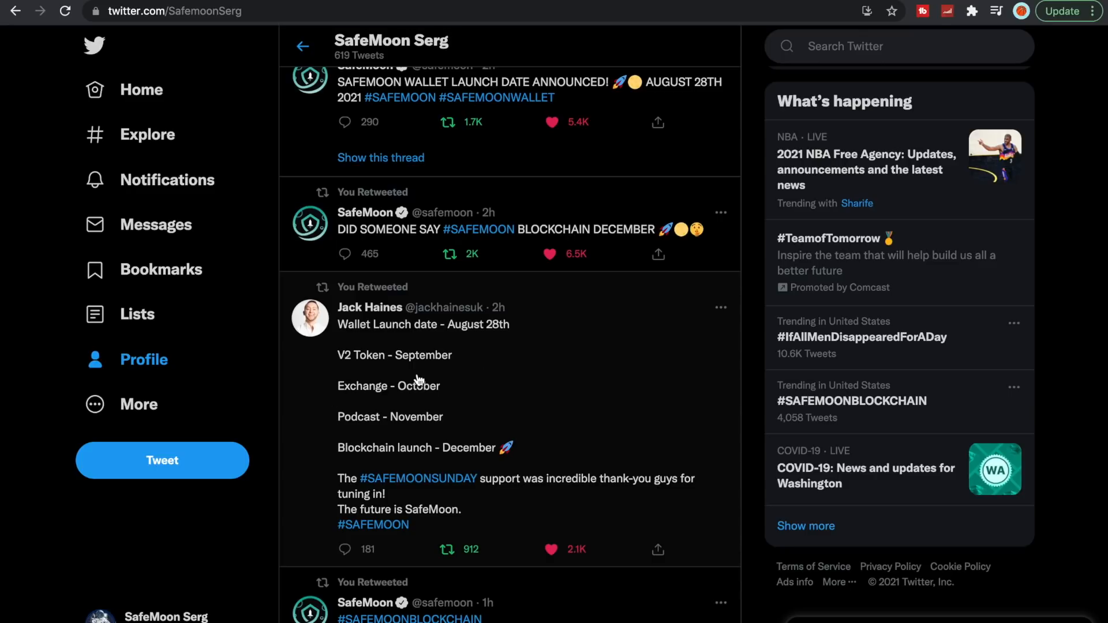
pyautogui.click(548, 550)
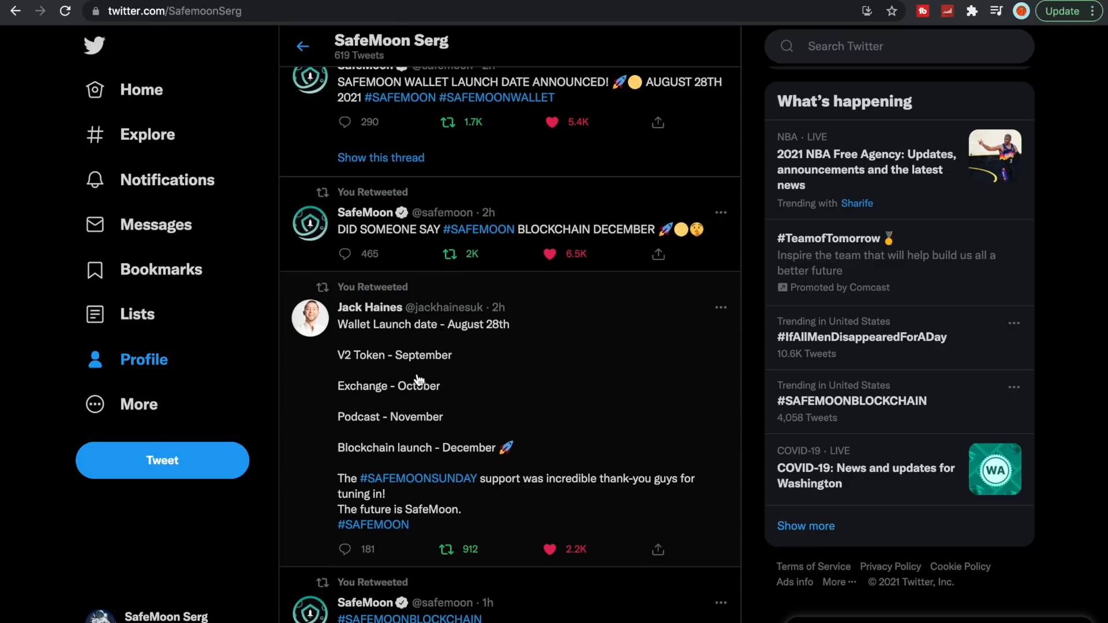
pyautogui.scroll(3)
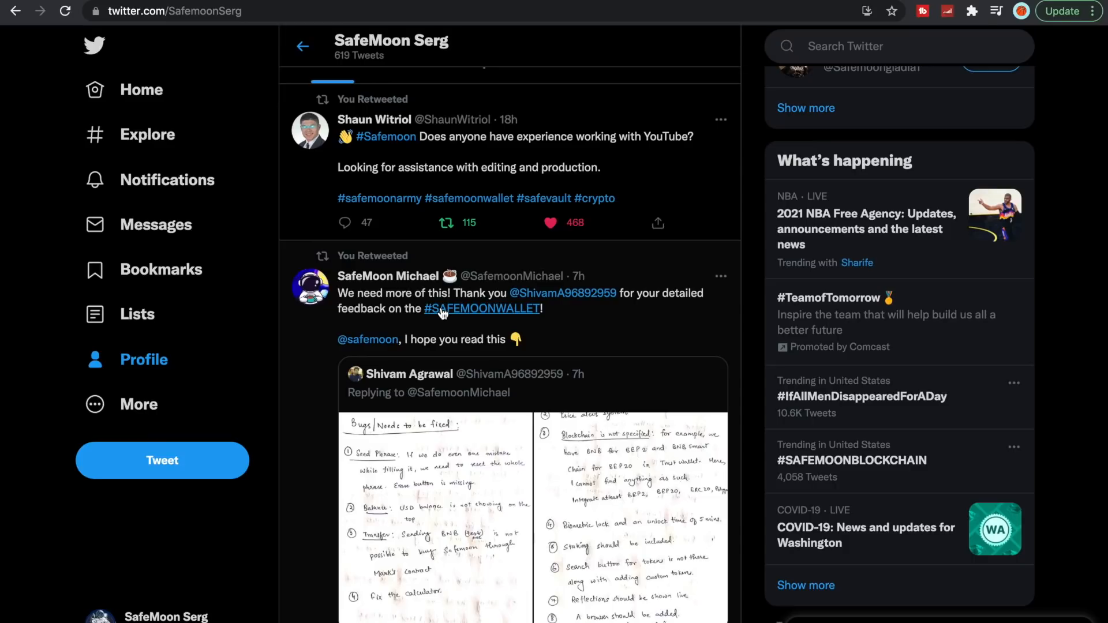
# Scroll to the quoted feedback tweet and open its handwritten bug list photo full size
pyautogui.scroll(-3)
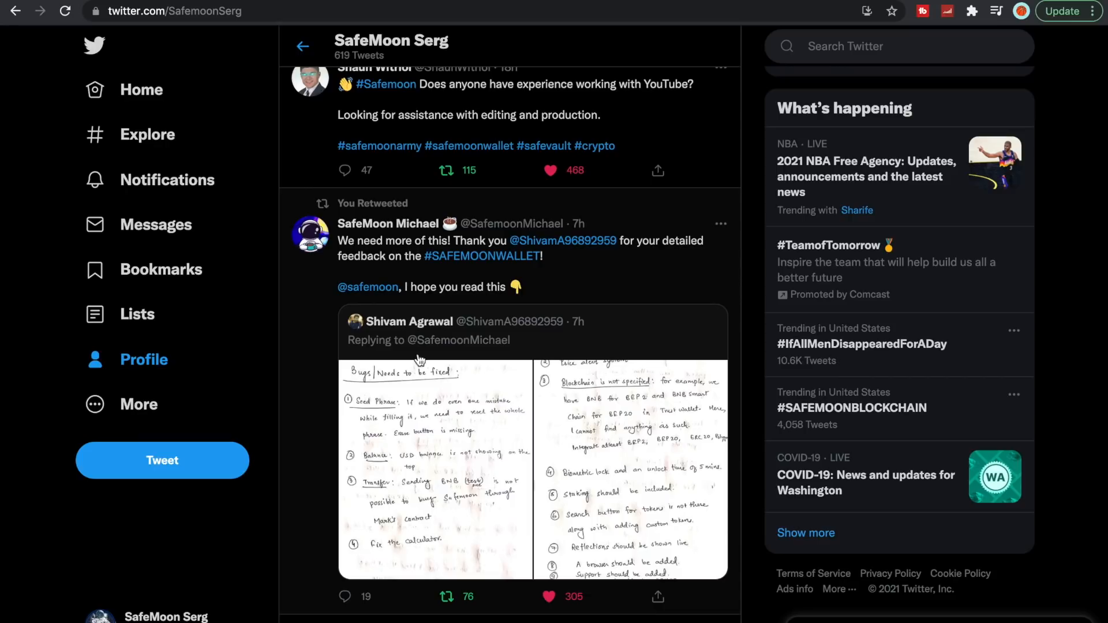
pyautogui.moveTo(432, 413)
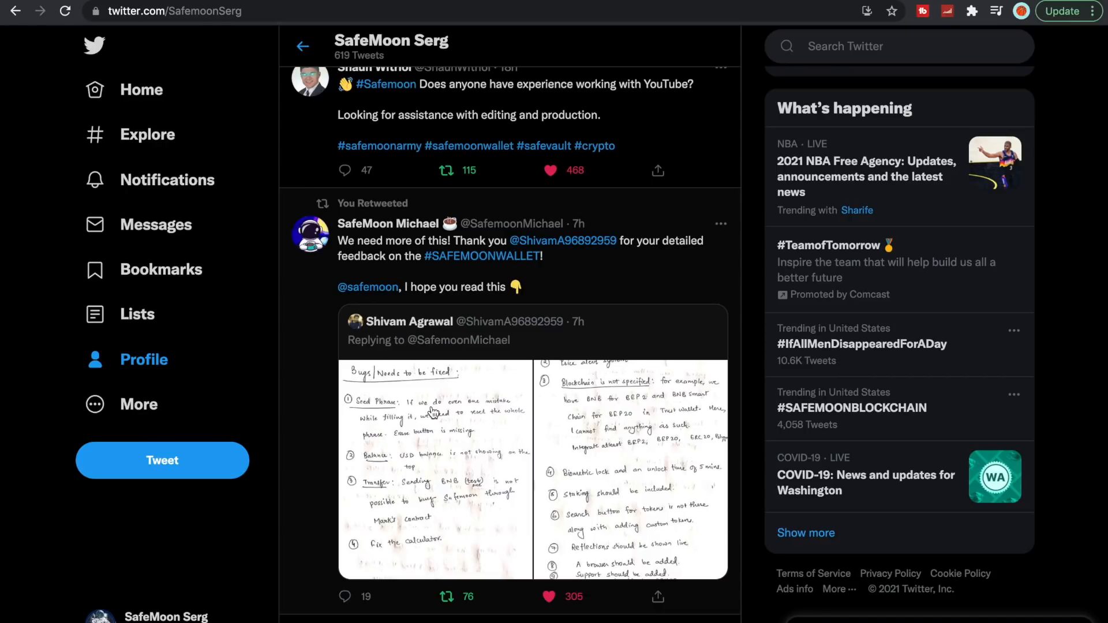
pyautogui.click(435, 466)
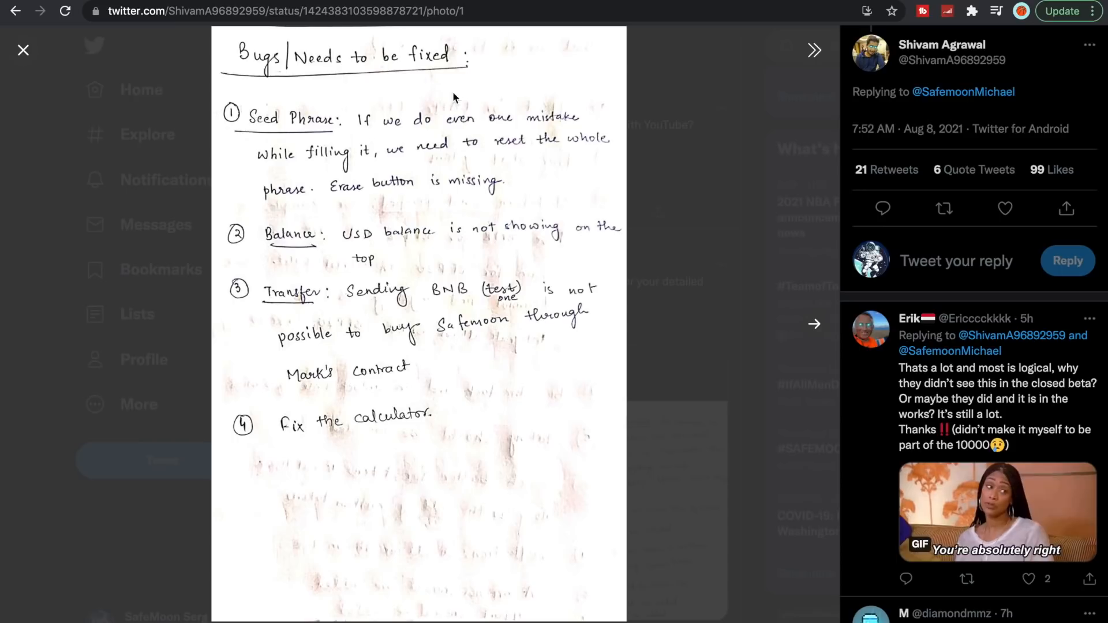
pyautogui.moveTo(523, 183)
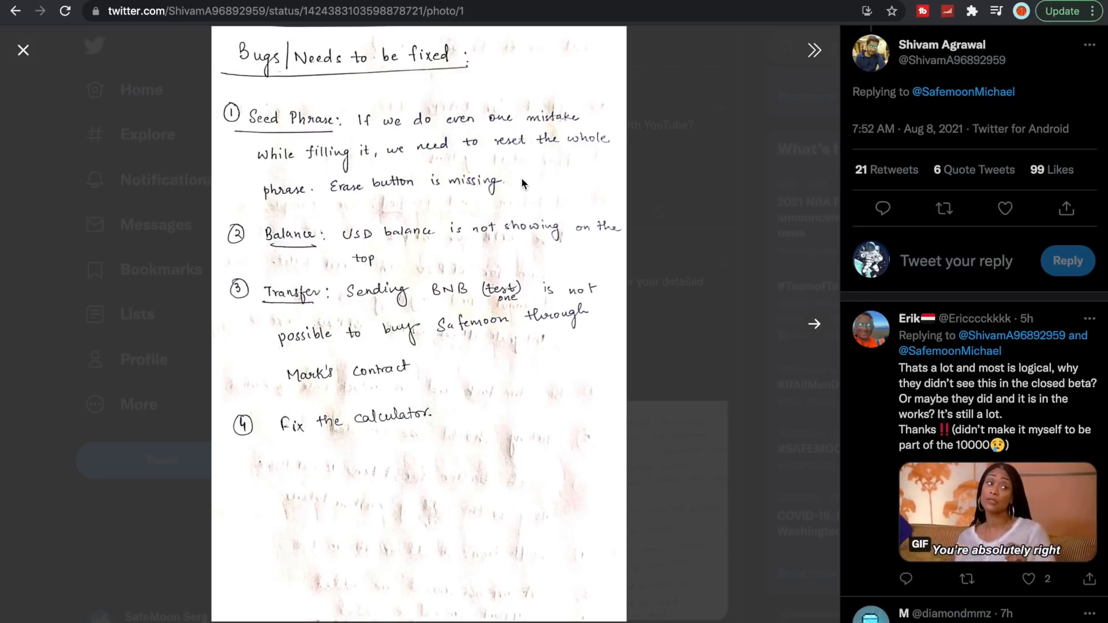
pyautogui.moveTo(405, 208)
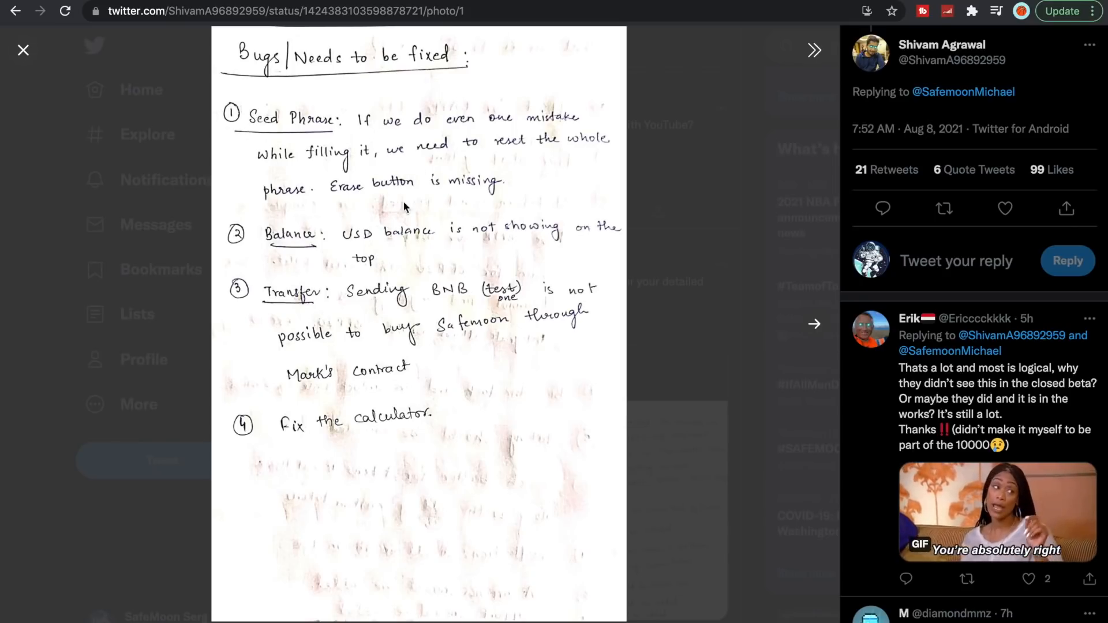
pyautogui.moveTo(469, 273)
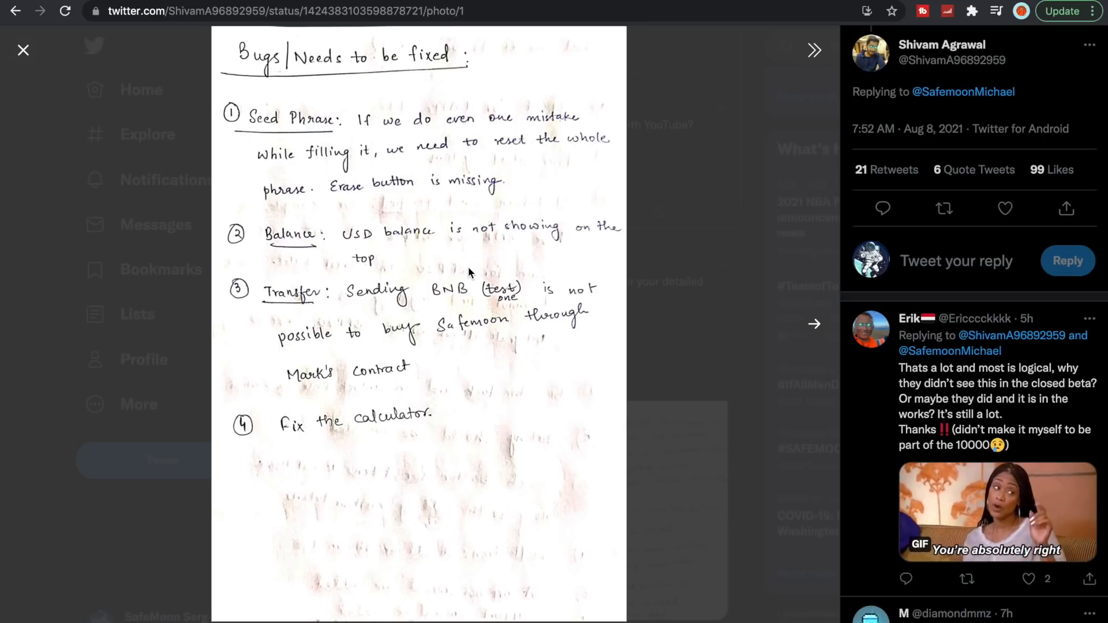
pyautogui.moveTo(289, 136)
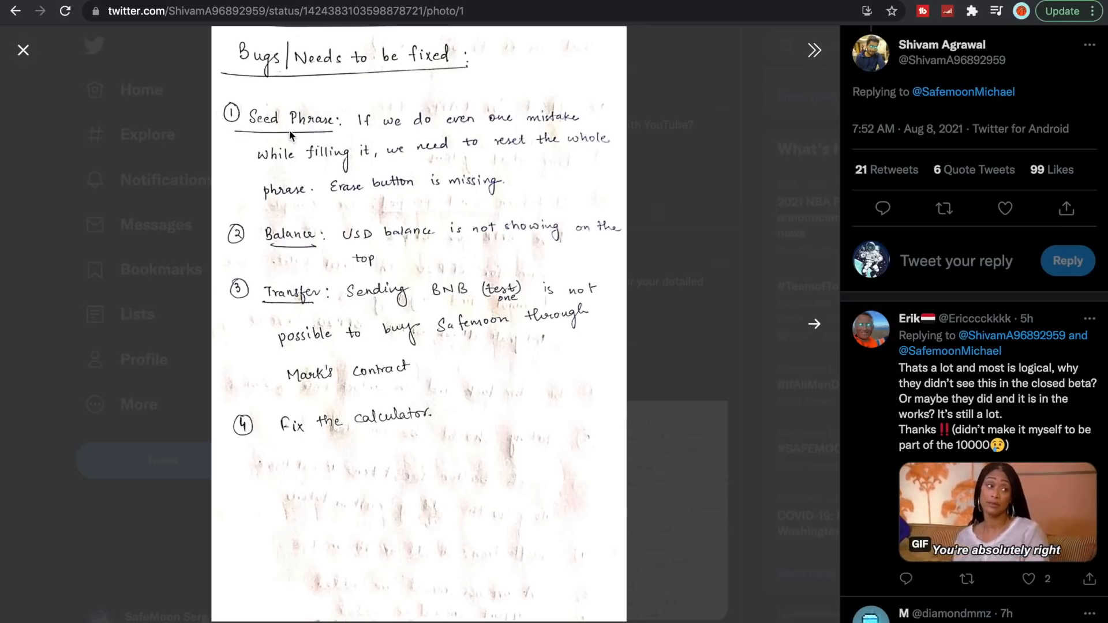
pyautogui.moveTo(528, 135)
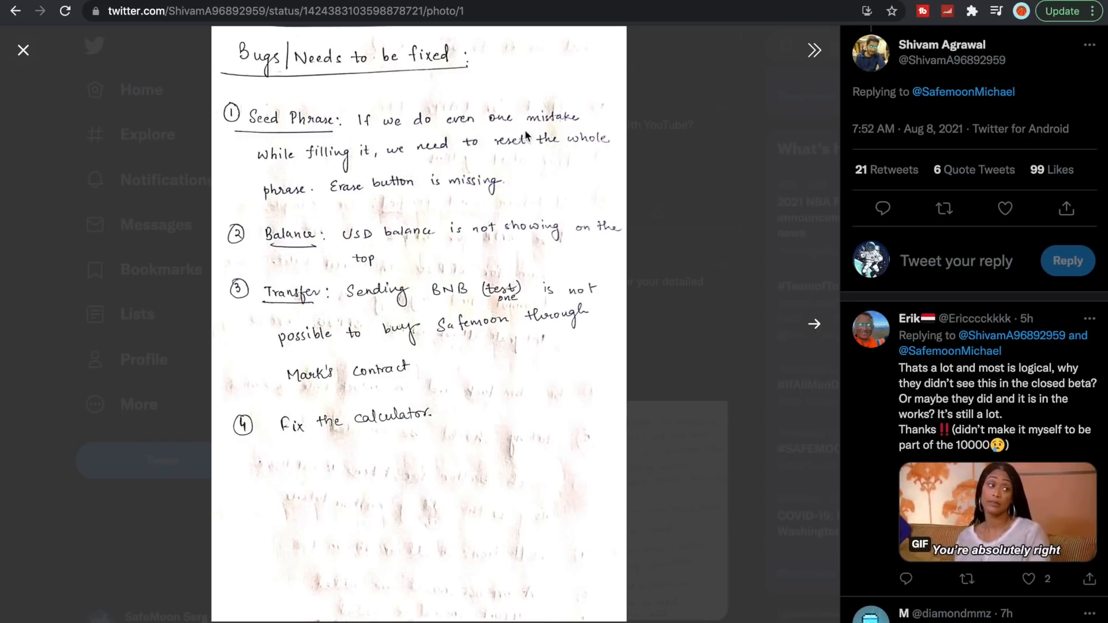
pyautogui.moveTo(532, 161)
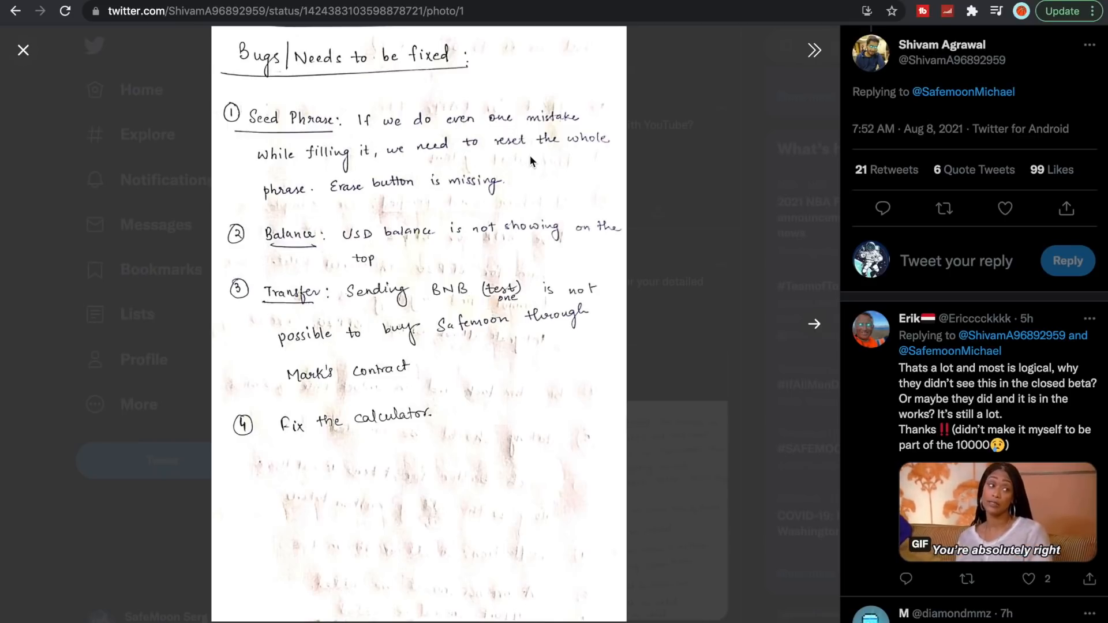
pyautogui.moveTo(431, 207)
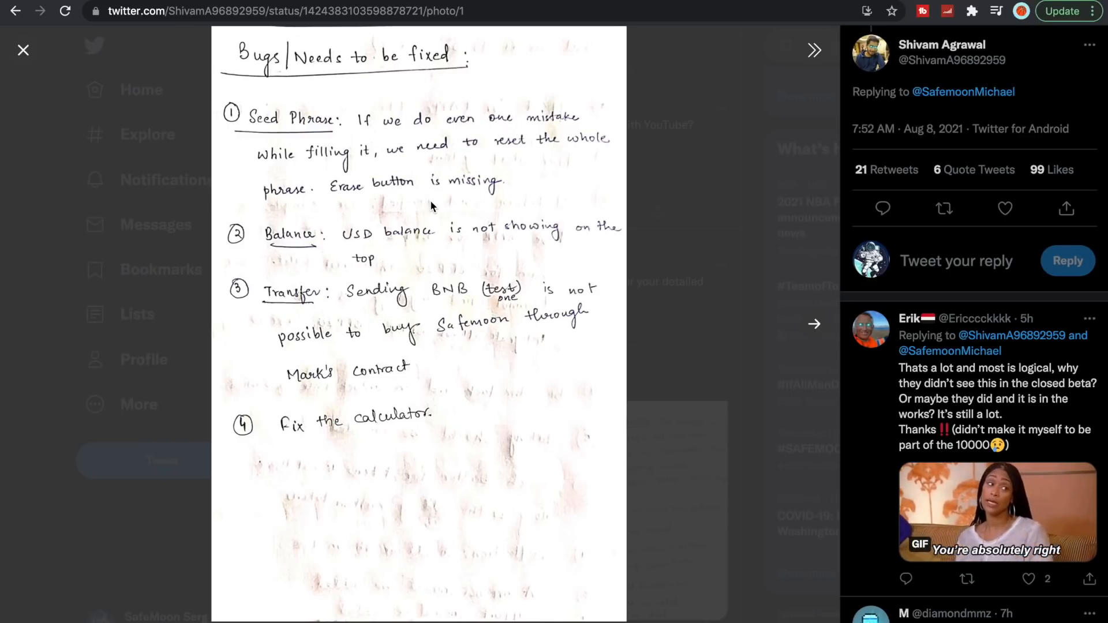
pyautogui.moveTo(271, 129)
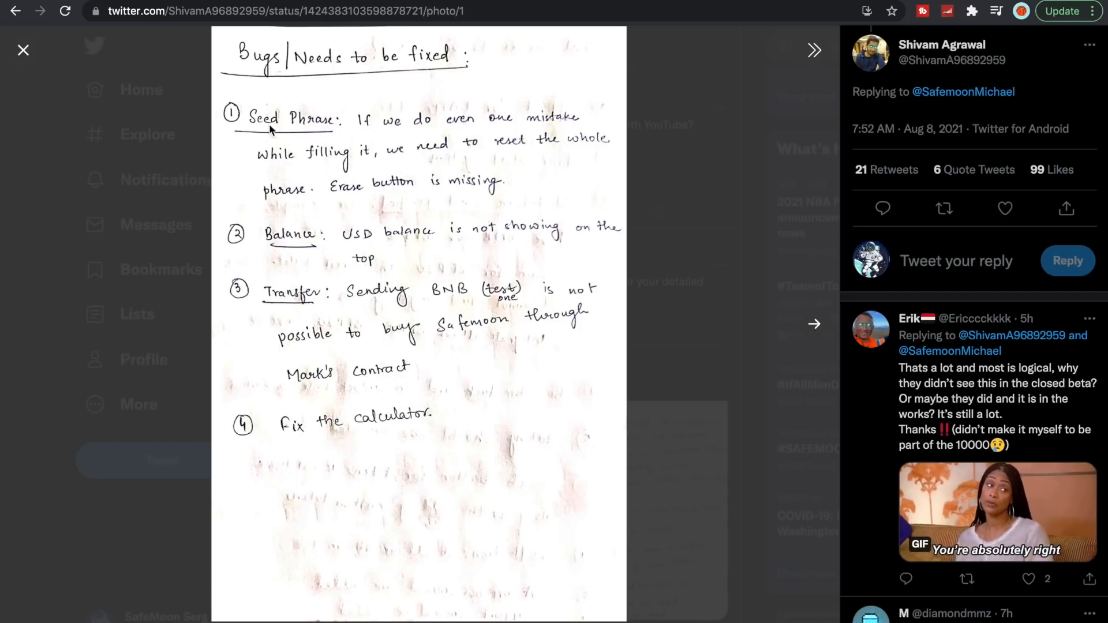
pyautogui.moveTo(387, 244)
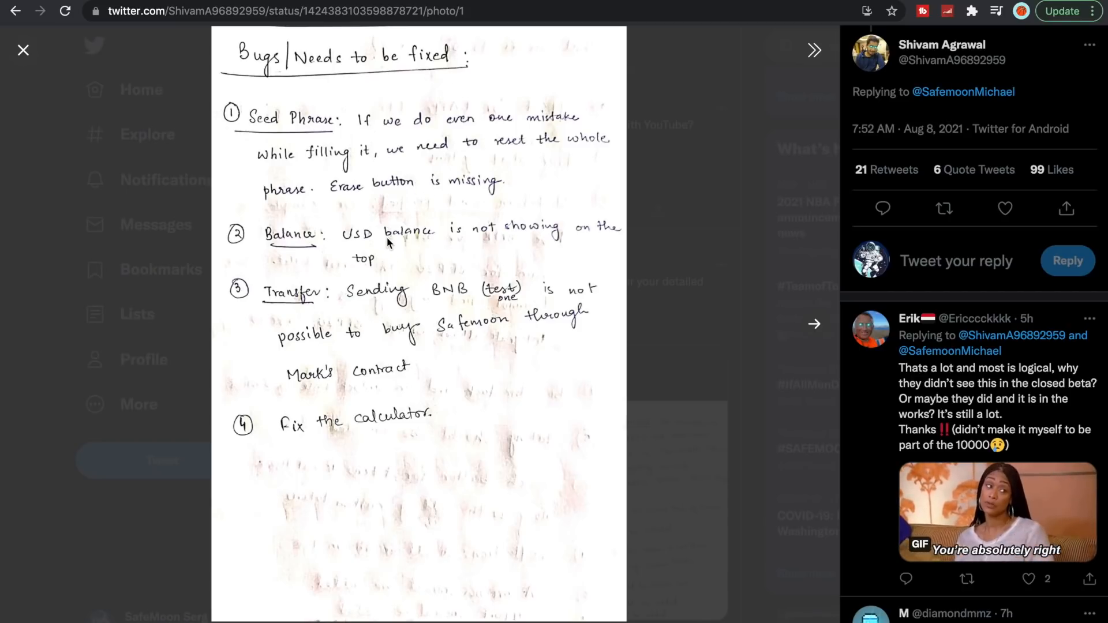
pyautogui.moveTo(500, 250)
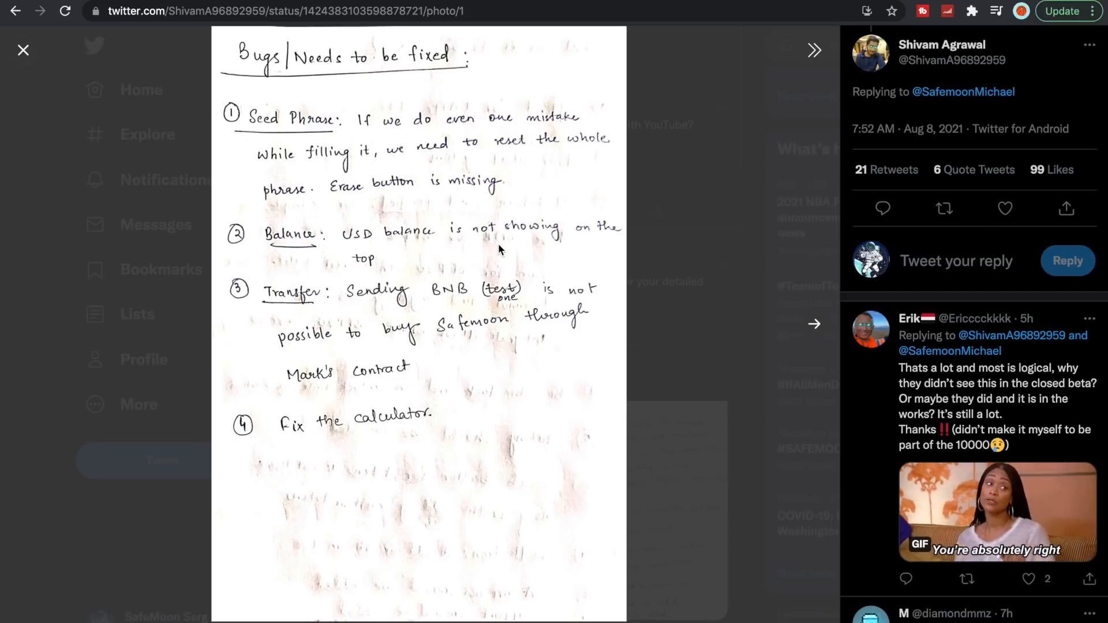
pyautogui.moveTo(358, 249)
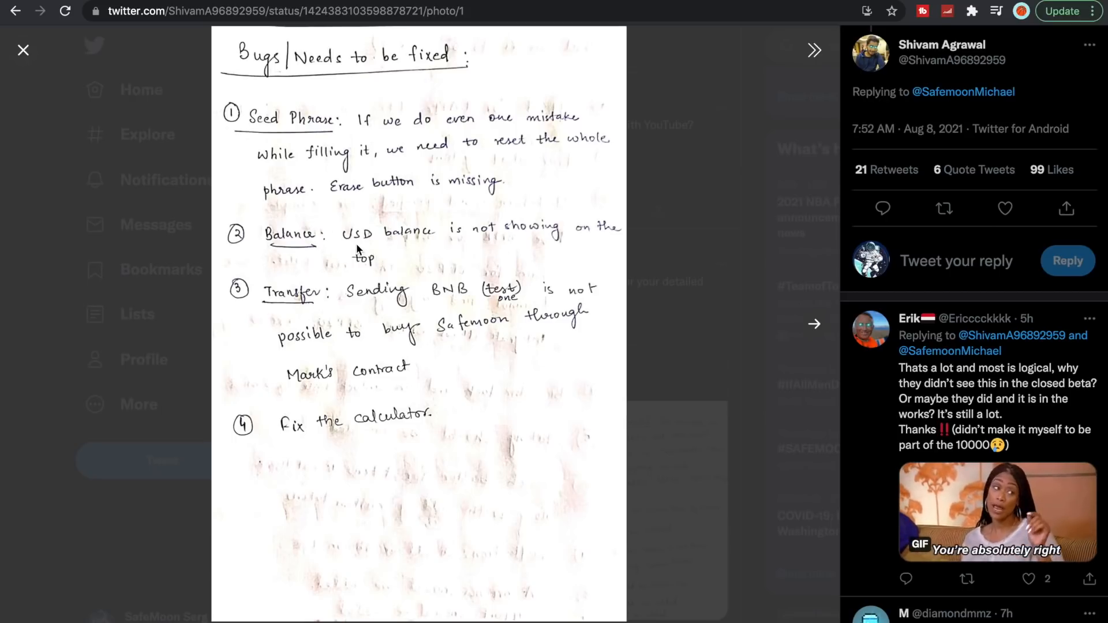
pyautogui.moveTo(592, 340)
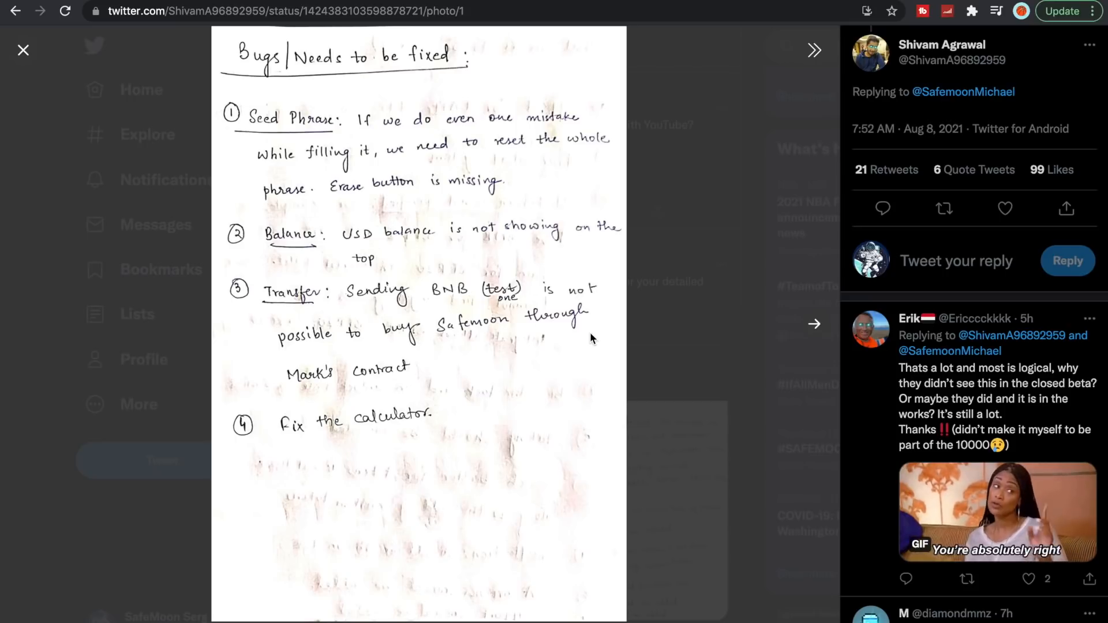
pyautogui.moveTo(514, 343)
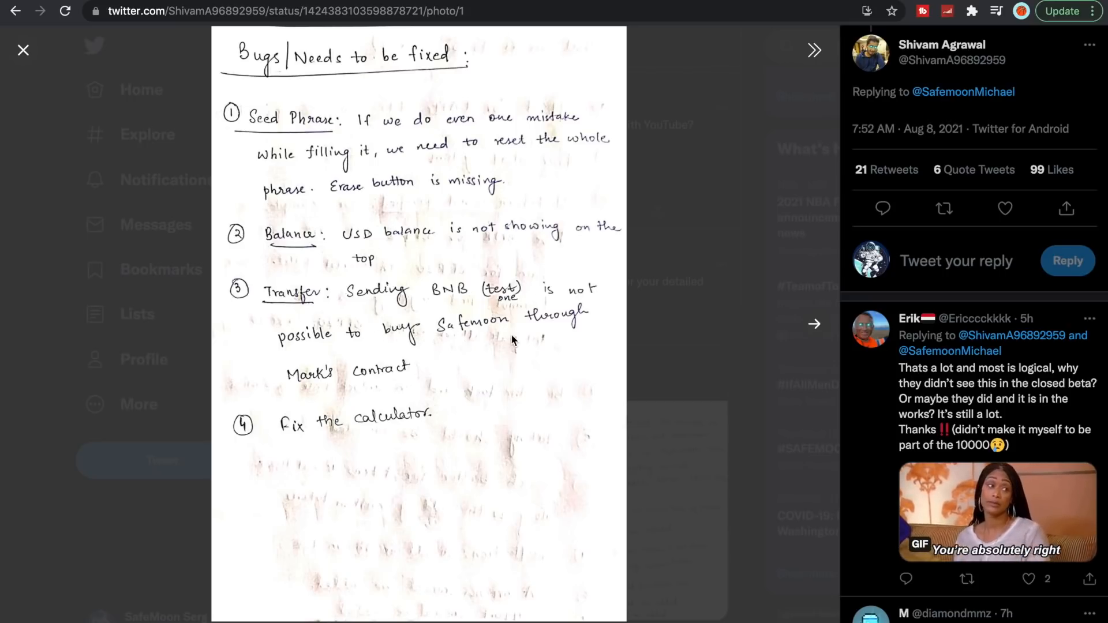
pyautogui.moveTo(375, 349)
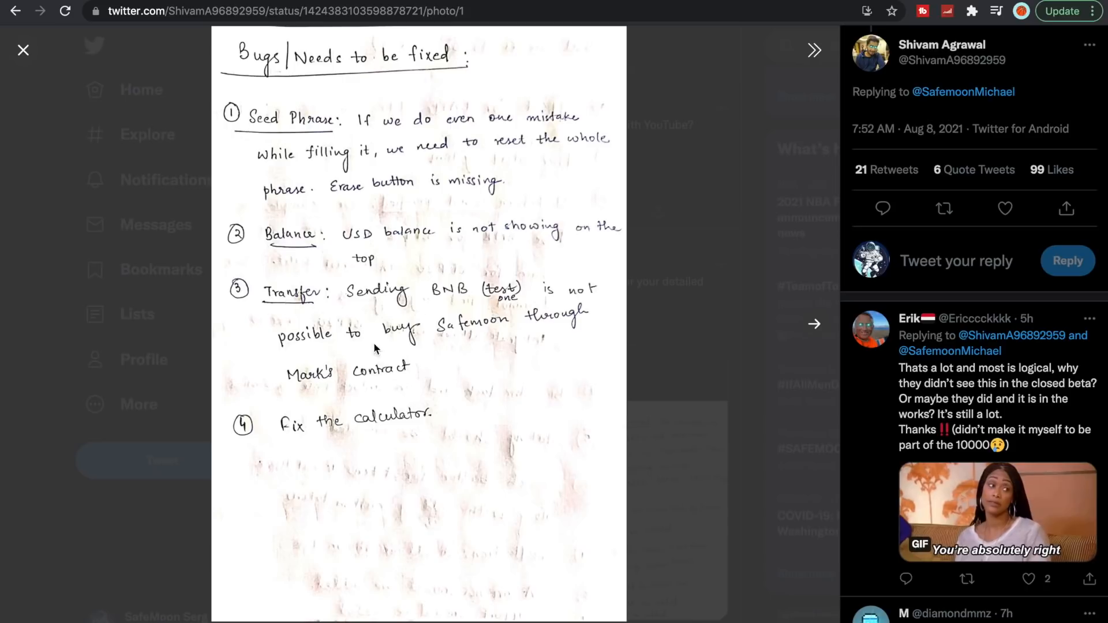
pyautogui.moveTo(398, 285)
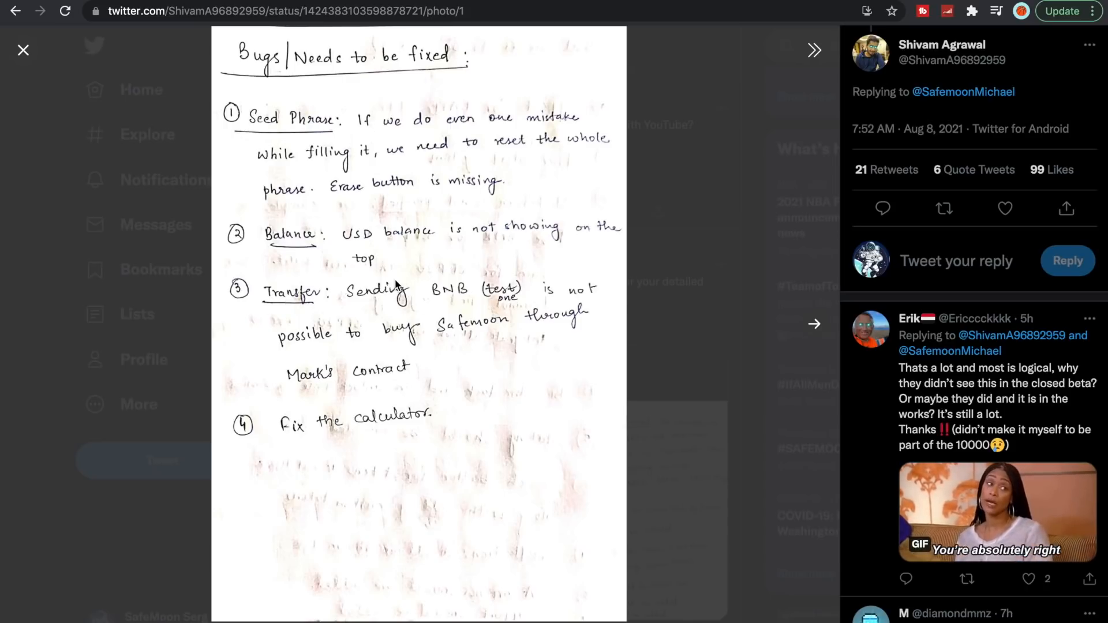
pyautogui.moveTo(310, 390)
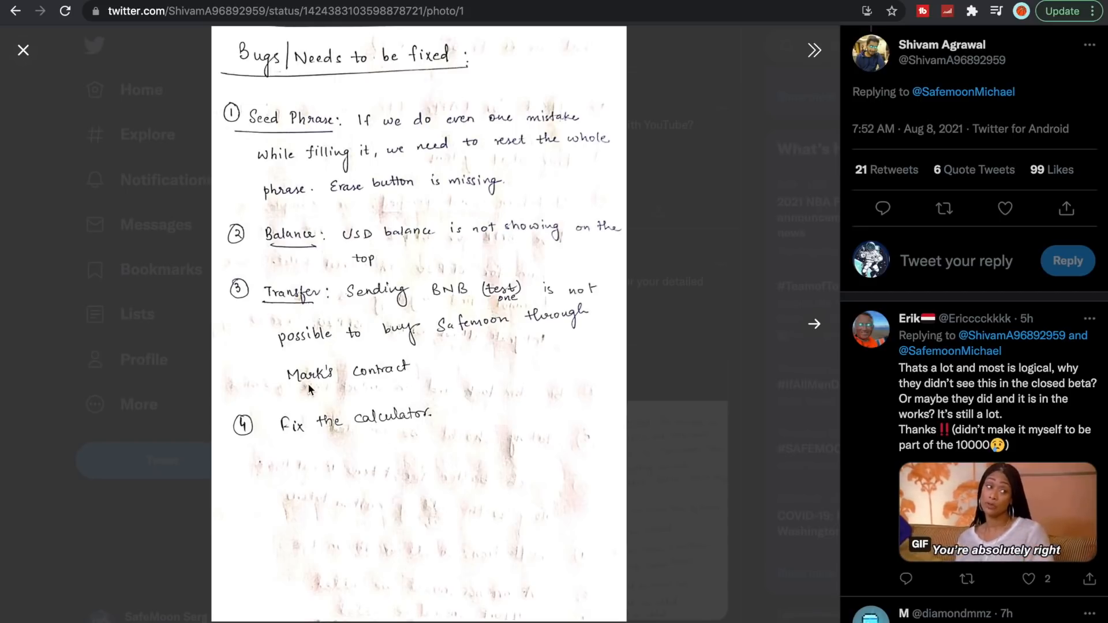
pyautogui.moveTo(346, 434)
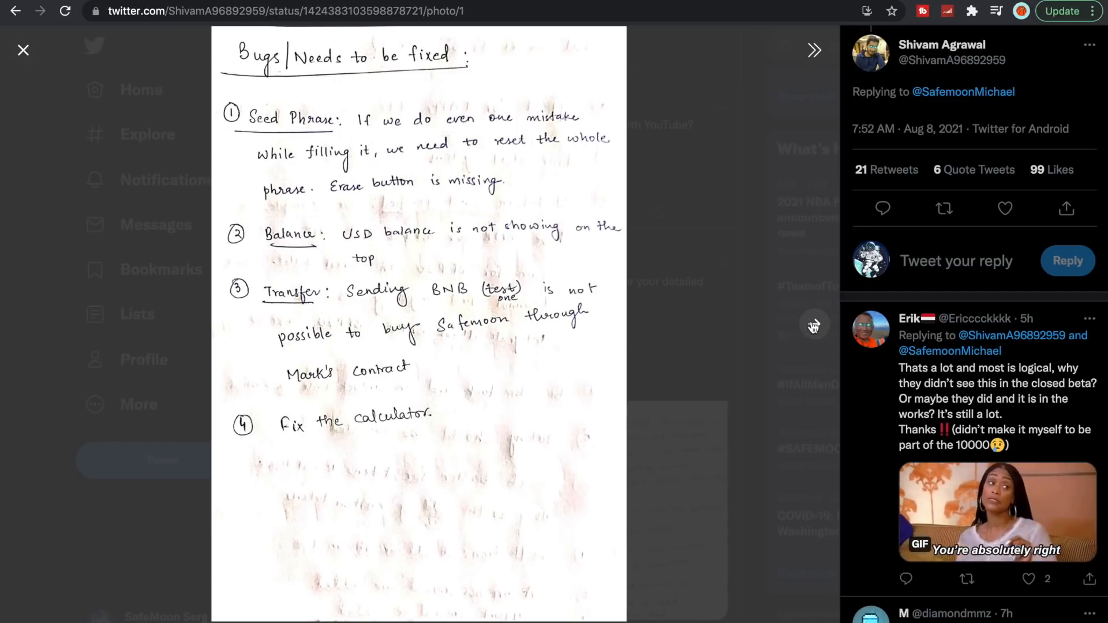
# View the second feedback photo, then return to the first handwritten bug list page
pyautogui.click(813, 326)
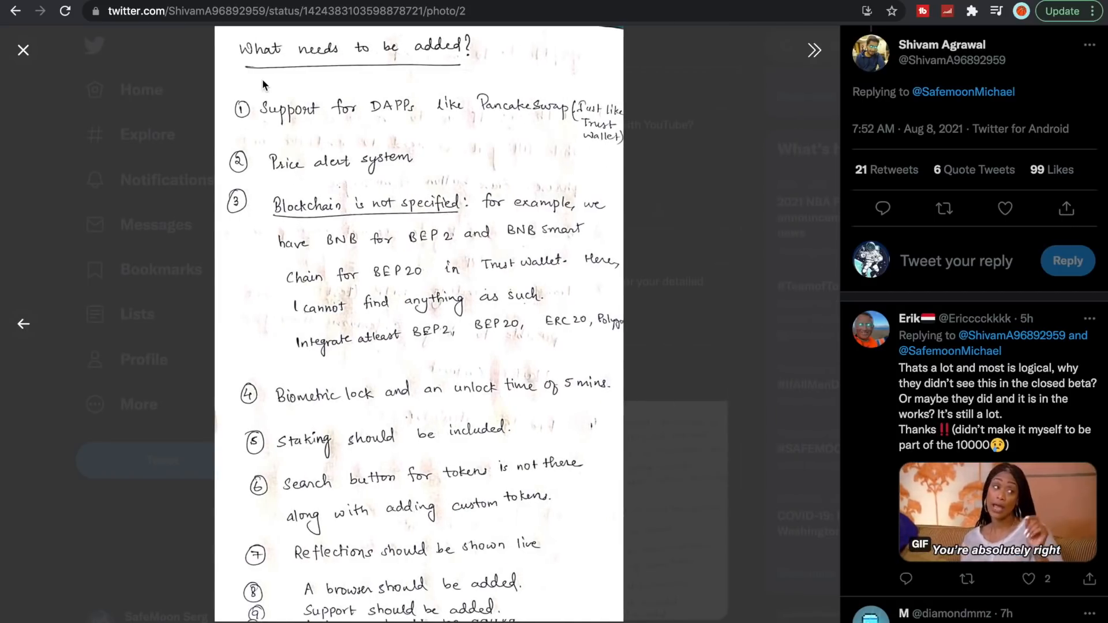
pyautogui.moveTo(315, 113)
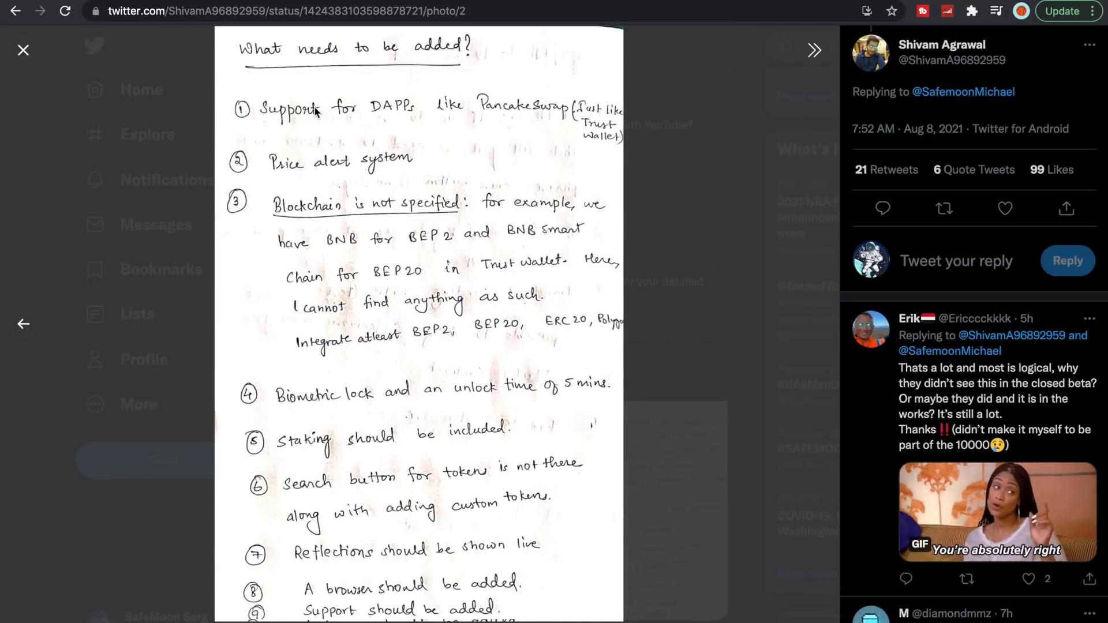
pyautogui.moveTo(561, 126)
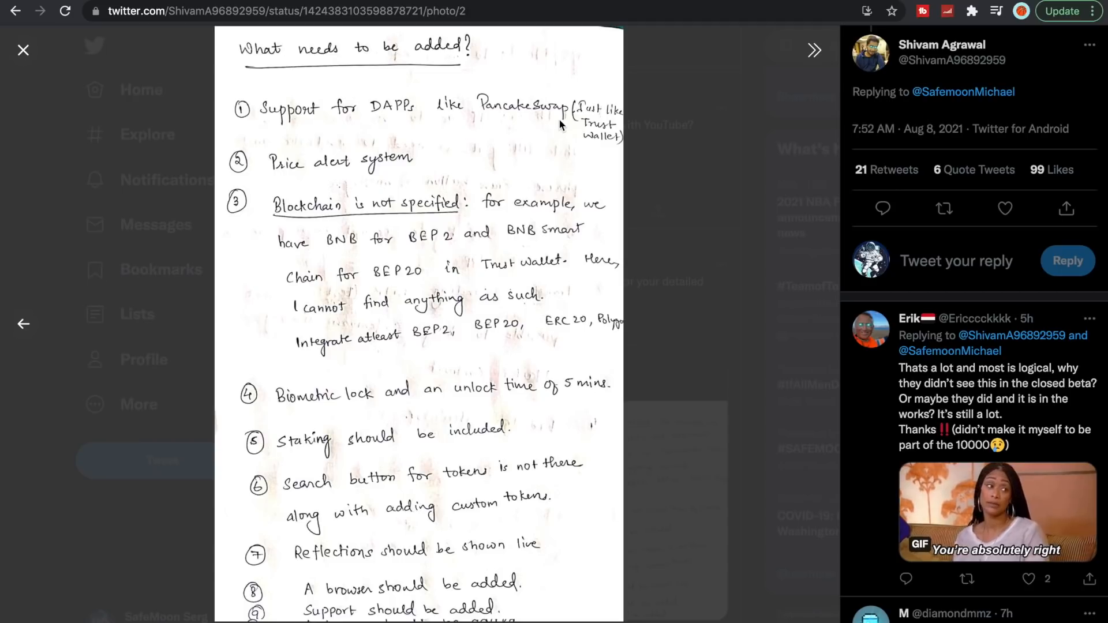
pyautogui.moveTo(597, 151)
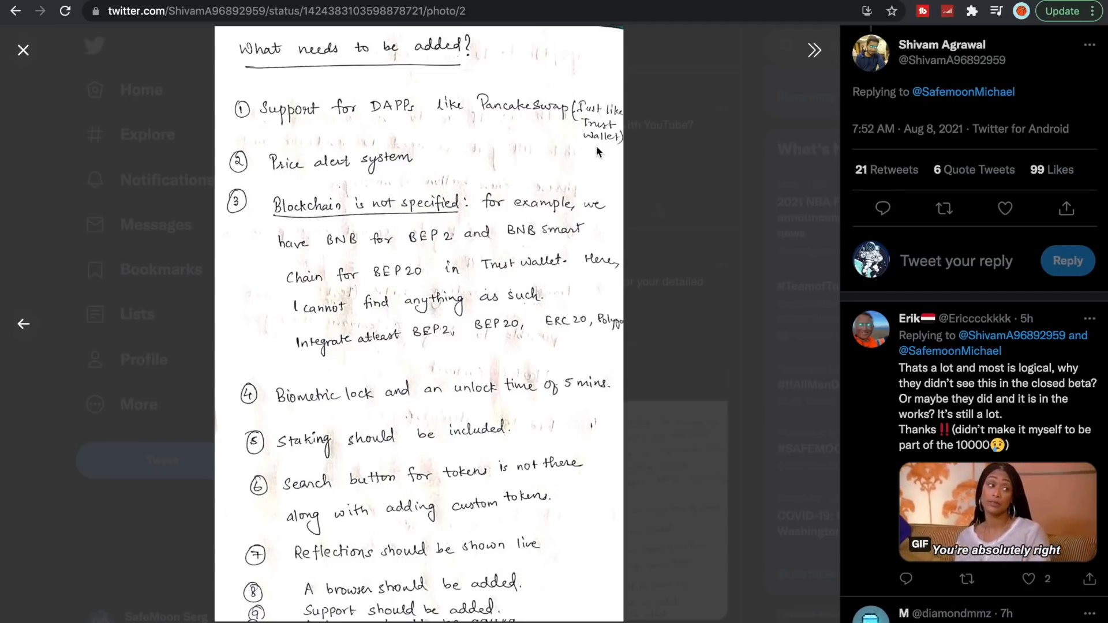
pyautogui.moveTo(354, 39)
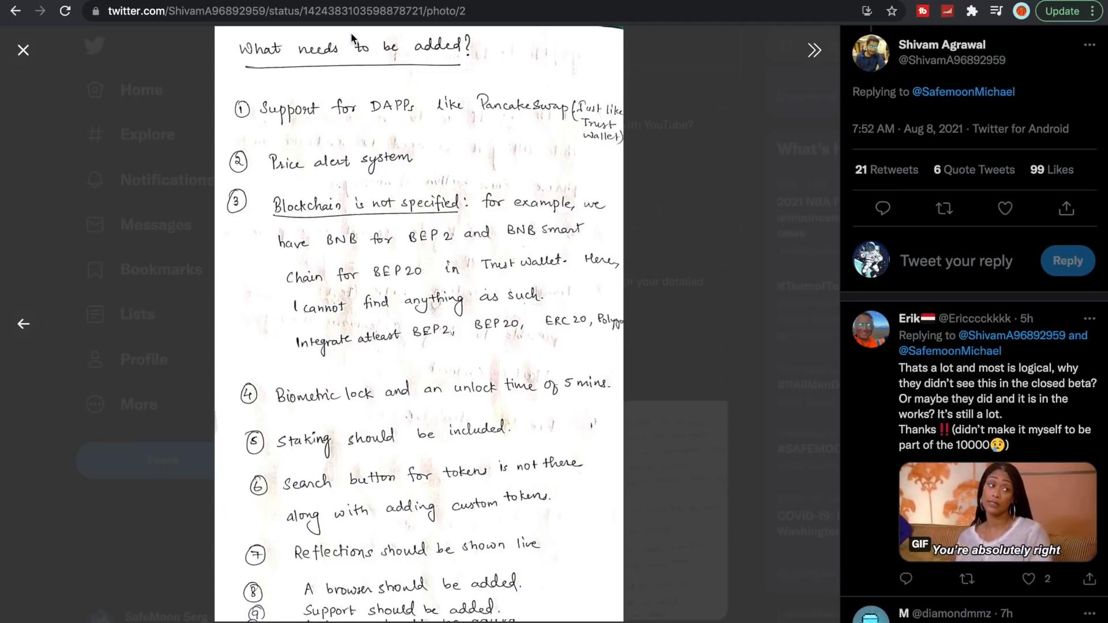
pyautogui.moveTo(381, 222)
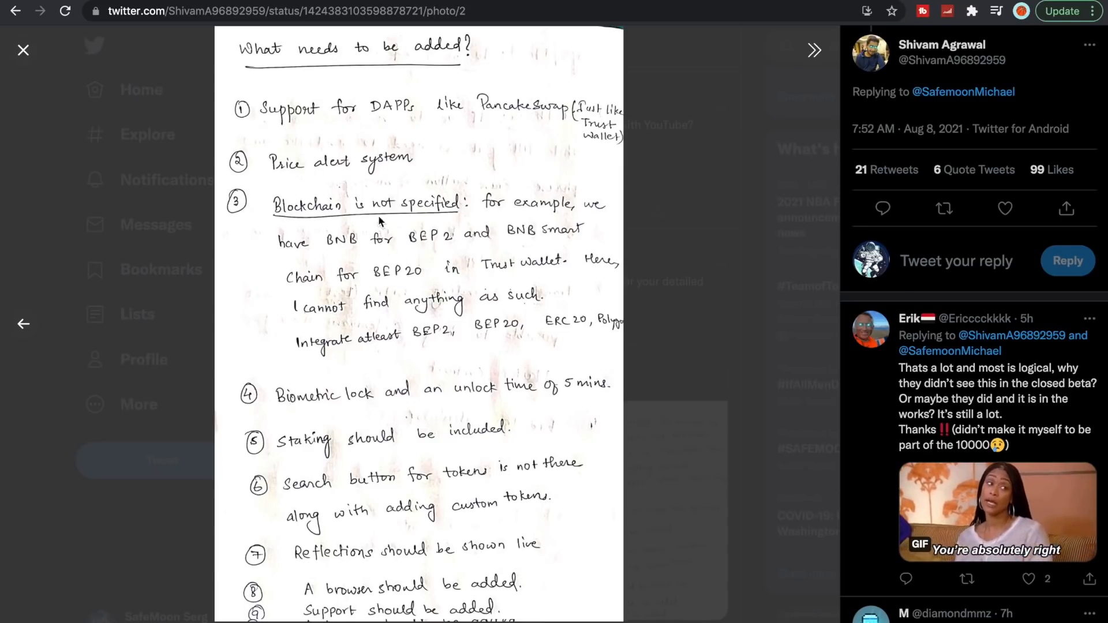
pyautogui.moveTo(390, 254)
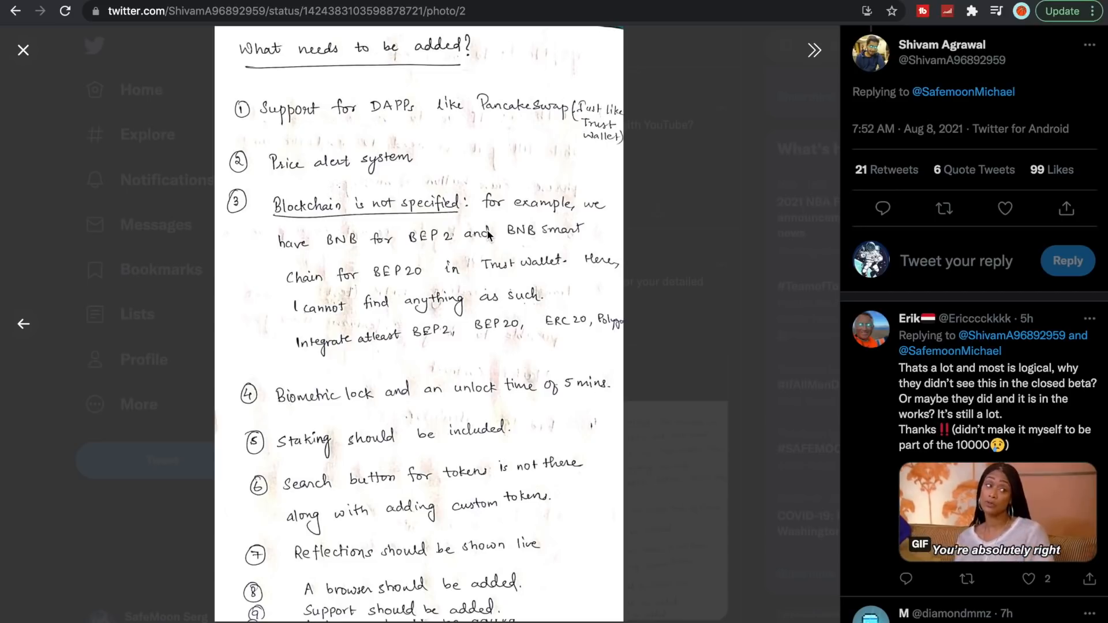
pyautogui.moveTo(447, 278)
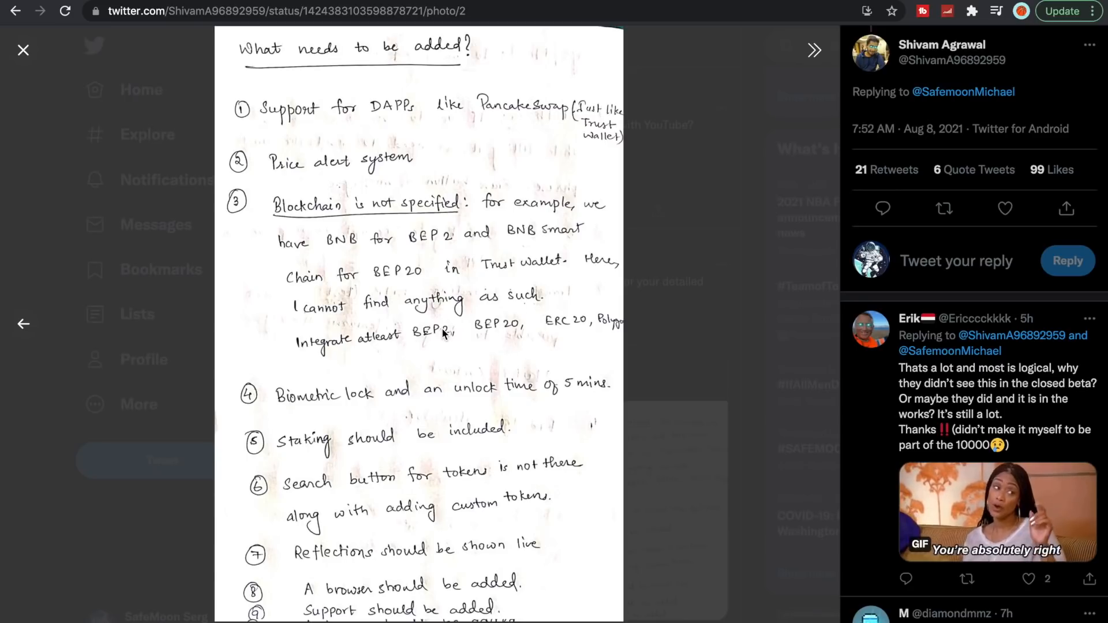
pyautogui.moveTo(570, 292)
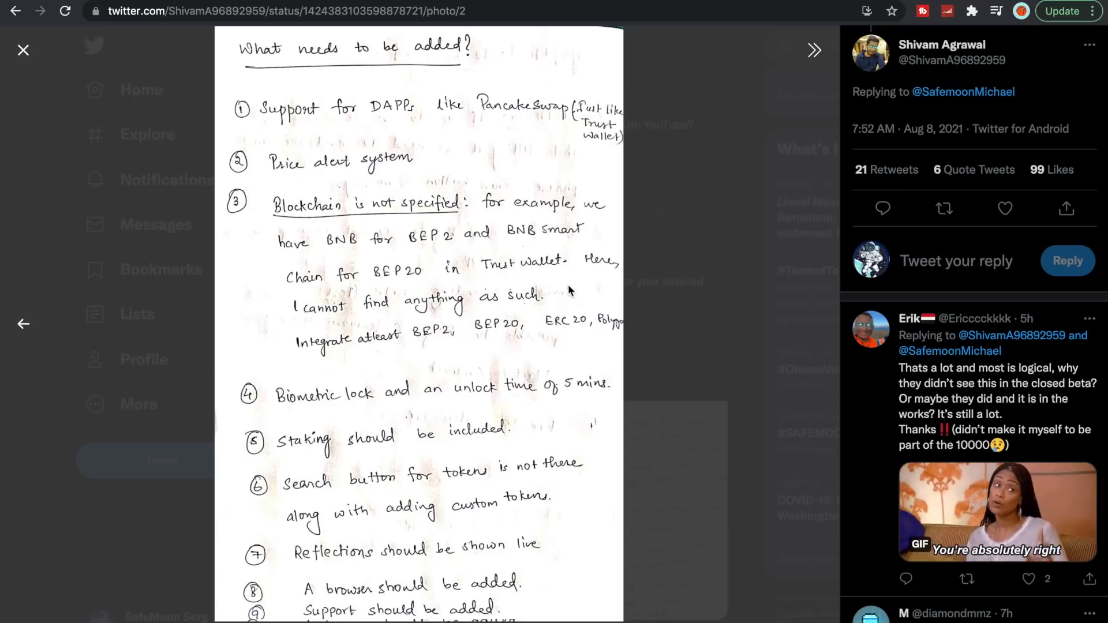
pyautogui.moveTo(477, 409)
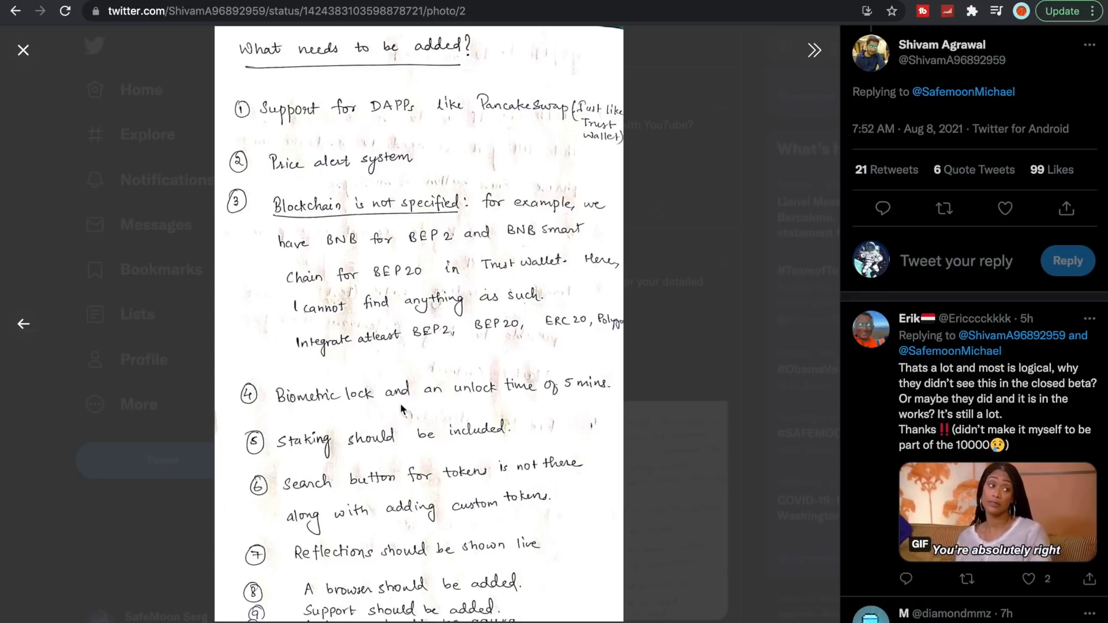
pyautogui.moveTo(399, 493)
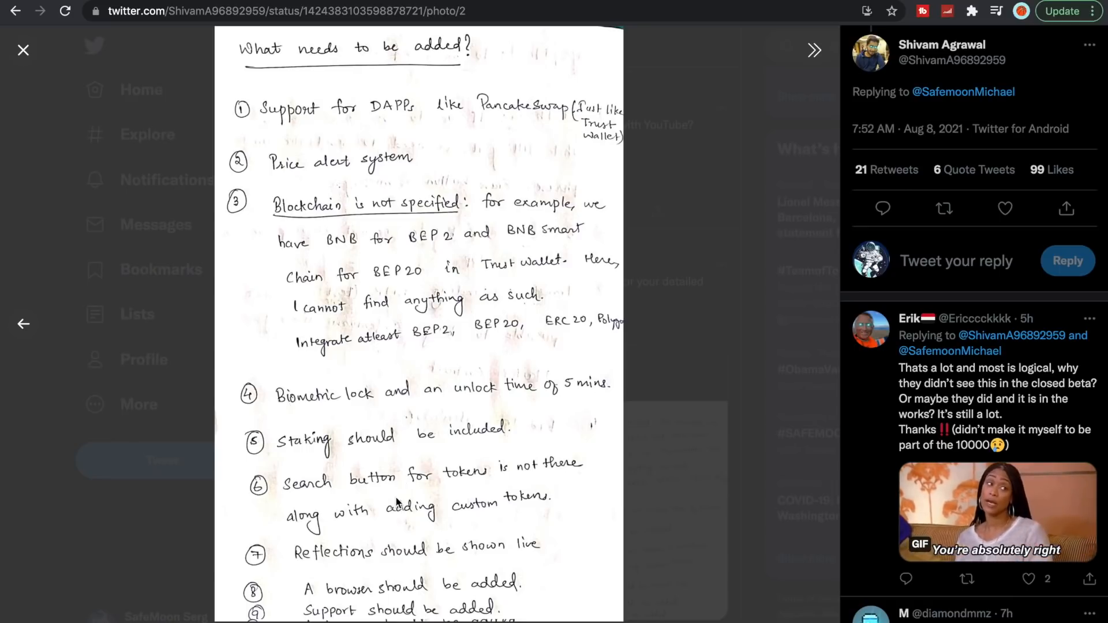
pyautogui.moveTo(526, 565)
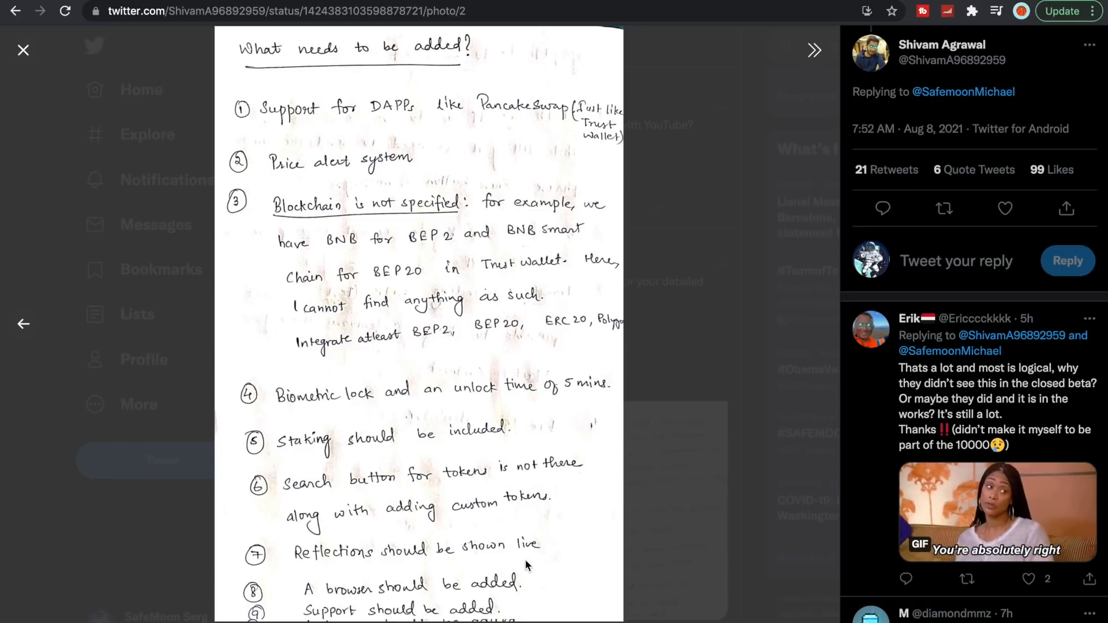
pyautogui.moveTo(456, 588)
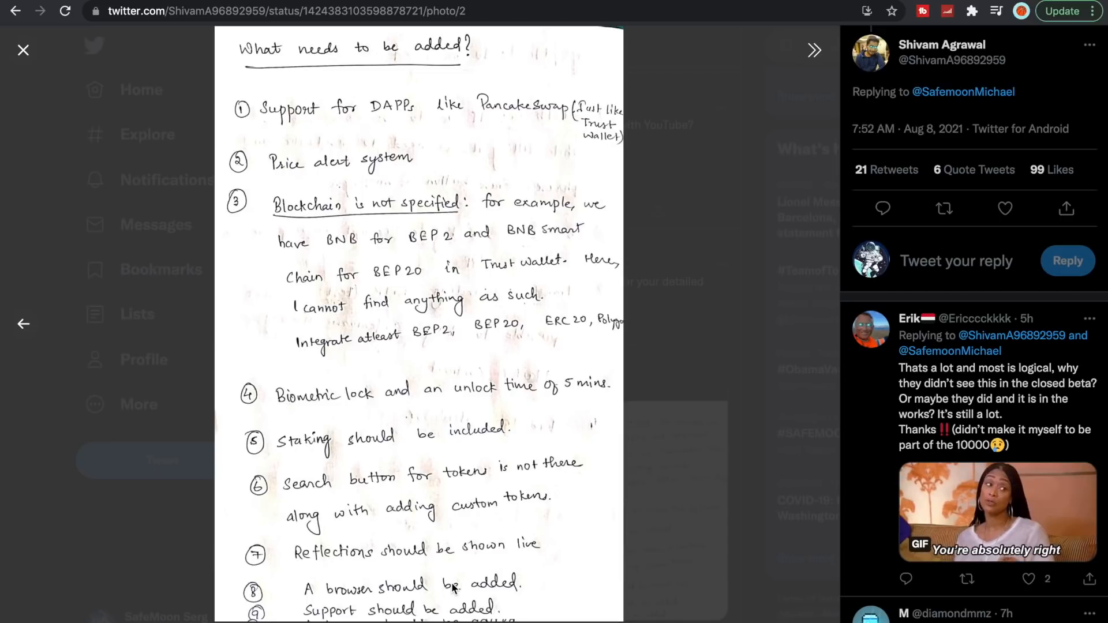
pyautogui.moveTo(771, 326)
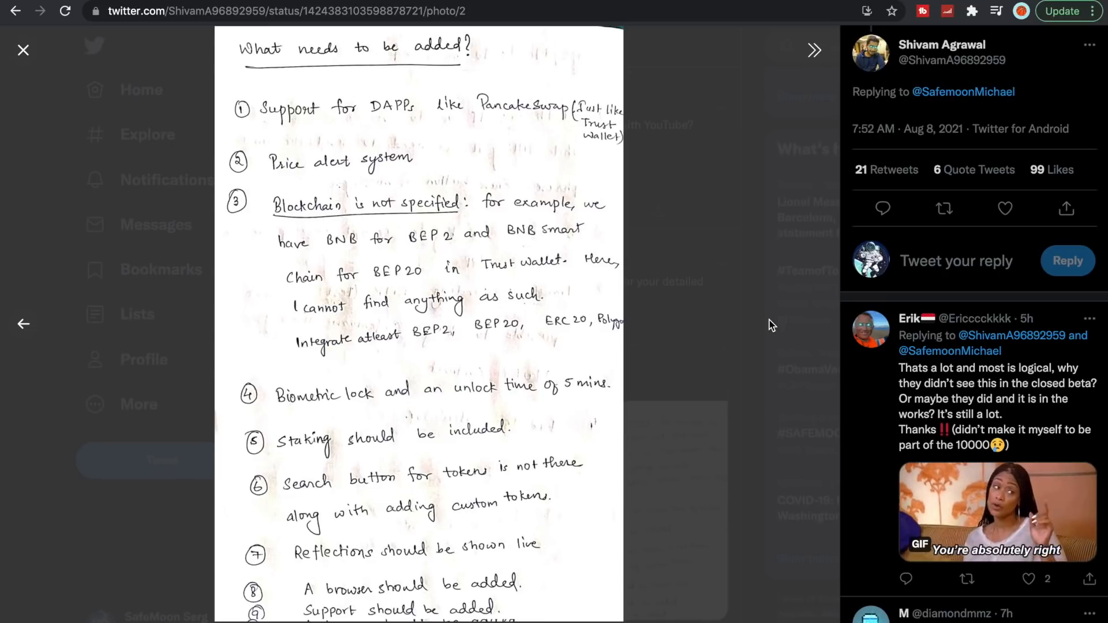
pyautogui.moveTo(748, 323)
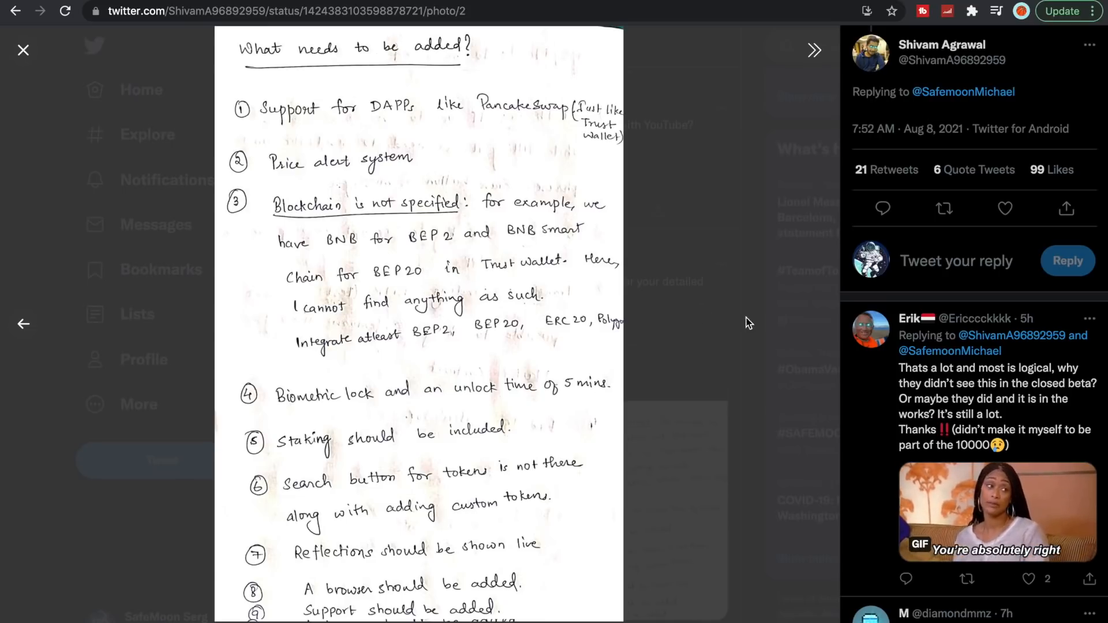
pyautogui.moveTo(49, 332)
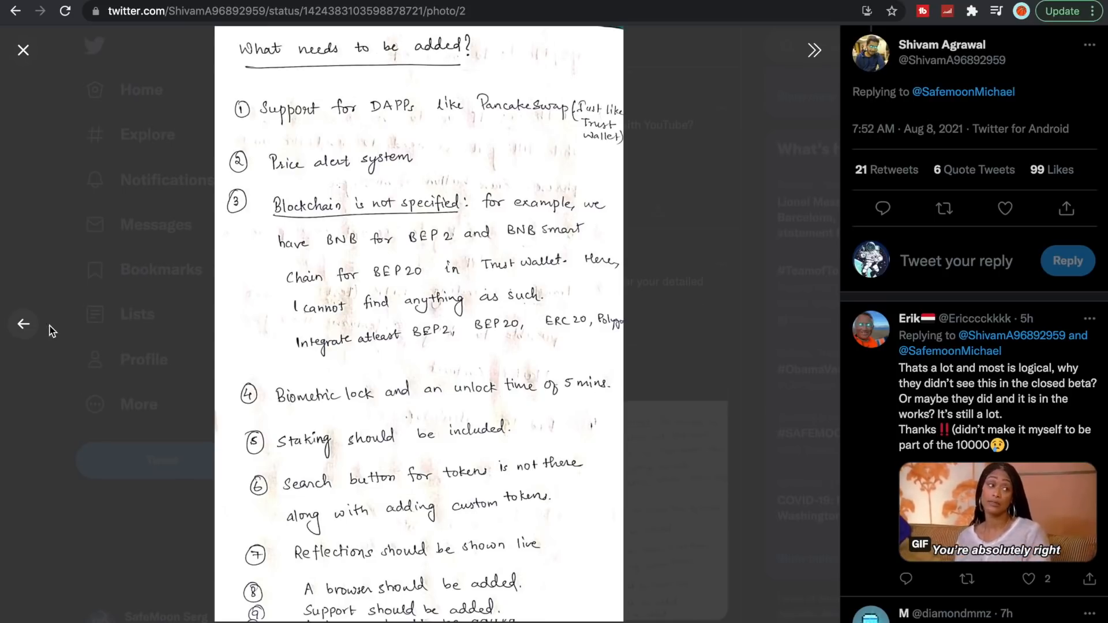
pyautogui.moveTo(306, 381)
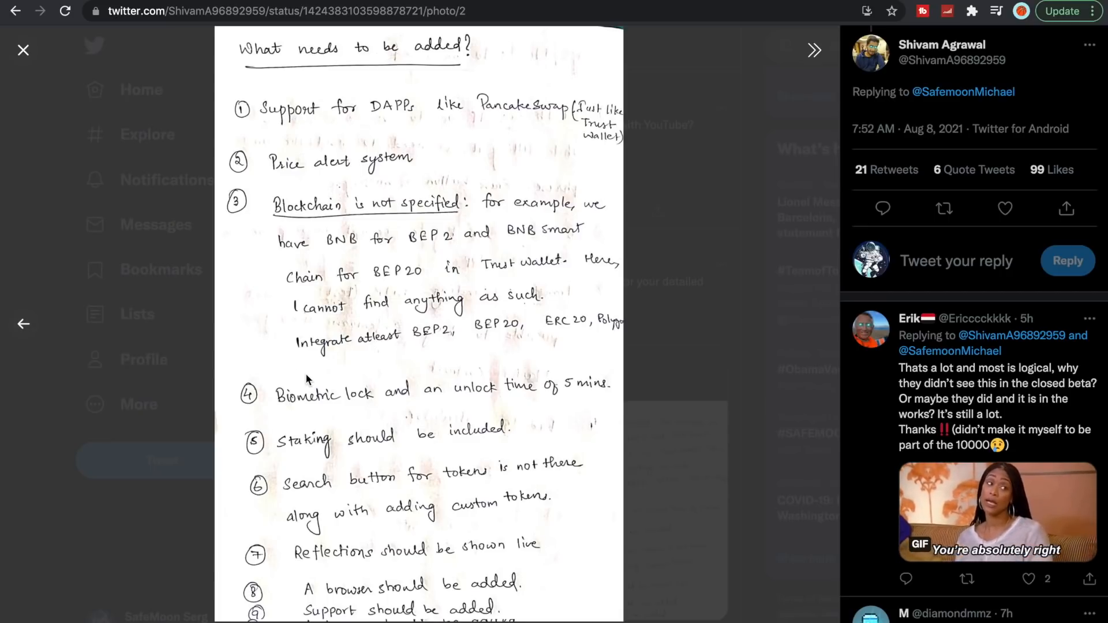
pyautogui.click(23, 323)
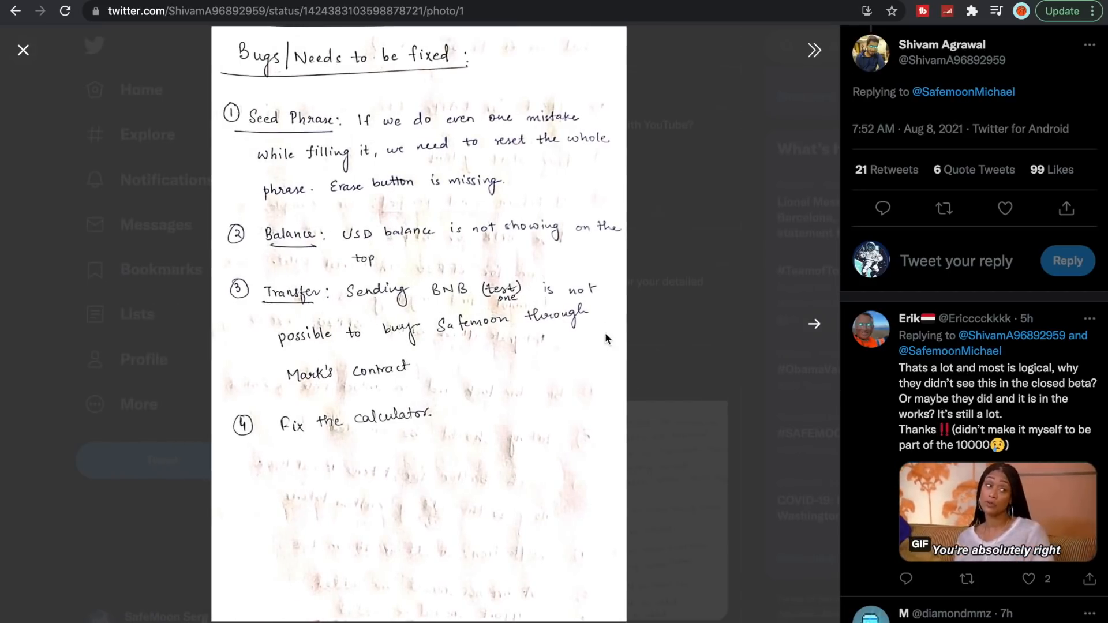
# Close the photo viewer and scroll up to the SafeMoon Serg profile header and bio
pyautogui.click(22, 50)
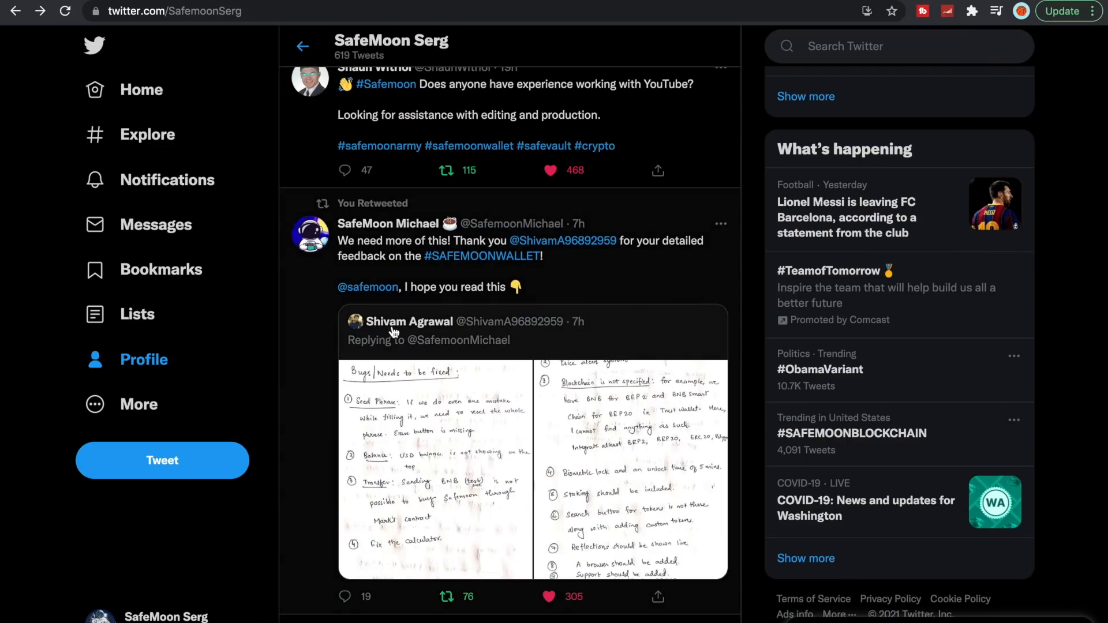
pyautogui.moveTo(409, 322)
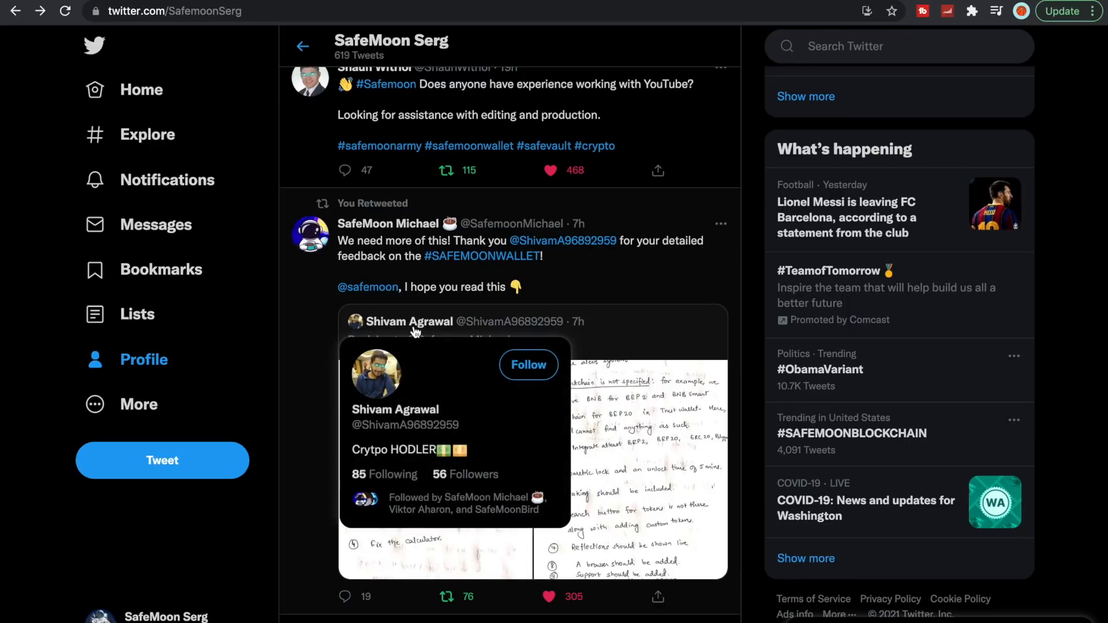
pyautogui.moveTo(566, 327)
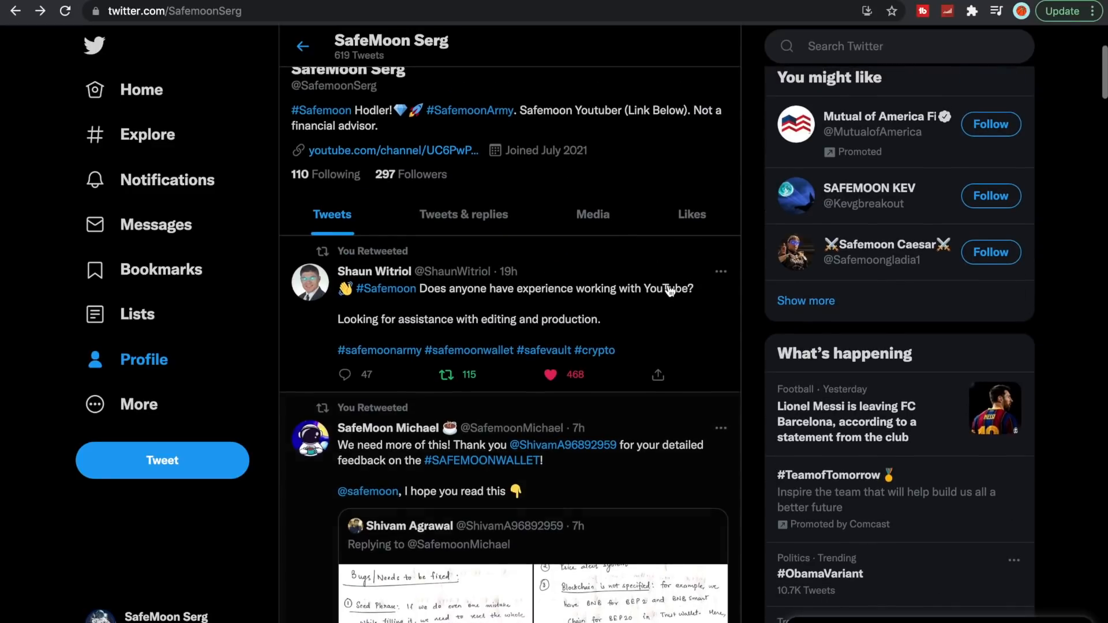
pyautogui.moveTo(455, 304)
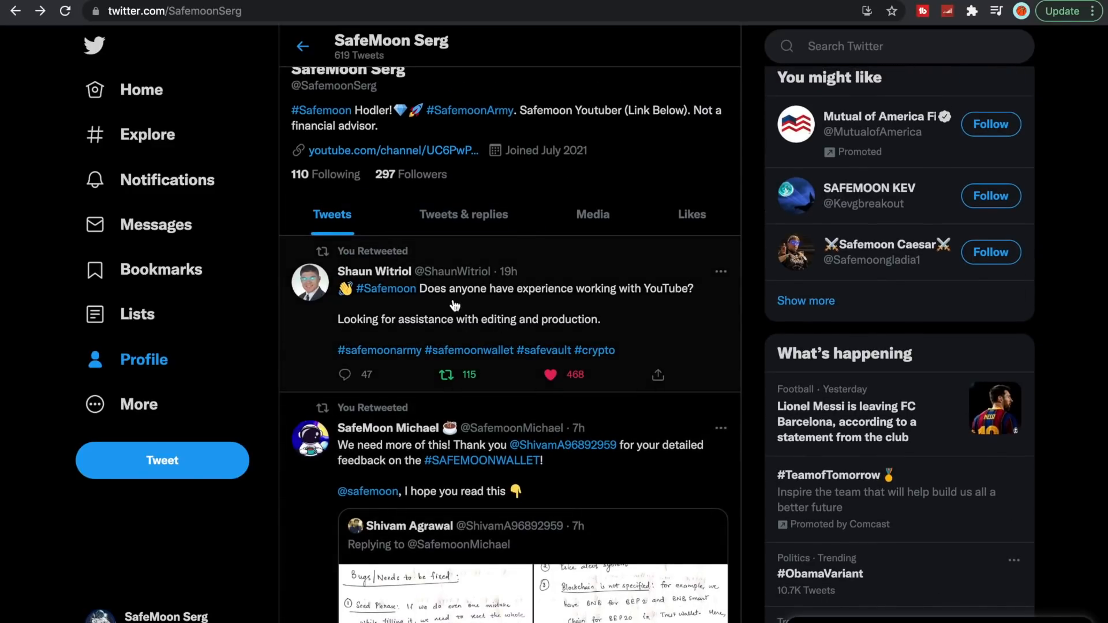
pyautogui.moveTo(638, 296)
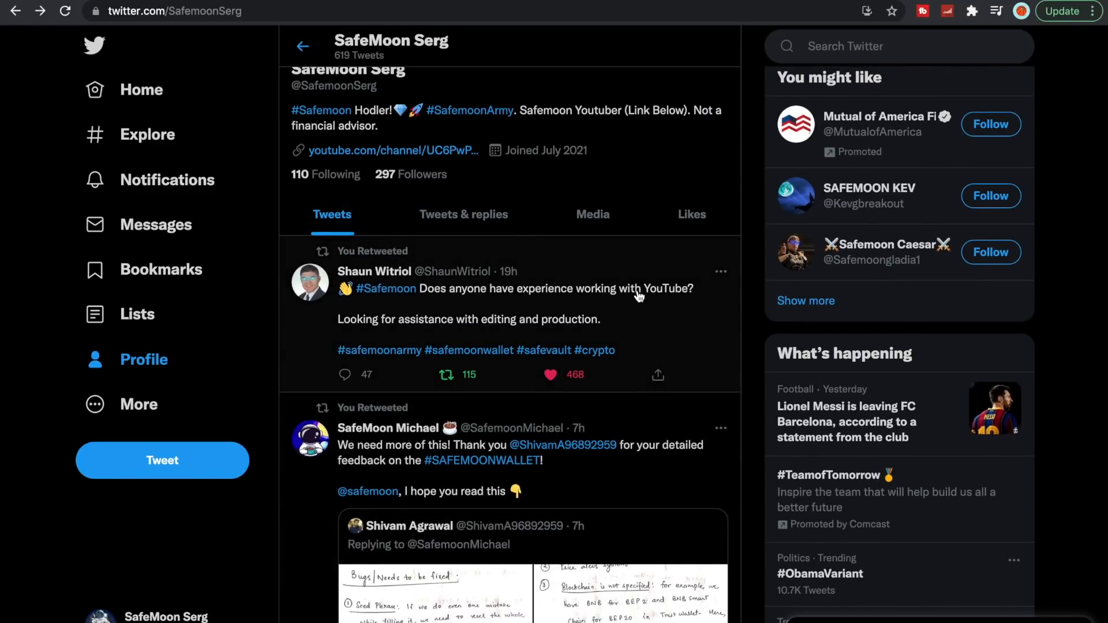
pyautogui.moveTo(505, 330)
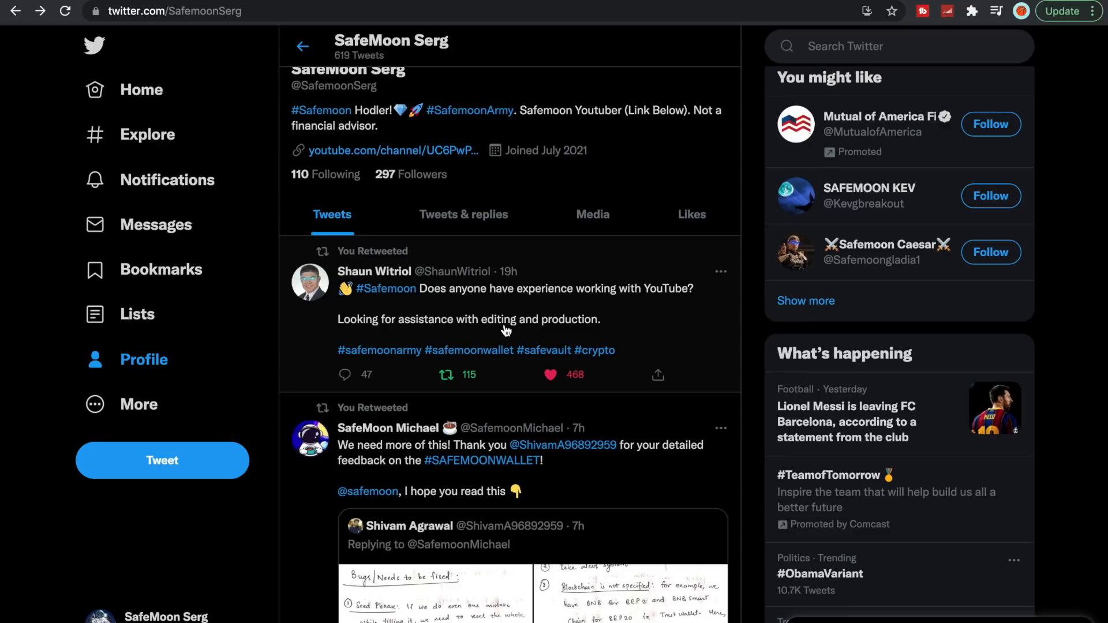
pyautogui.moveTo(568, 259)
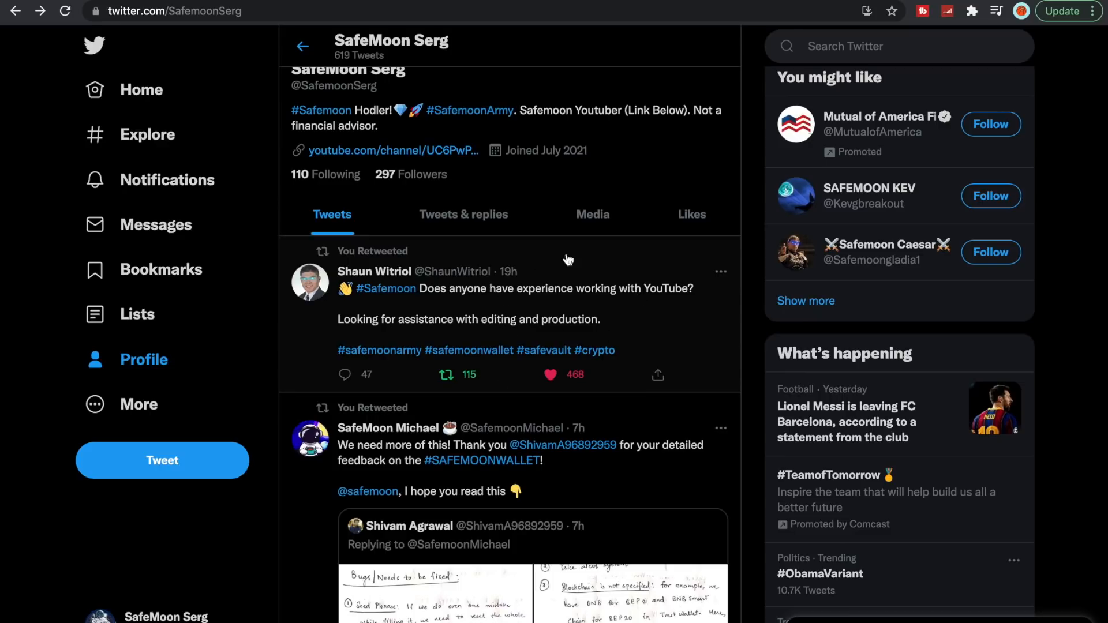
pyautogui.moveTo(499, 319)
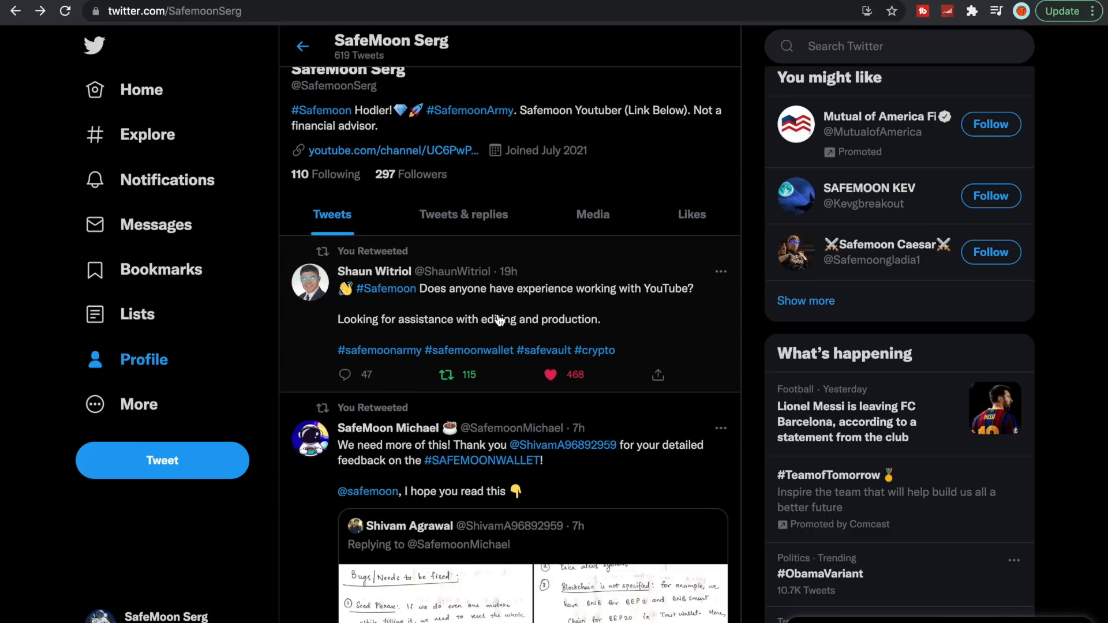
pyautogui.scroll(3)
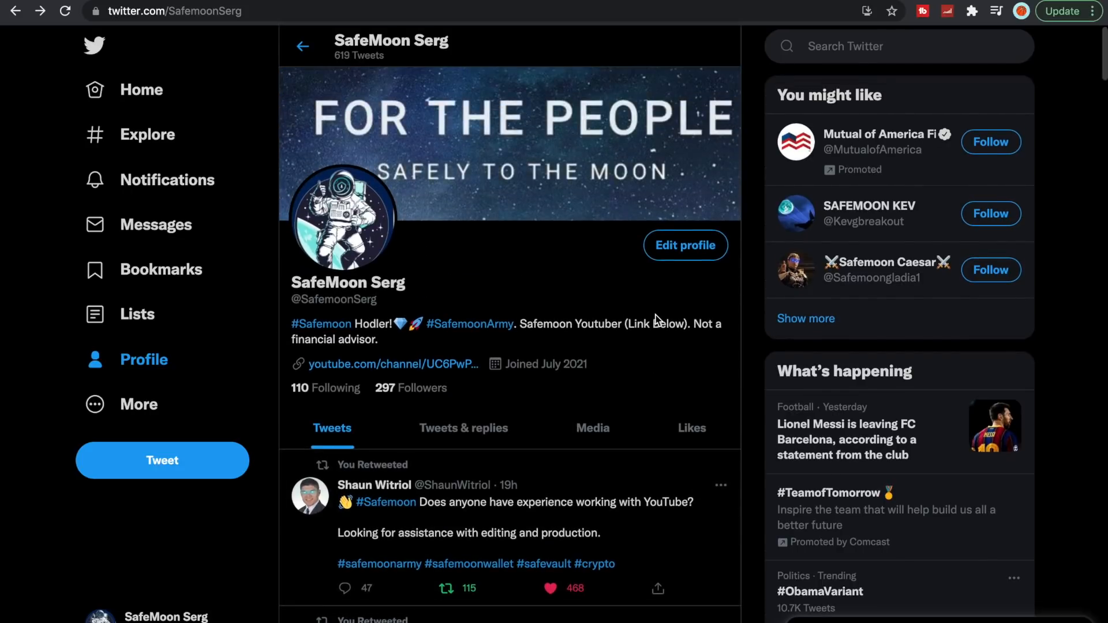
pyautogui.moveTo(542, 381)
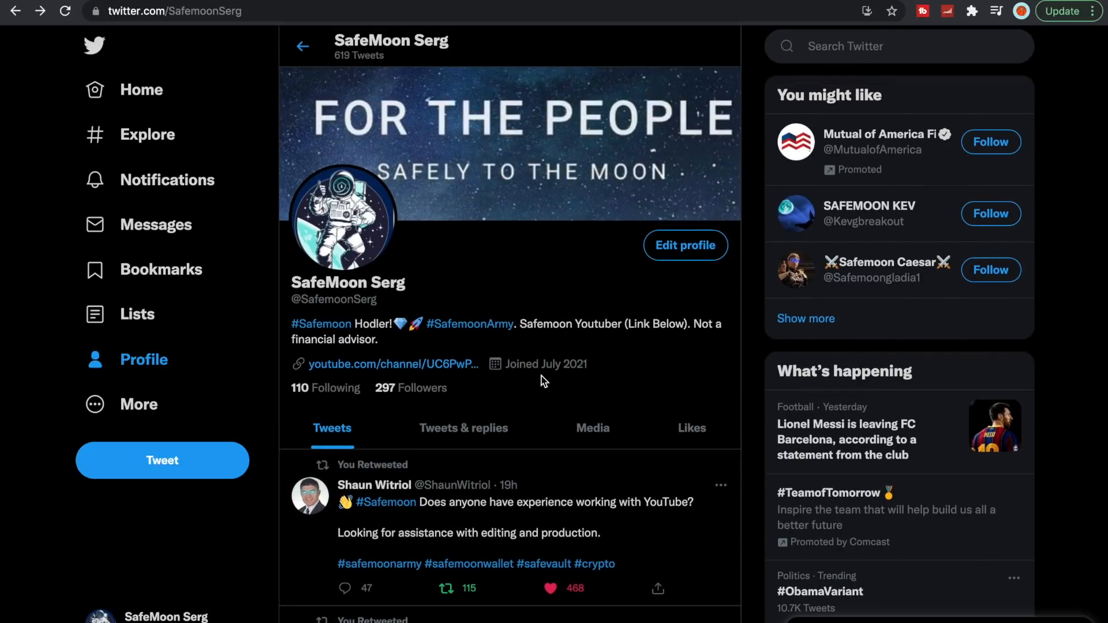
pyautogui.moveTo(462, 401)
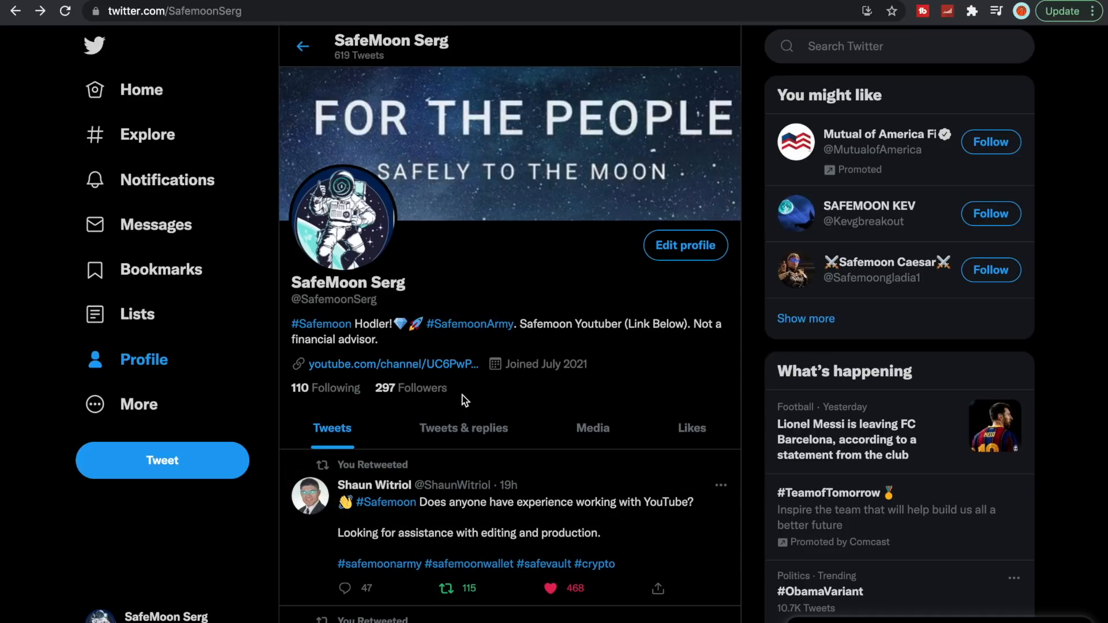
pyautogui.moveTo(36, 6)
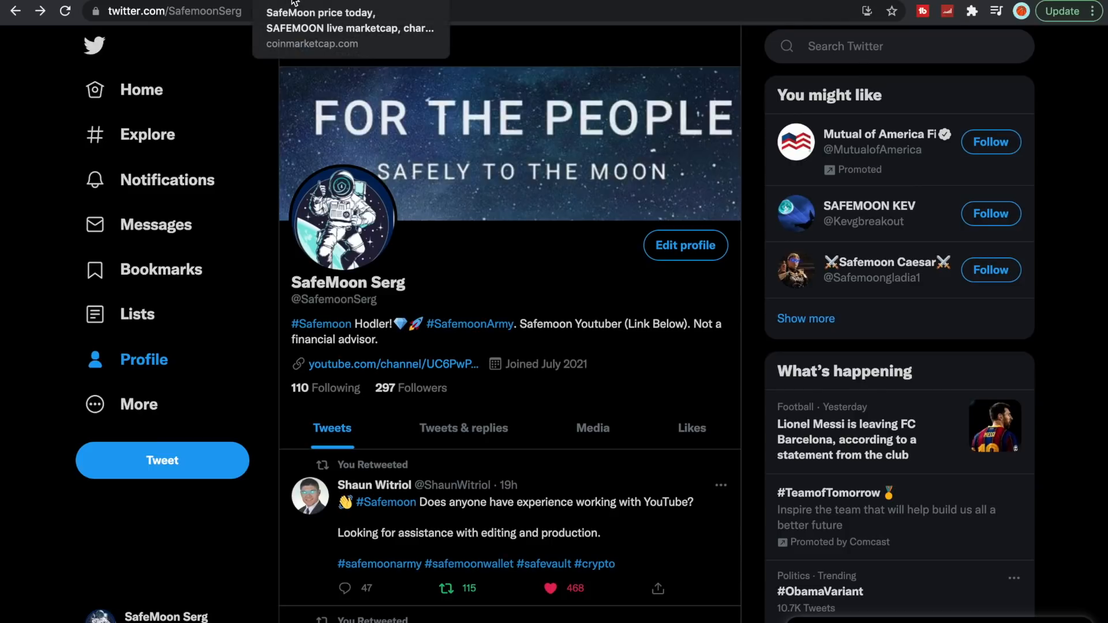
# Switch to the Safemoon Serg YouTube channel Home page with its recent uploads
pyautogui.click(387, 364)
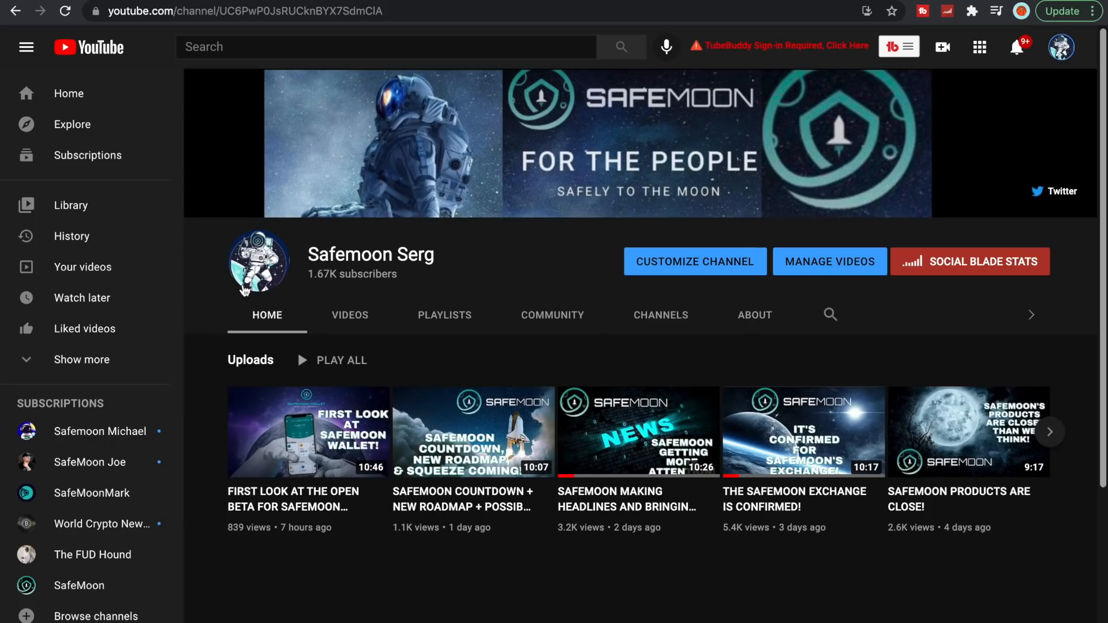
pyautogui.moveTo(292, 365)
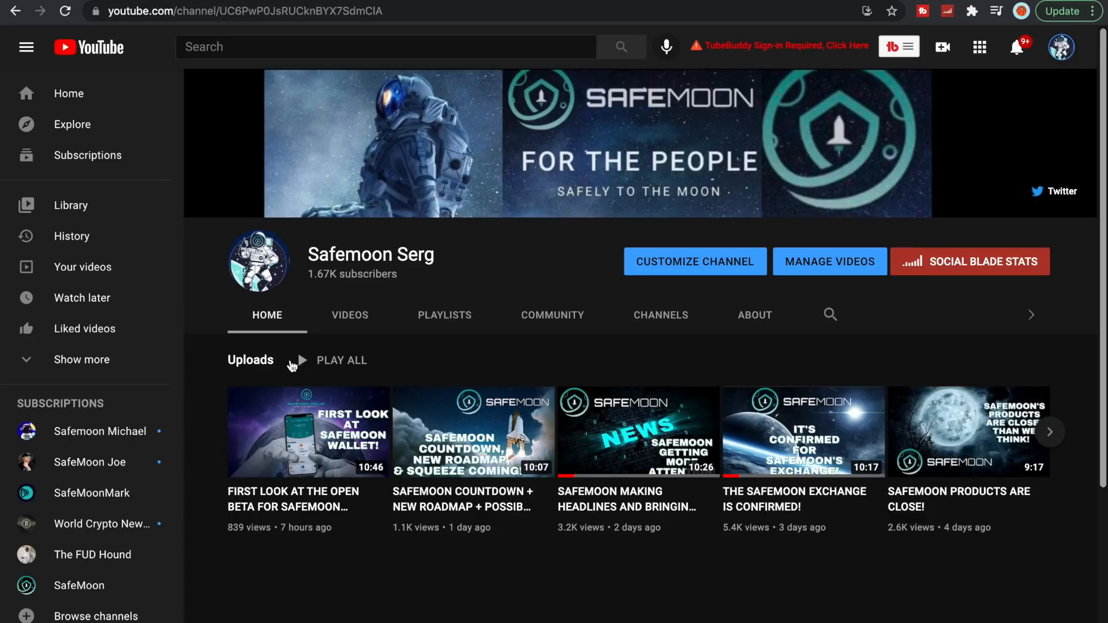
pyautogui.moveTo(151, 96)
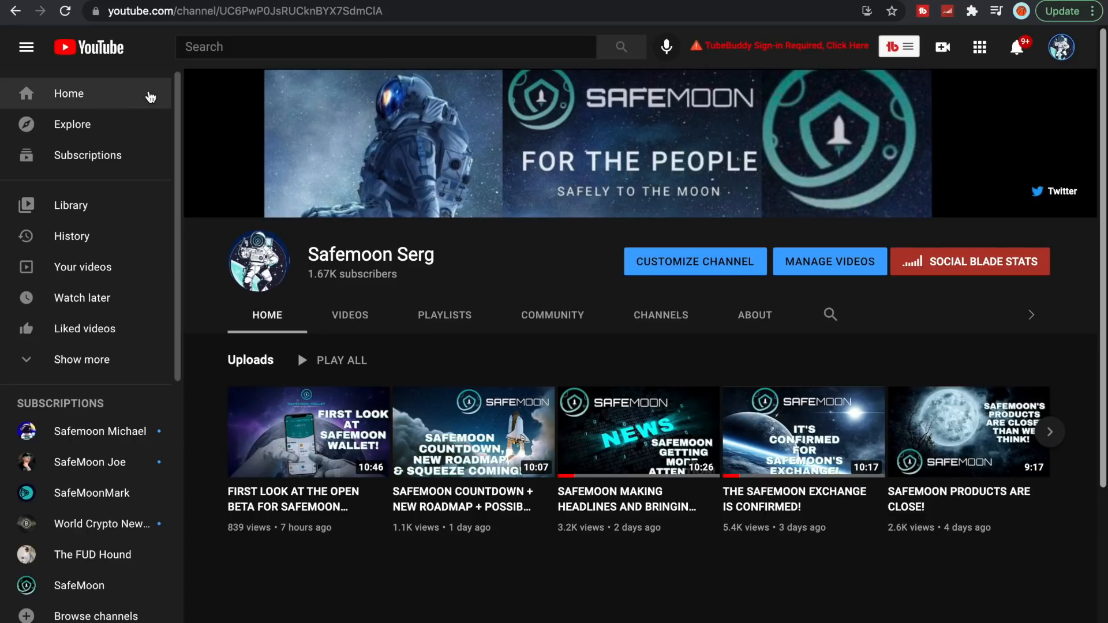
pyautogui.moveTo(94, 10)
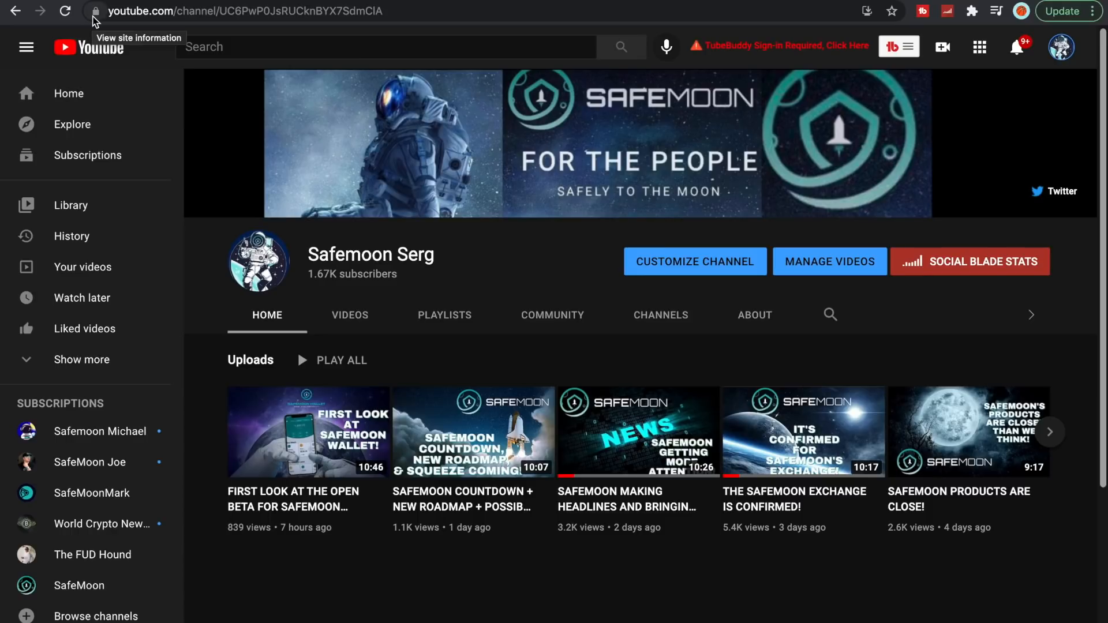
pyautogui.moveTo(383, 277)
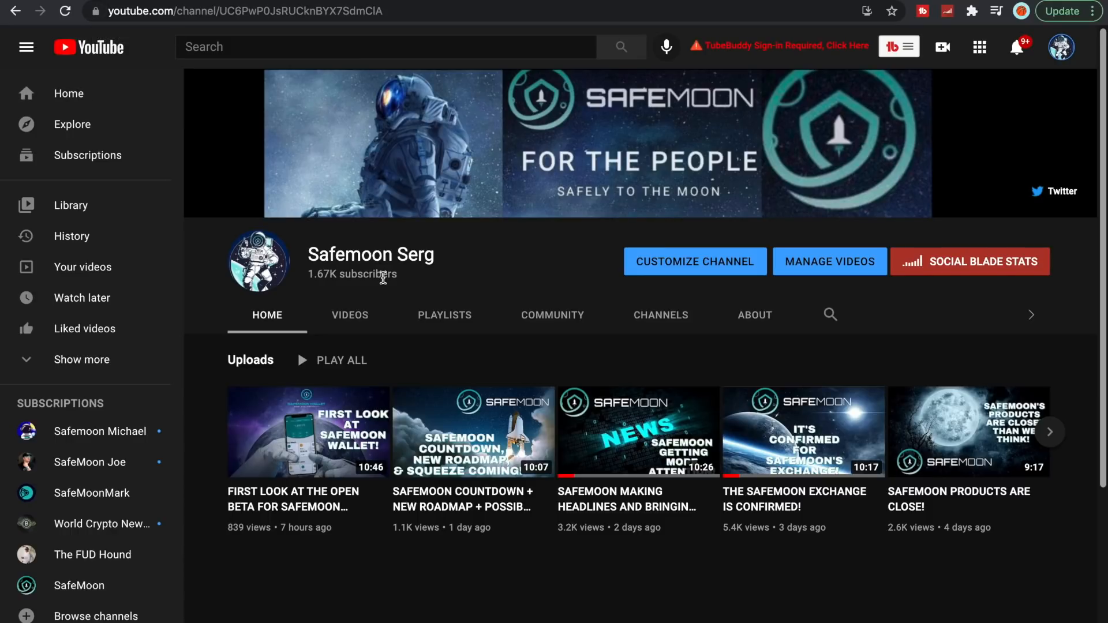